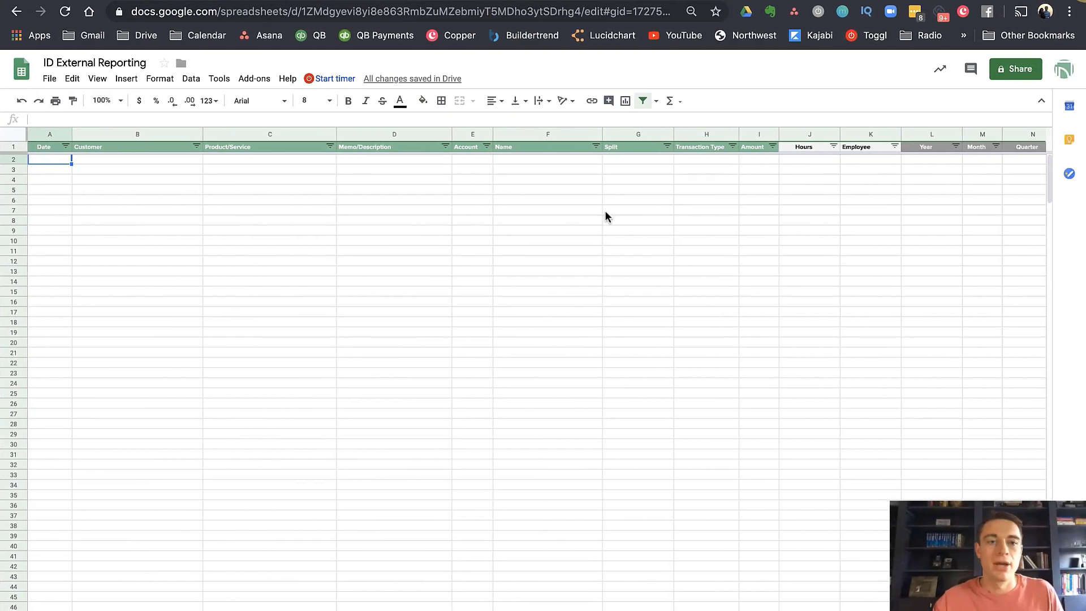
{"action": "mouse_move", "coordinate": [338, 567]}
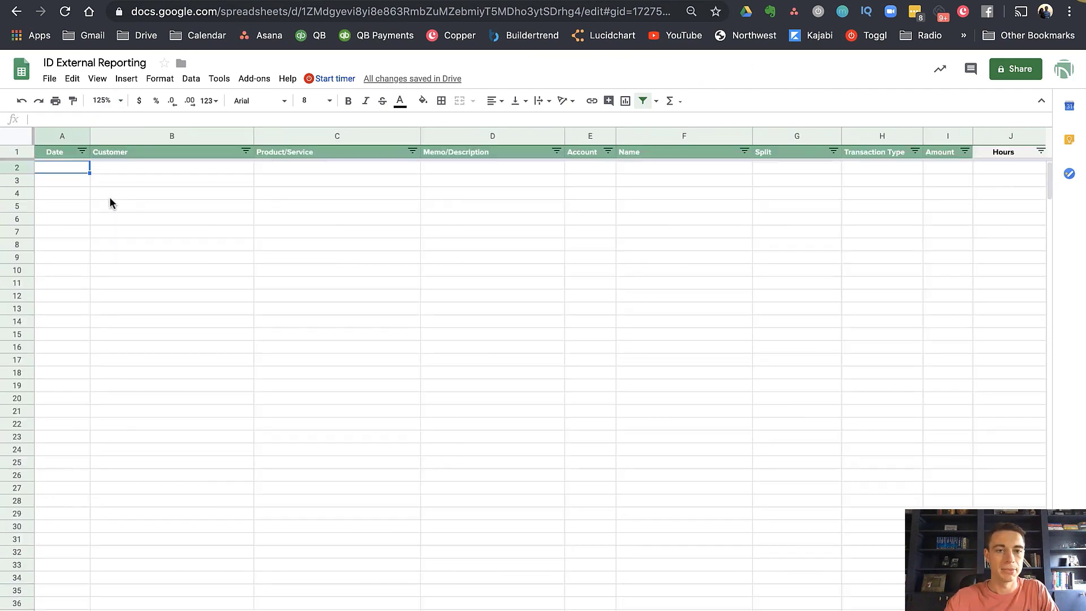
{"action": "mouse_move", "coordinate": [41, 215]}
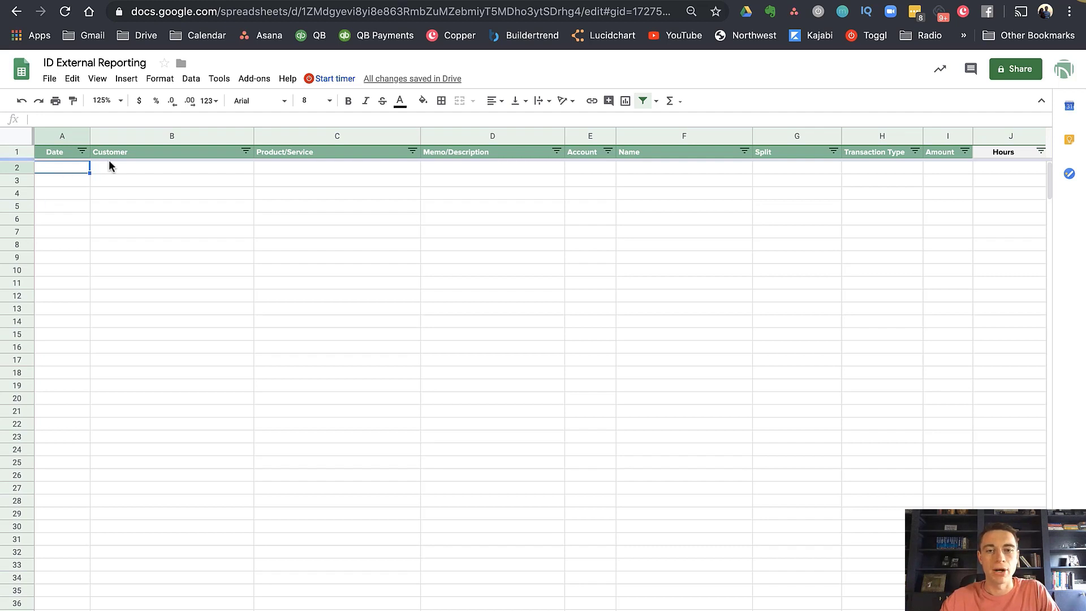
{"action": "mouse_move", "coordinate": [235, 172]}
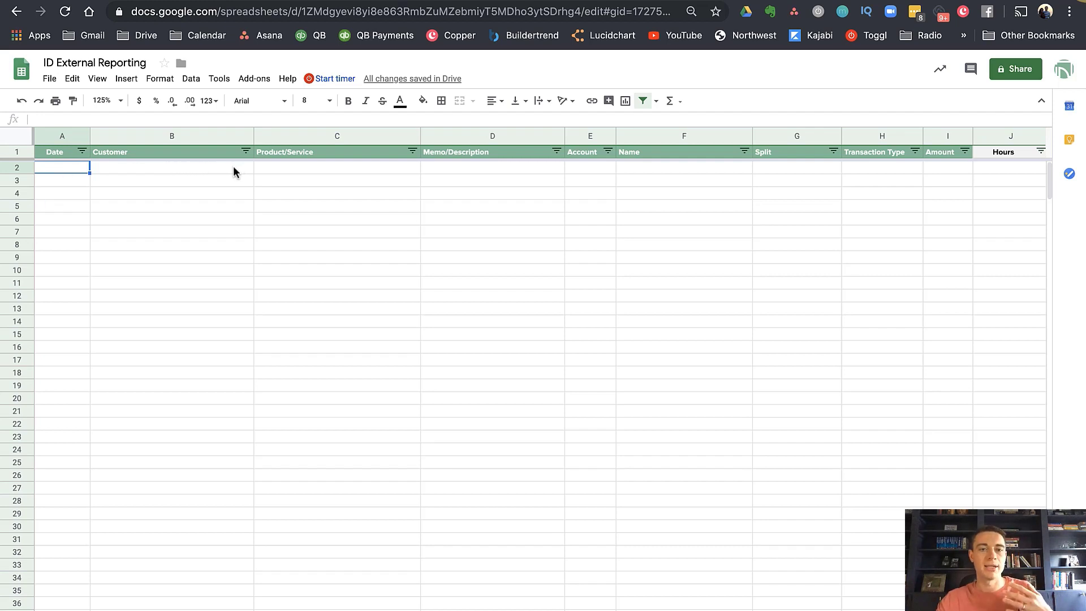
{"action": "mouse_move", "coordinate": [99, 161]}
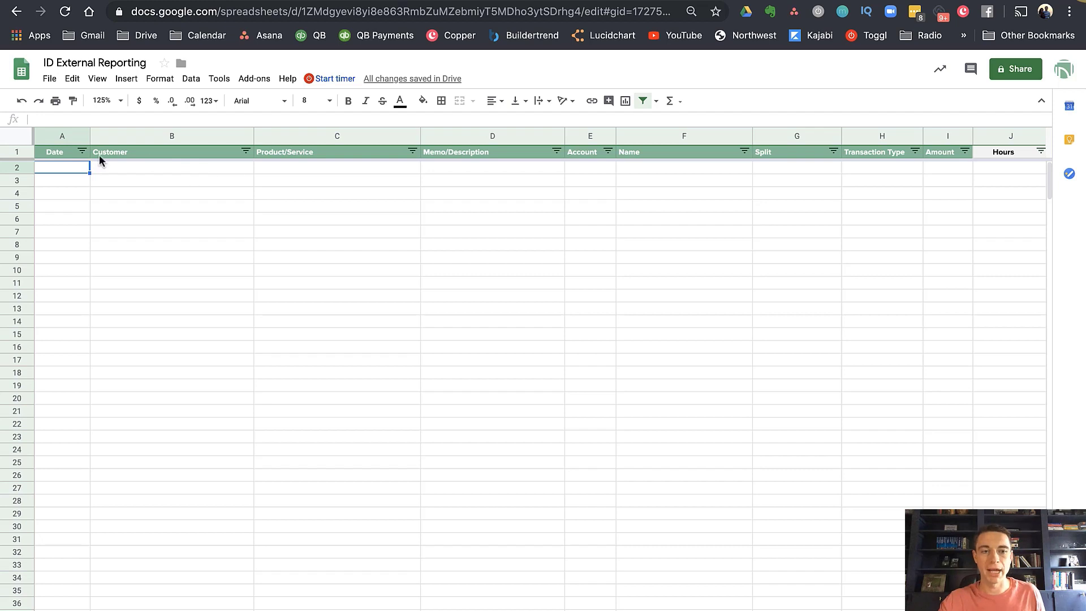
{"action": "mouse_move", "coordinate": [354, 161]}
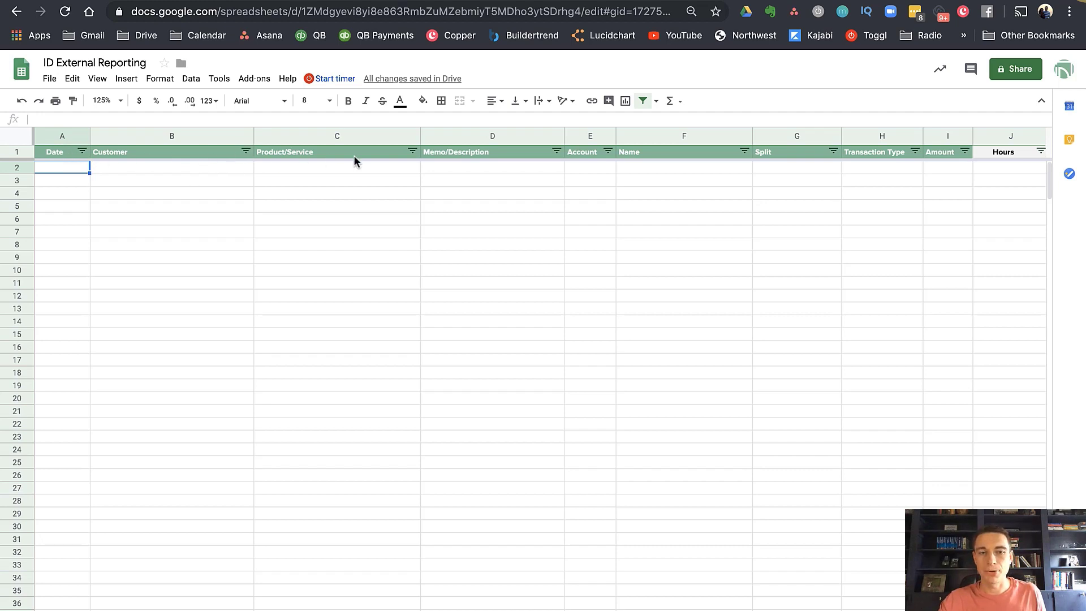
Step: Review the lists sheet of project names and adjust the data sheet's zoom level
{"action": "scroll", "scroll_direction": "right", "scroll_amount": 3}
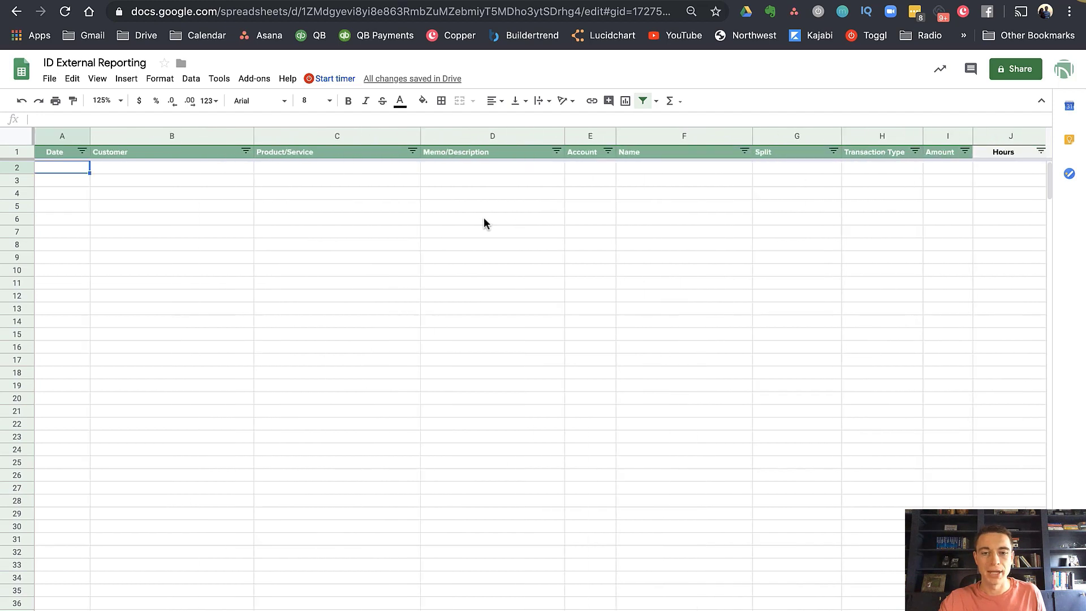
{"action": "mouse_move", "coordinate": [236, 578]}
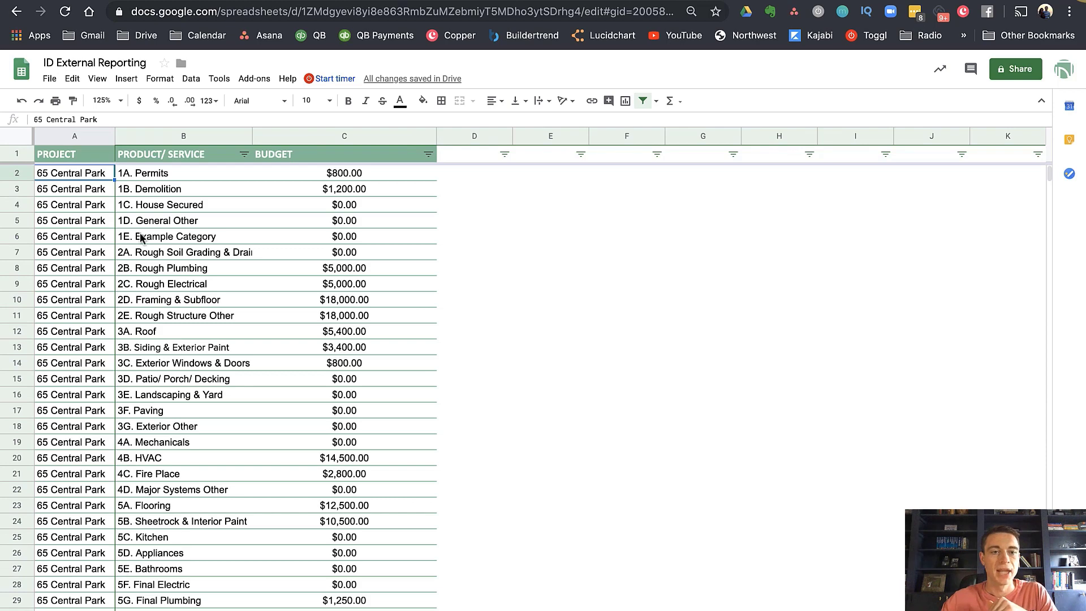
{"action": "scroll", "scroll_direction": "down", "scroll_amount": 3}
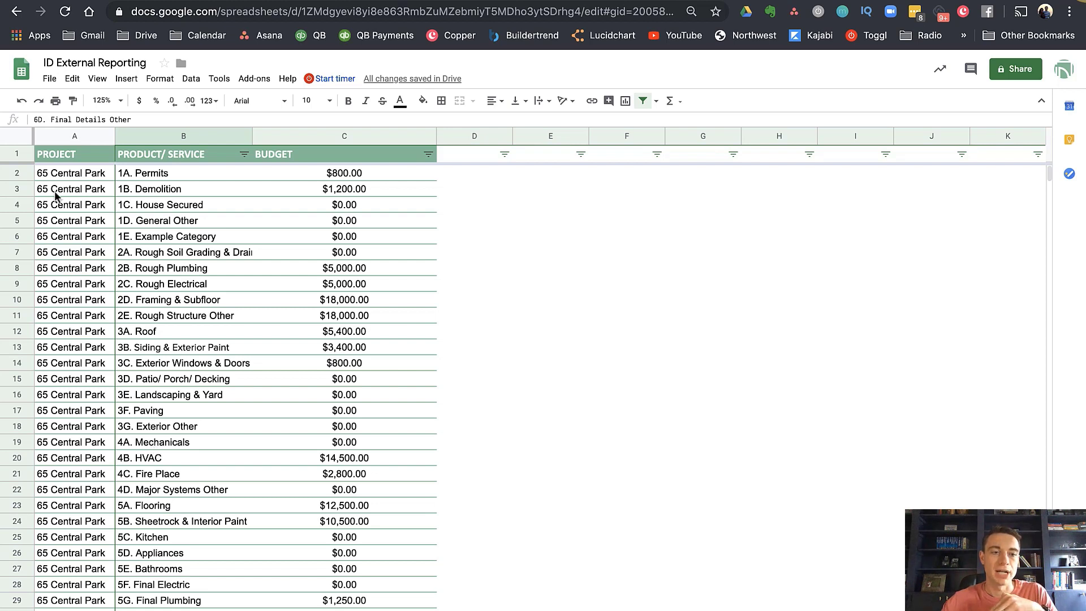
{"action": "left_click", "coordinate": [74, 172]}
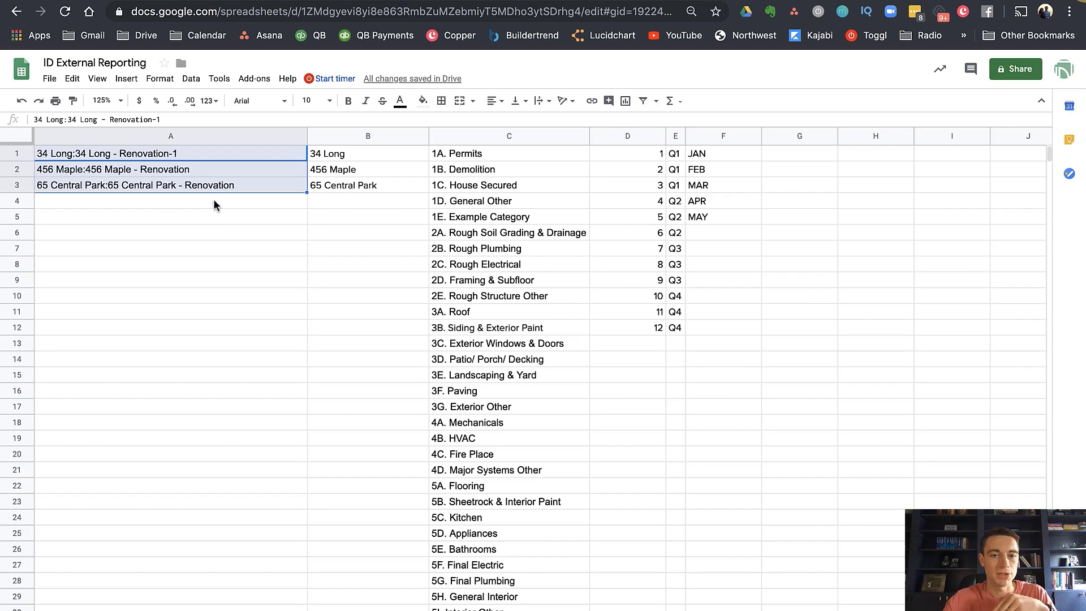
{"action": "left_click", "coordinate": [171, 216]}
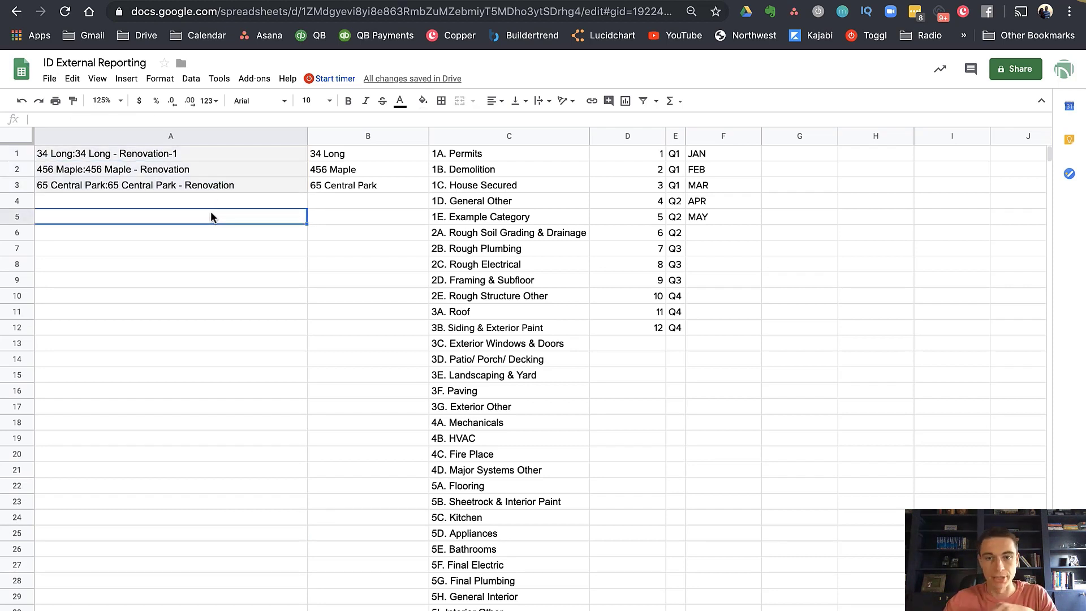
{"action": "mouse_move", "coordinate": [485, 156]}
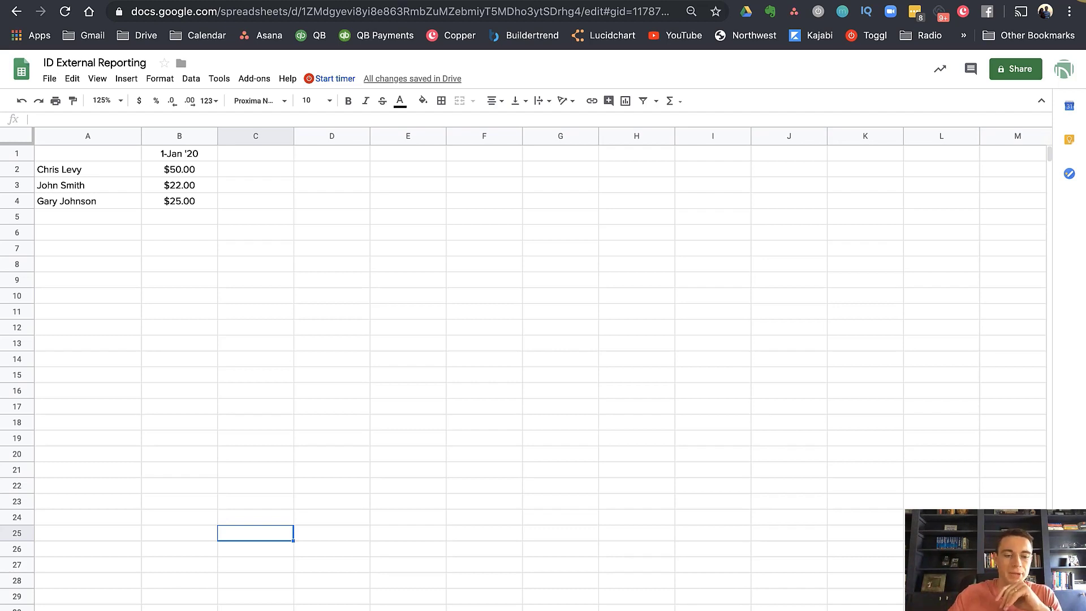
{"action": "left_click", "coordinate": [101, 100]}
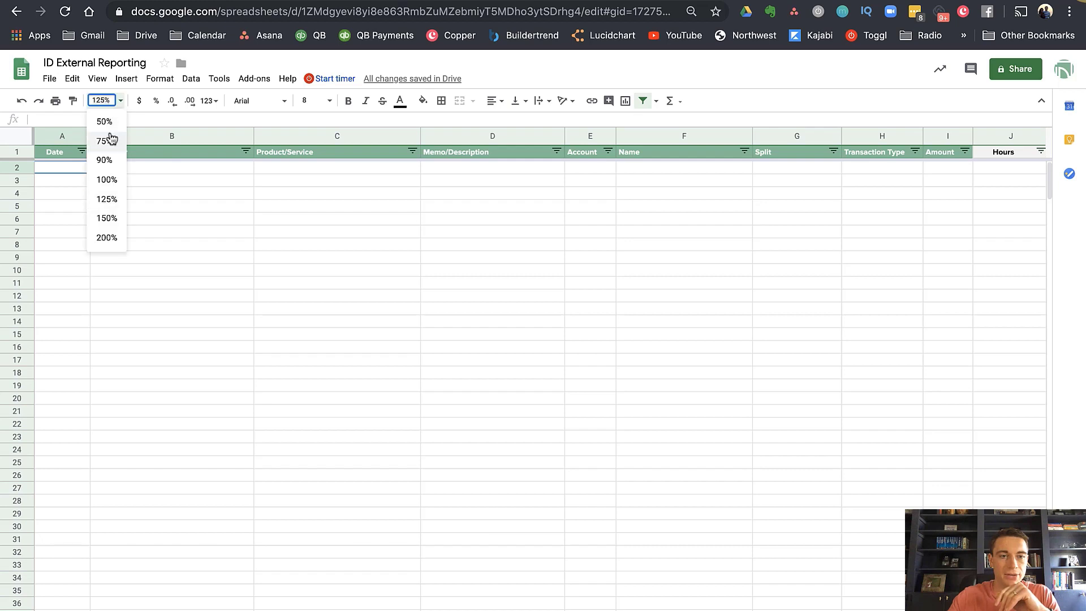
{"action": "left_click", "coordinate": [106, 180]}
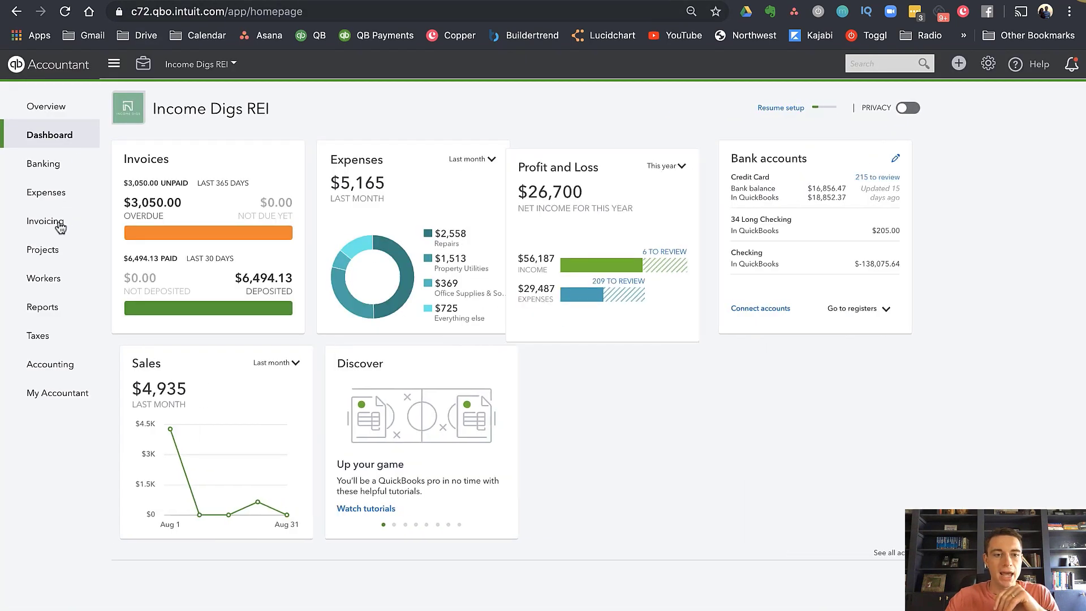
Step: From the QuickBooks Projects list, bring up the 34 Long - Renovation overview of income, costs and profit
{"action": "left_click", "coordinate": [42, 249]}
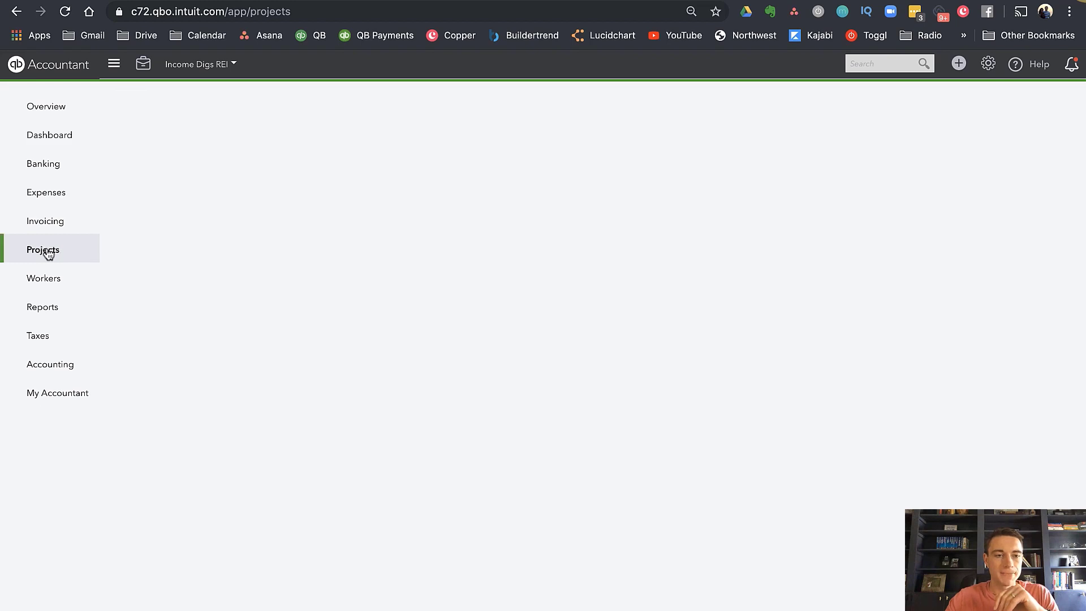
{"action": "left_click", "coordinate": [42, 249]}
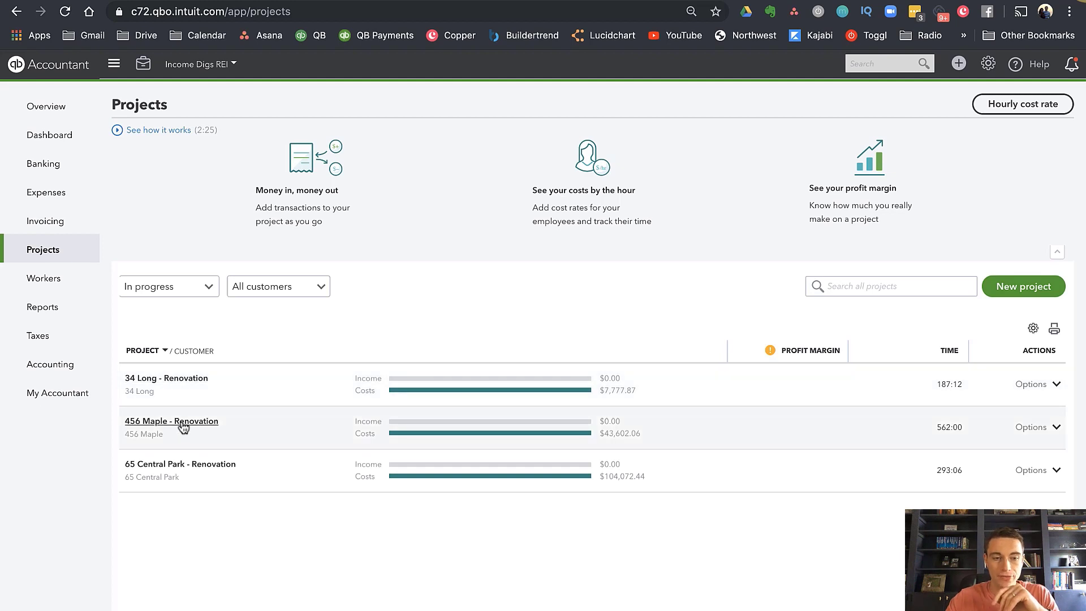
{"action": "mouse_move", "coordinate": [193, 471]}
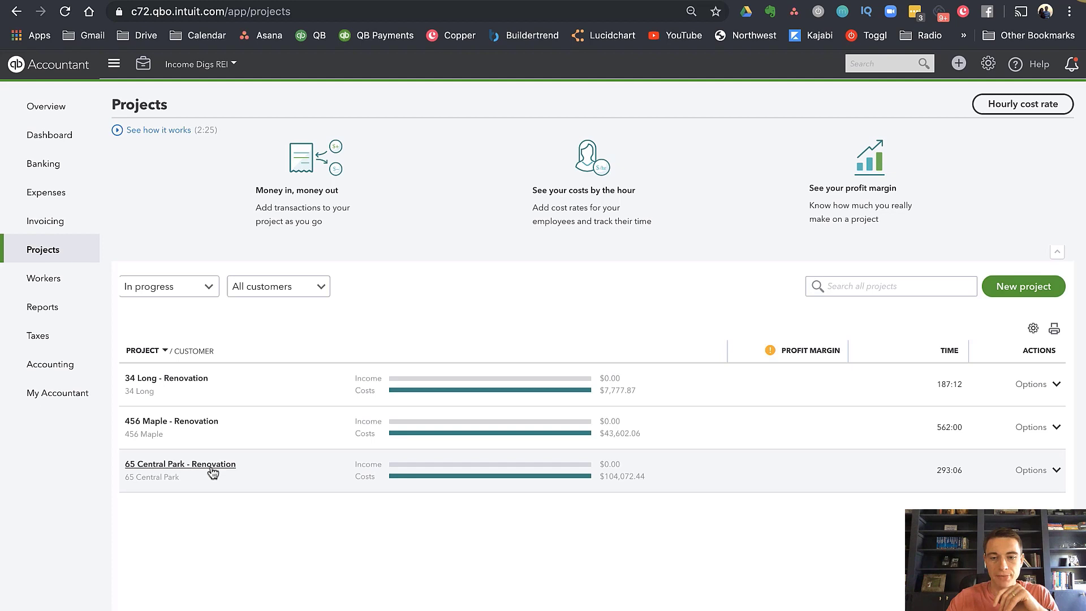
{"action": "left_click", "coordinate": [179, 464]}
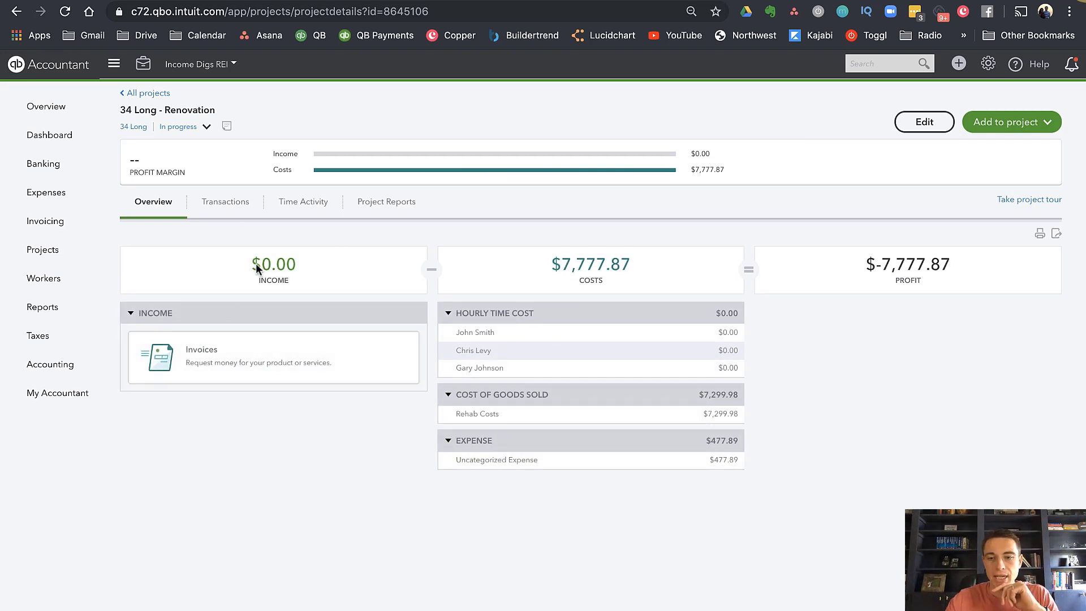
{"action": "mouse_move", "coordinate": [897, 271]}
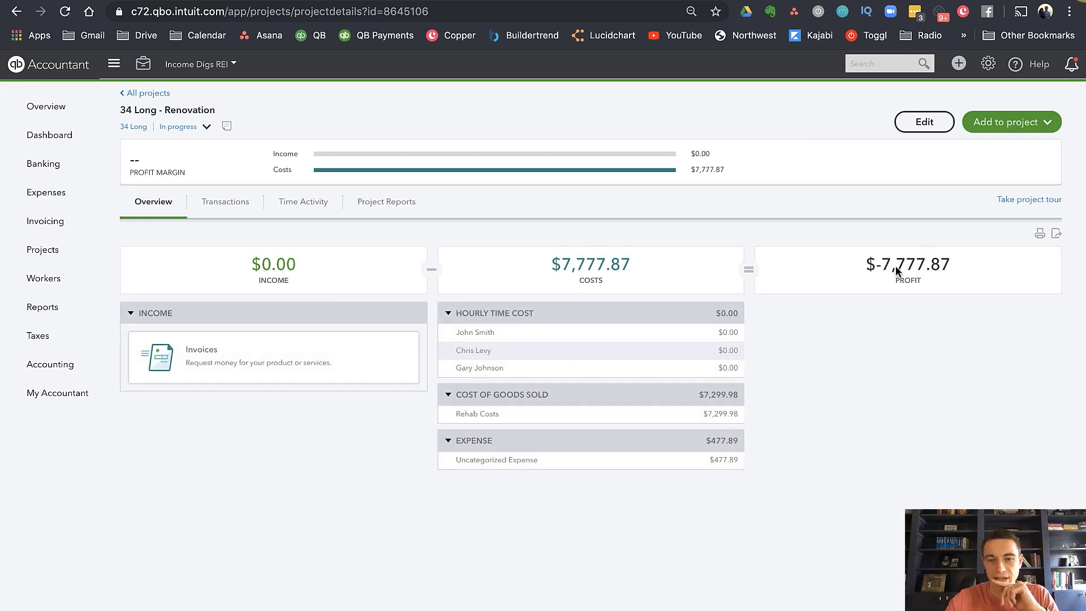
{"action": "mouse_move", "coordinate": [753, 335]}
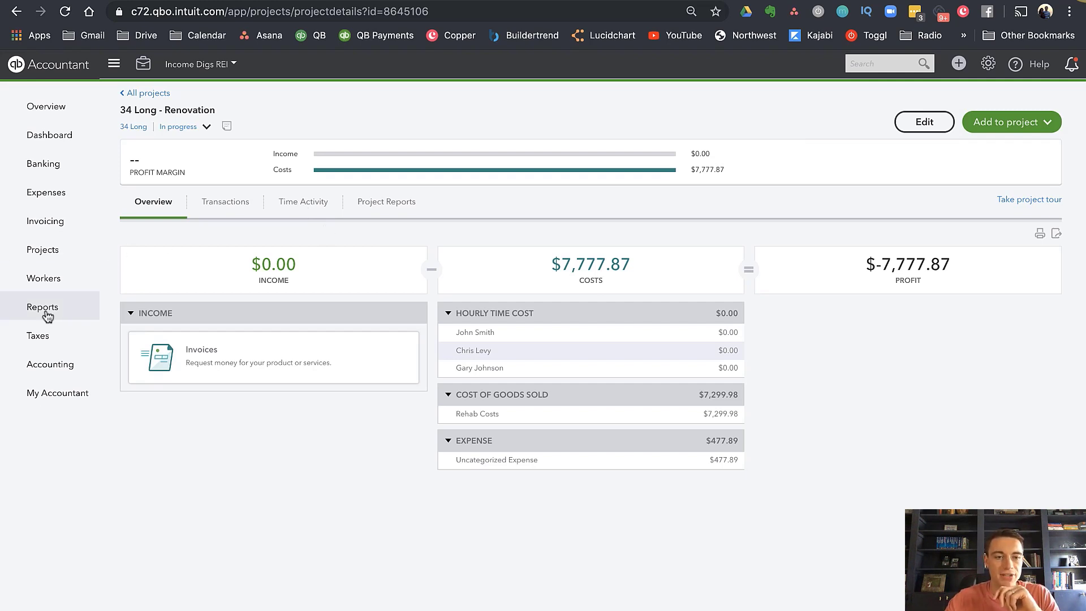
Step: Run the 2020Transactions custom report from Reports and export it to Excel
{"action": "left_click", "coordinate": [42, 306]}
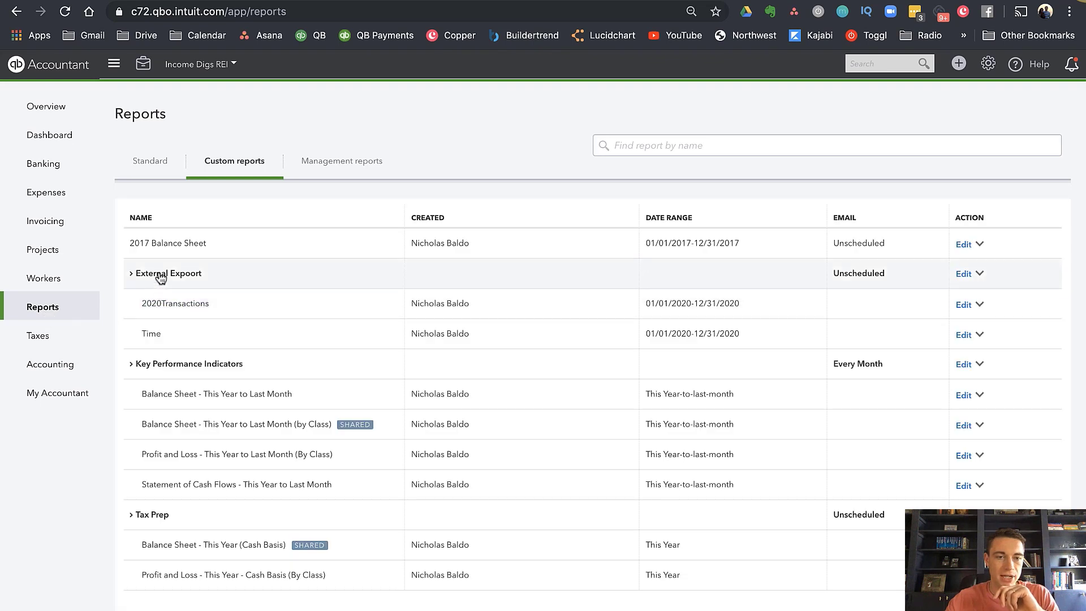
{"action": "mouse_move", "coordinate": [168, 274]}
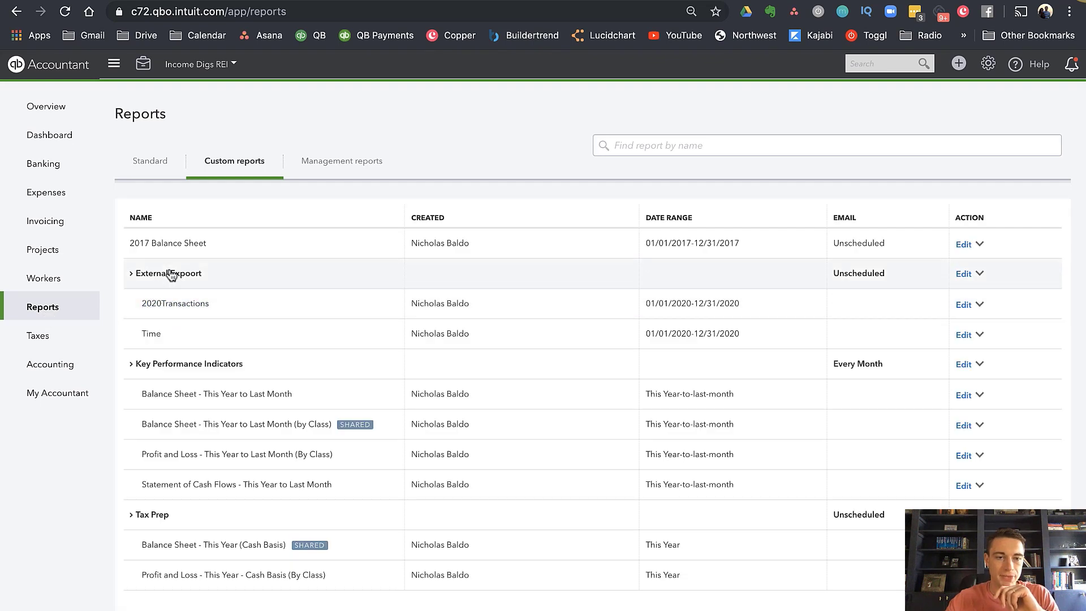
{"action": "mouse_move", "coordinate": [174, 303]}
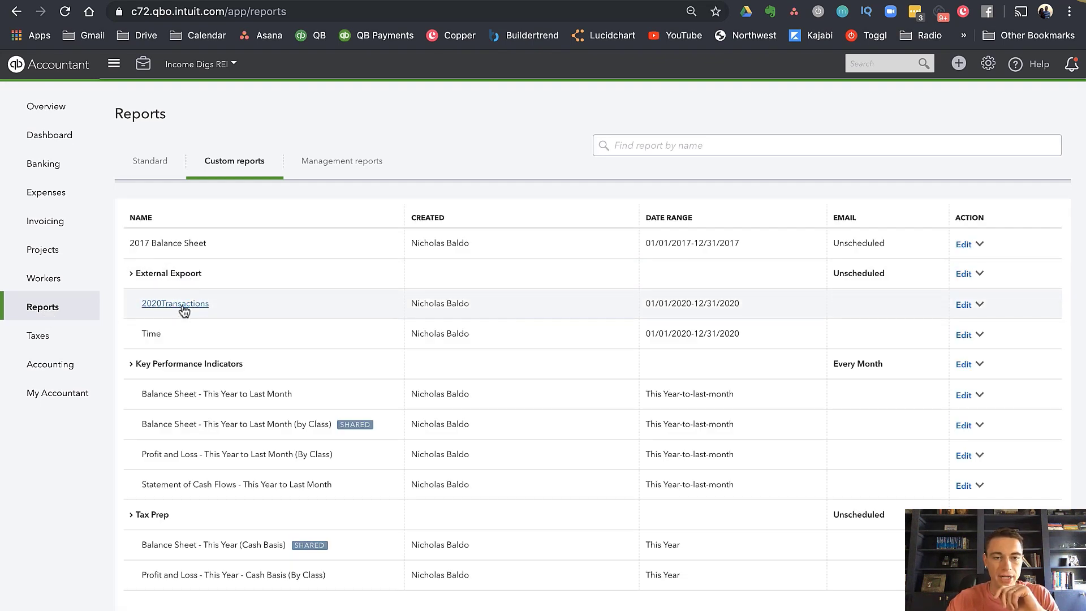
{"action": "left_click", "coordinate": [175, 303]}
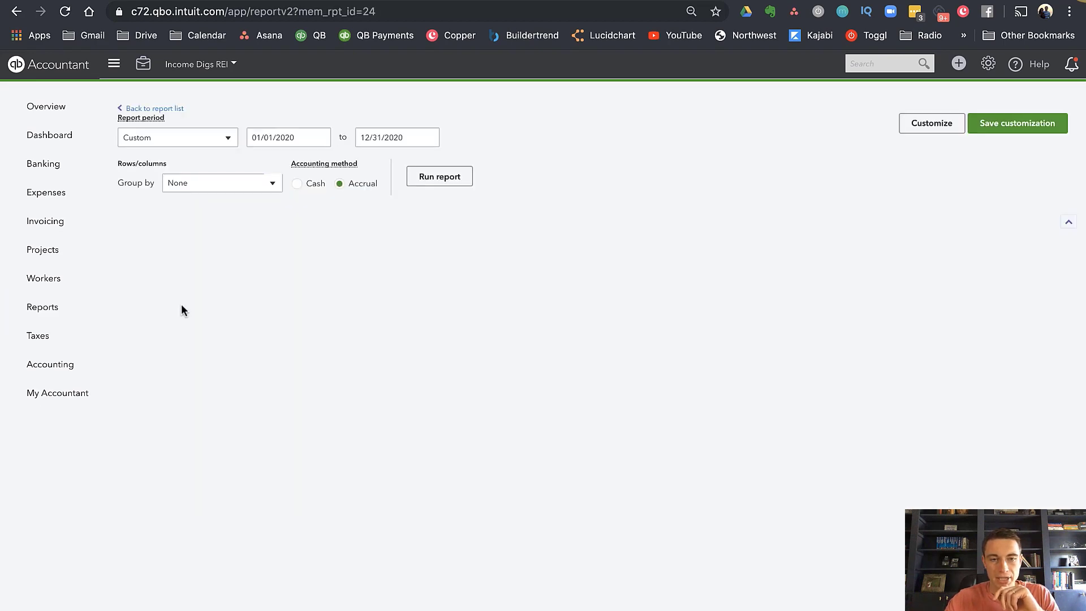
{"action": "left_click", "coordinate": [439, 176]}
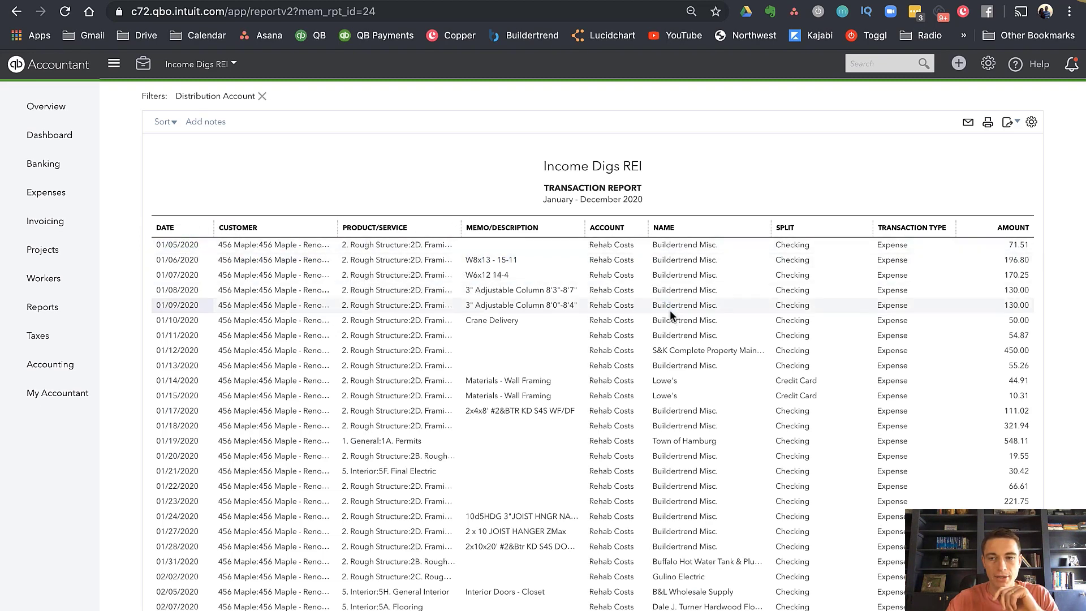
{"action": "left_click", "coordinate": [1008, 273]}
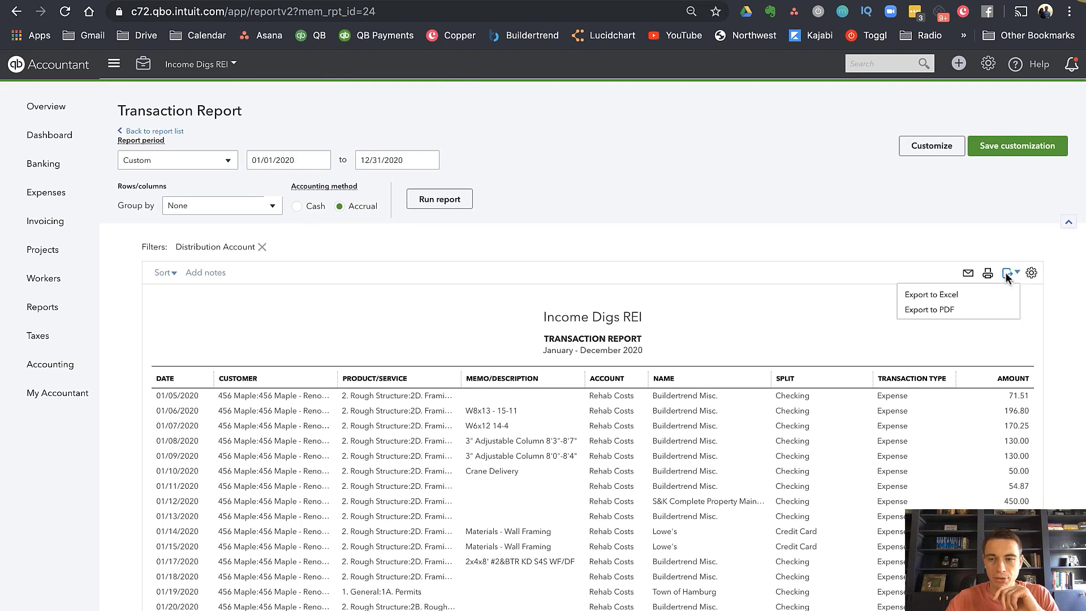
{"action": "left_click", "coordinate": [931, 294]}
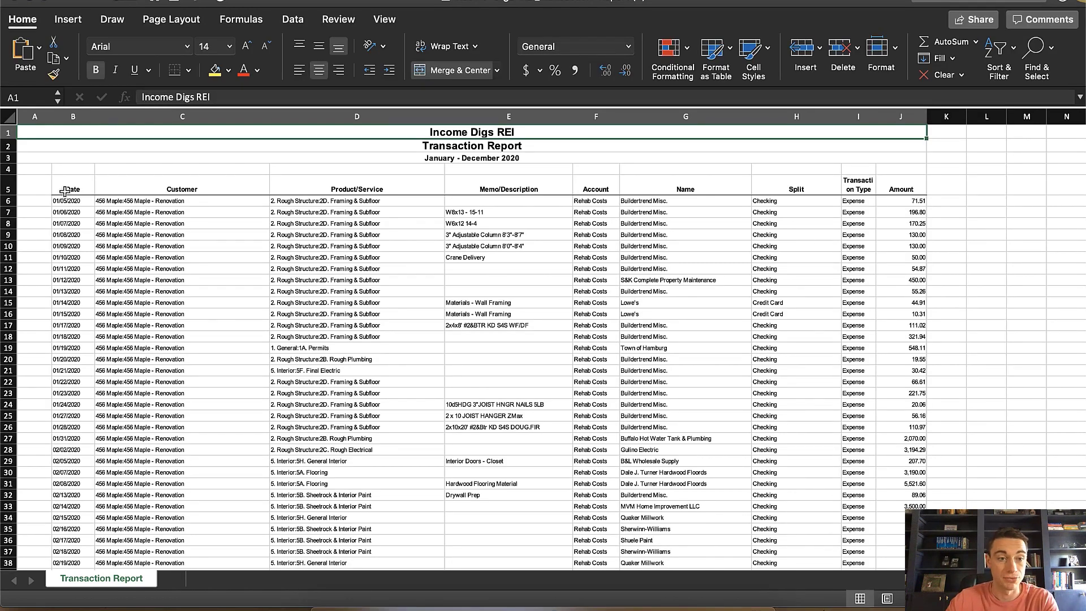
Step: Scroll through the exported Transaction Report rows of January–December 2020 expenses in Excel
{"action": "scroll", "scroll_direction": "down", "scroll_amount": 3}
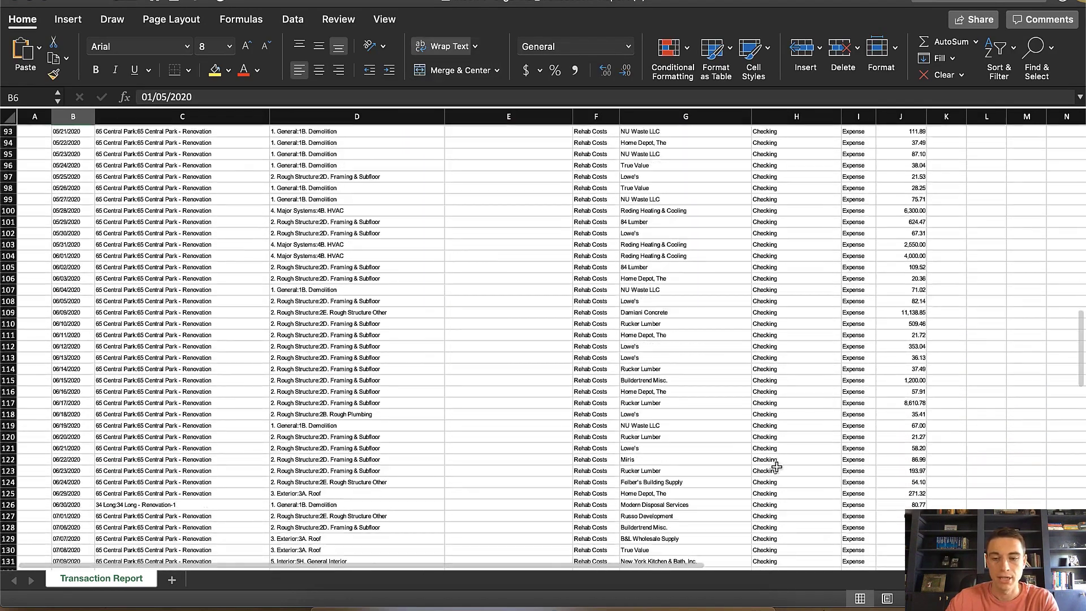
{"action": "scroll", "scroll_direction": "down", "scroll_amount": 3}
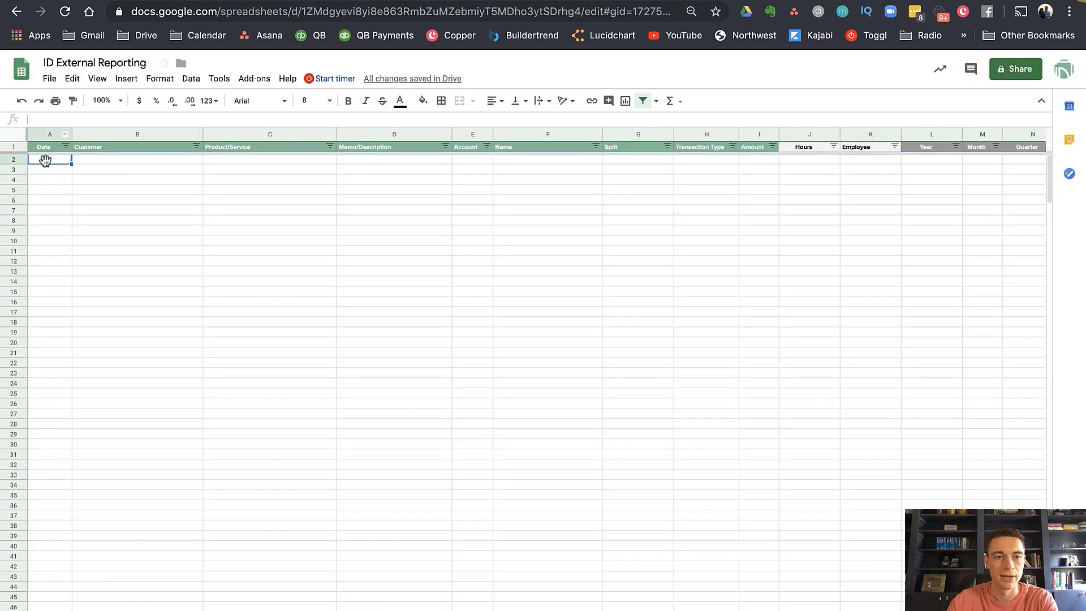
Step: Paste the copied 2020 transactions into A2 of the data sheet as values only
{"action": "left_click", "coordinate": [71, 78]}
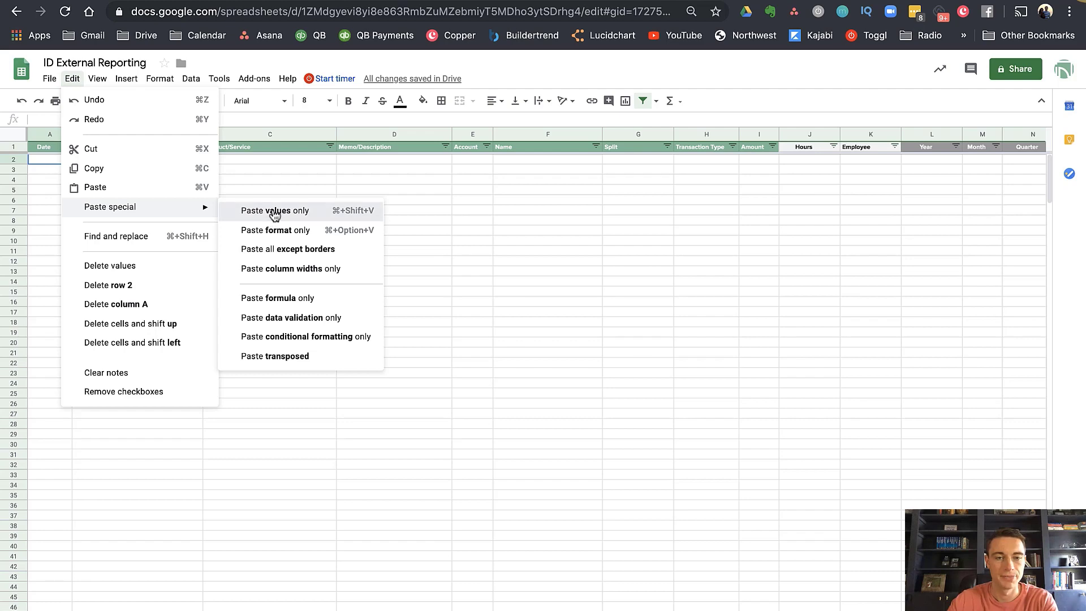
{"action": "left_click", "coordinate": [274, 210]}
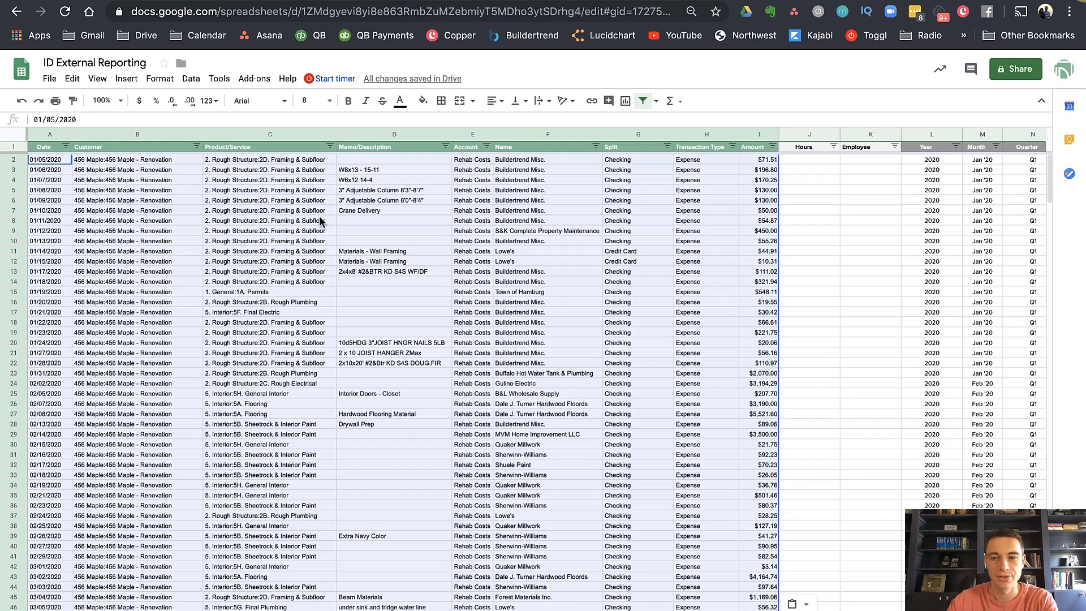
{"action": "mouse_move", "coordinate": [389, 285]}
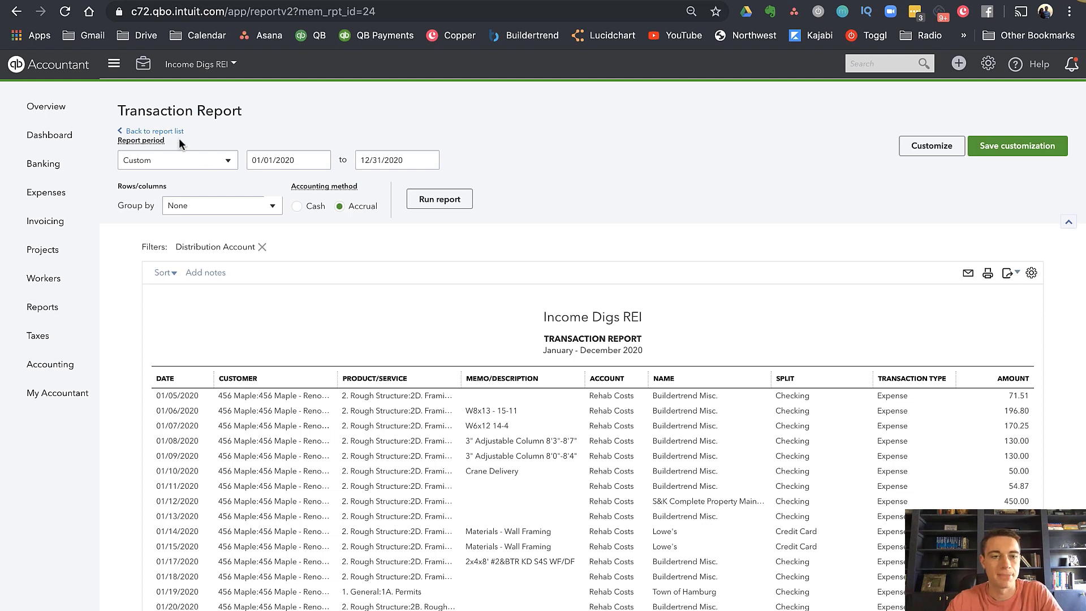
Step: Back in the report list, run the saved Time report and export it to Excel
{"action": "left_click", "coordinate": [154, 131]}
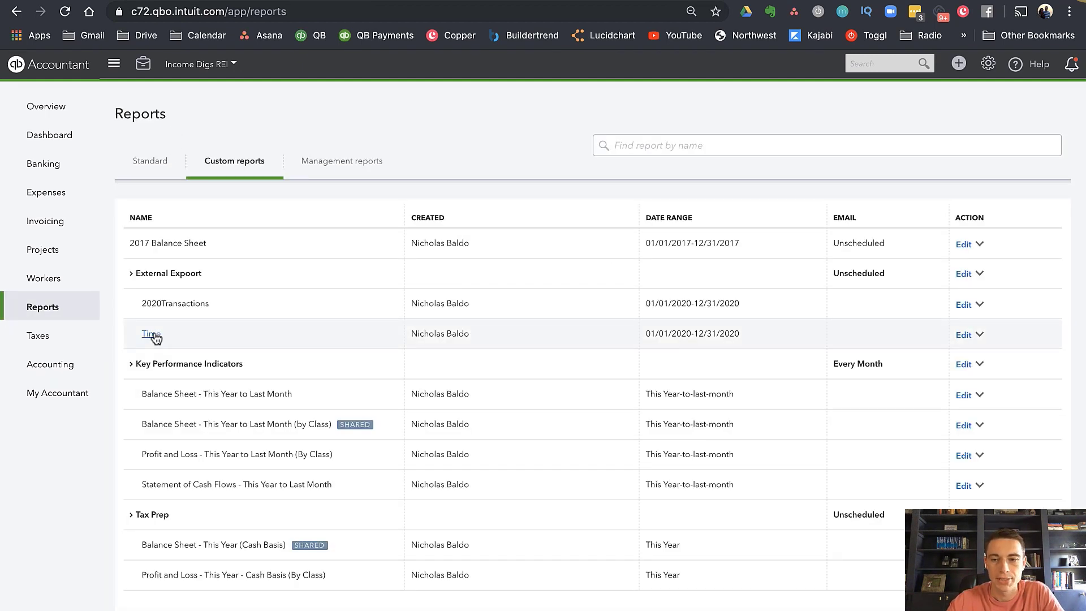
{"action": "left_click", "coordinate": [150, 333]}
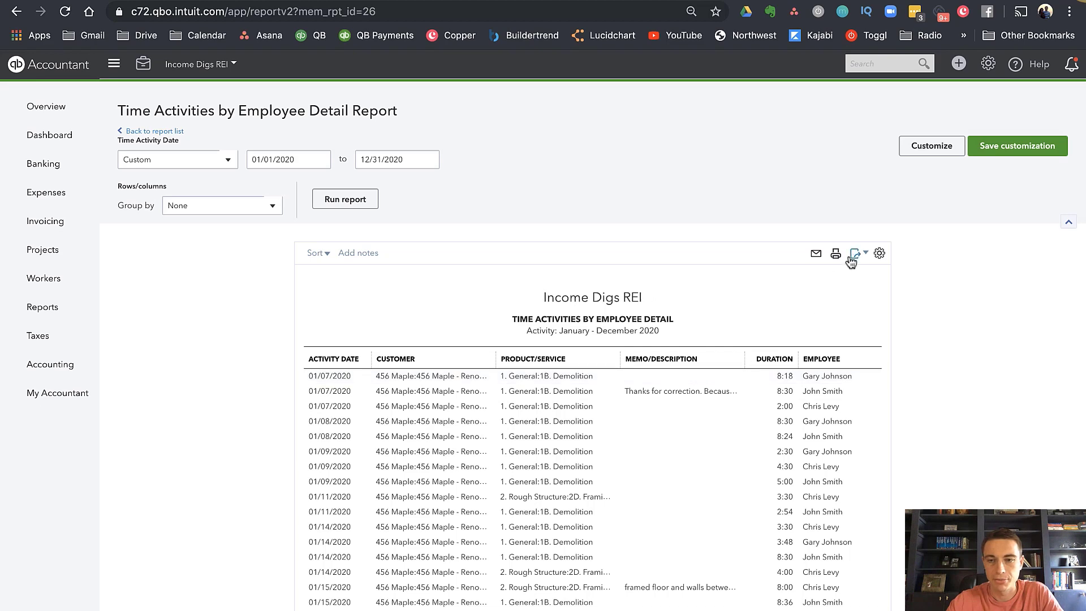
{"action": "left_click", "coordinate": [855, 252]}
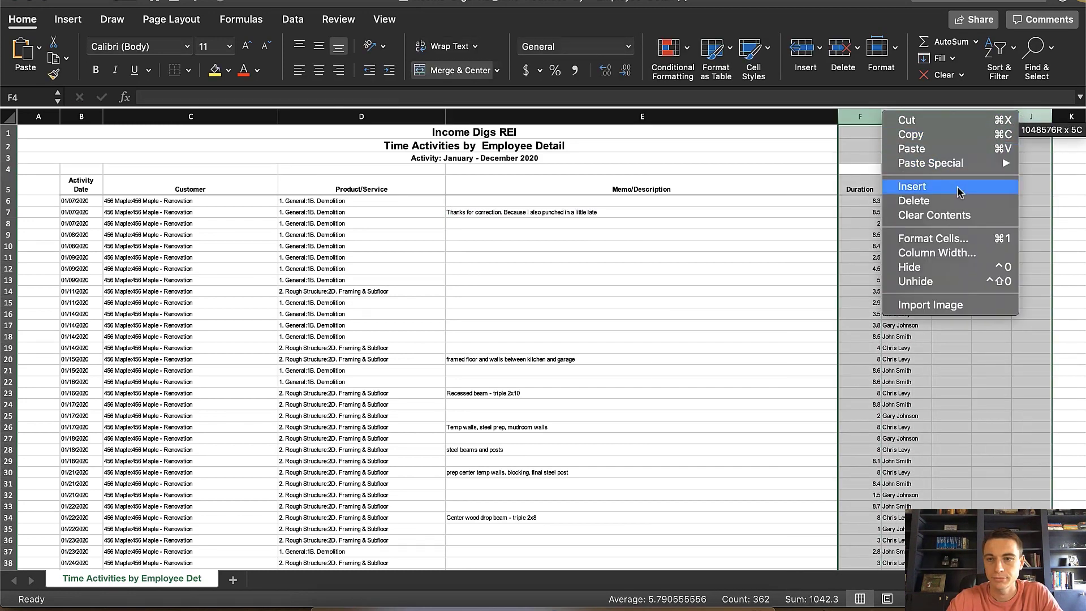
Step: Insert five narrow blank columns before Duration and select the time entries from the first date at B6
{"action": "left_click", "coordinate": [911, 187]}
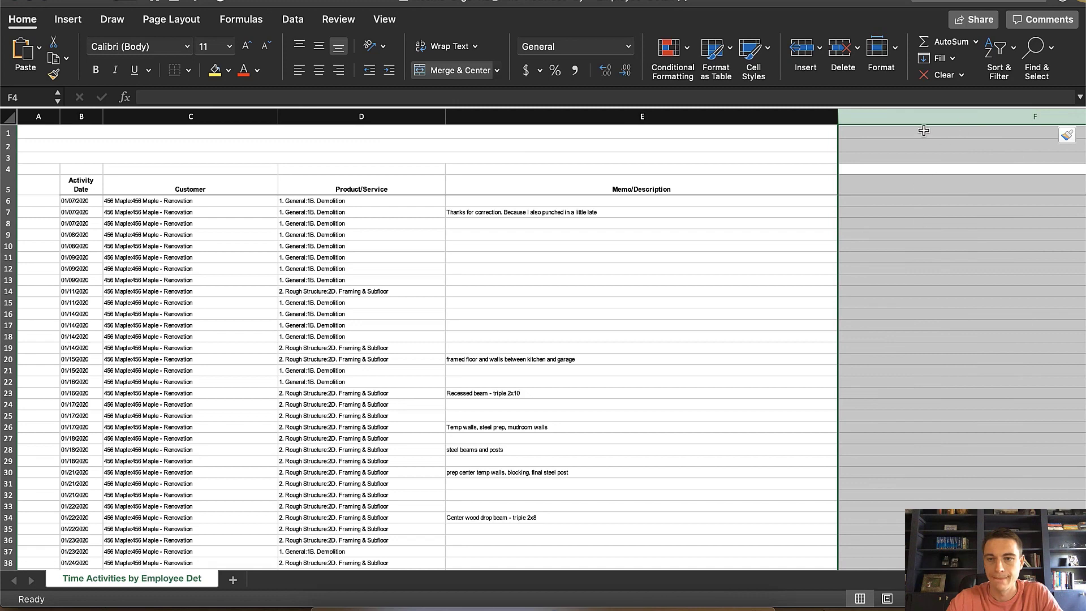
{"action": "scroll", "scroll_direction": "right", "scroll_amount": 3}
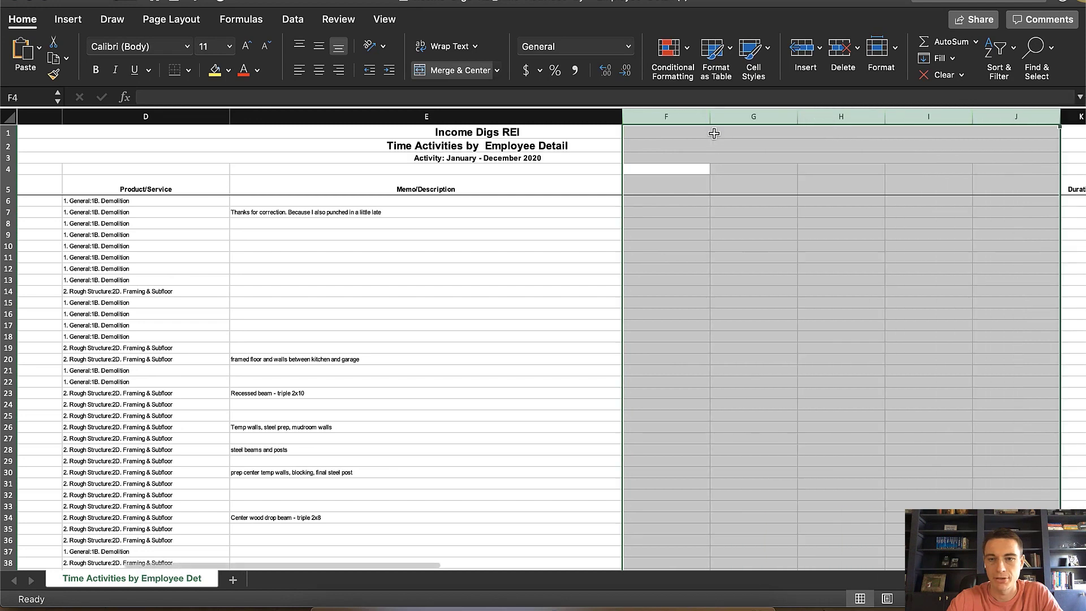
{"action": "left_click_drag", "start_coordinate": [708, 116], "coordinate": [656, 116]}
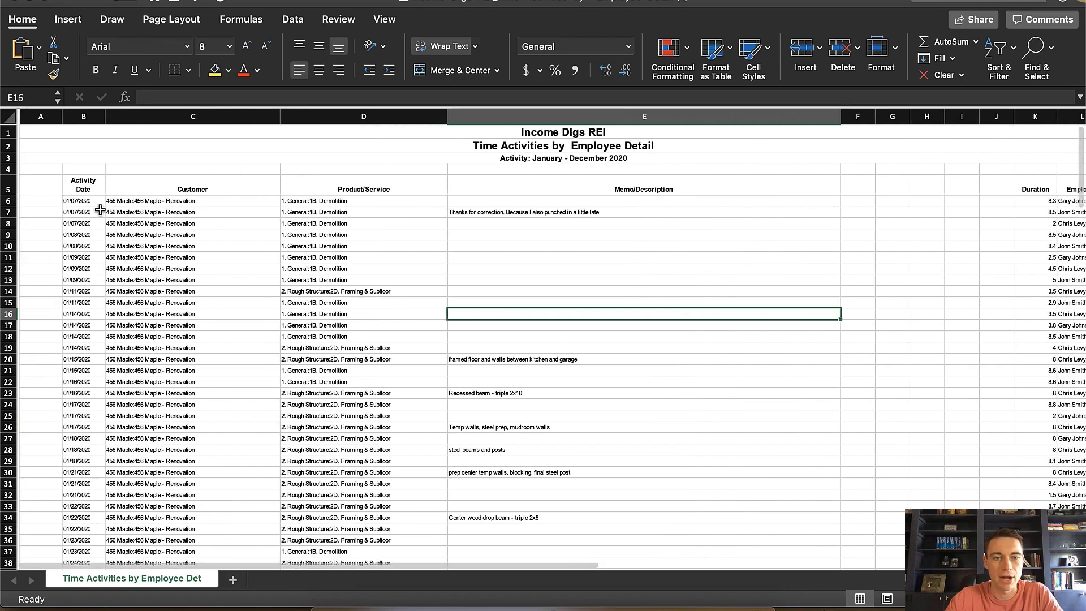
{"action": "left_click", "coordinate": [80, 202]}
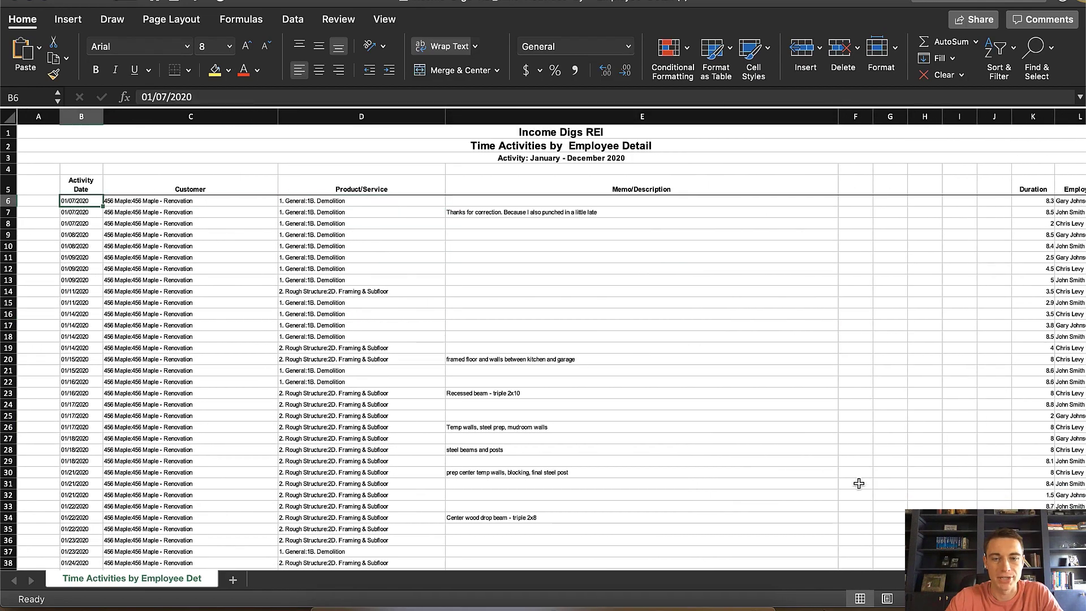
{"action": "scroll", "scroll_direction": "down", "scroll_amount": 3}
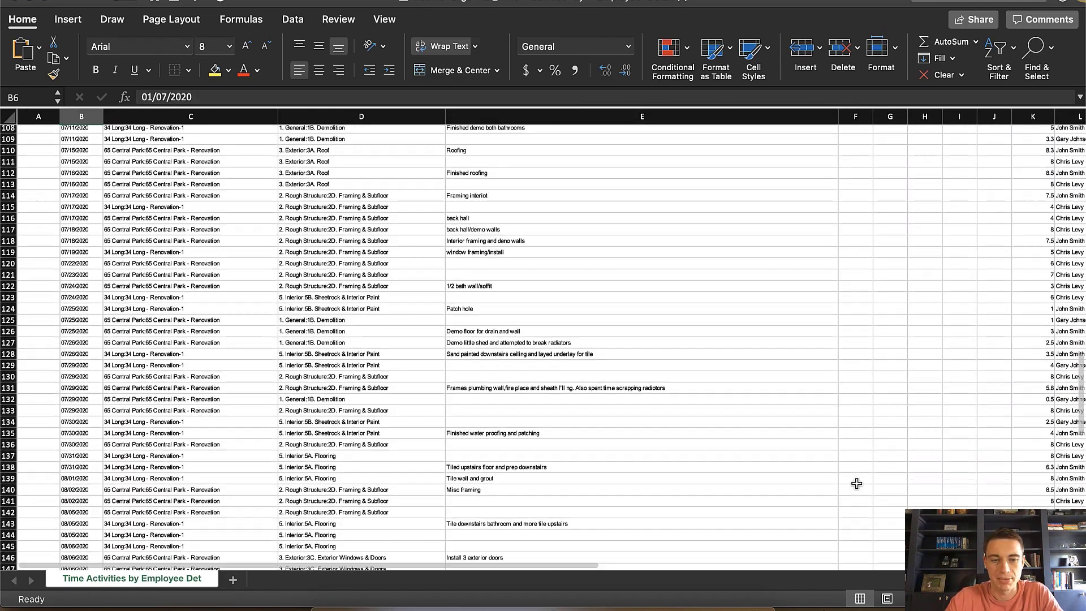
{"action": "scroll", "scroll_direction": "down", "scroll_amount": 3}
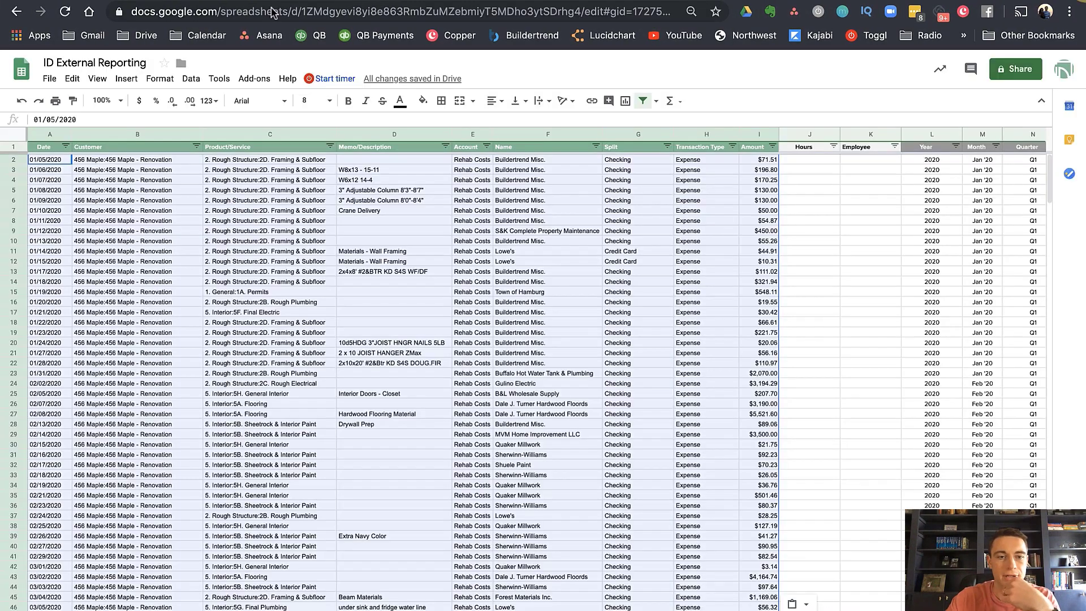
Step: Paste the time entries as values only into A192, just below the last transaction row
{"action": "scroll", "scroll_direction": "down", "scroll_amount": 3}
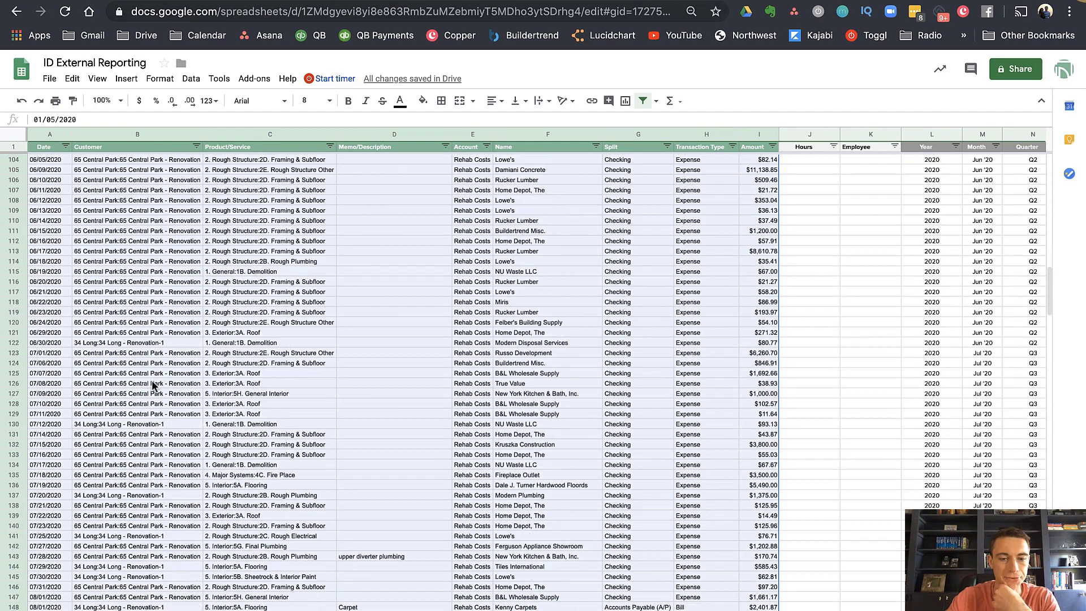
{"action": "scroll", "scroll_direction": "down", "scroll_amount": 3}
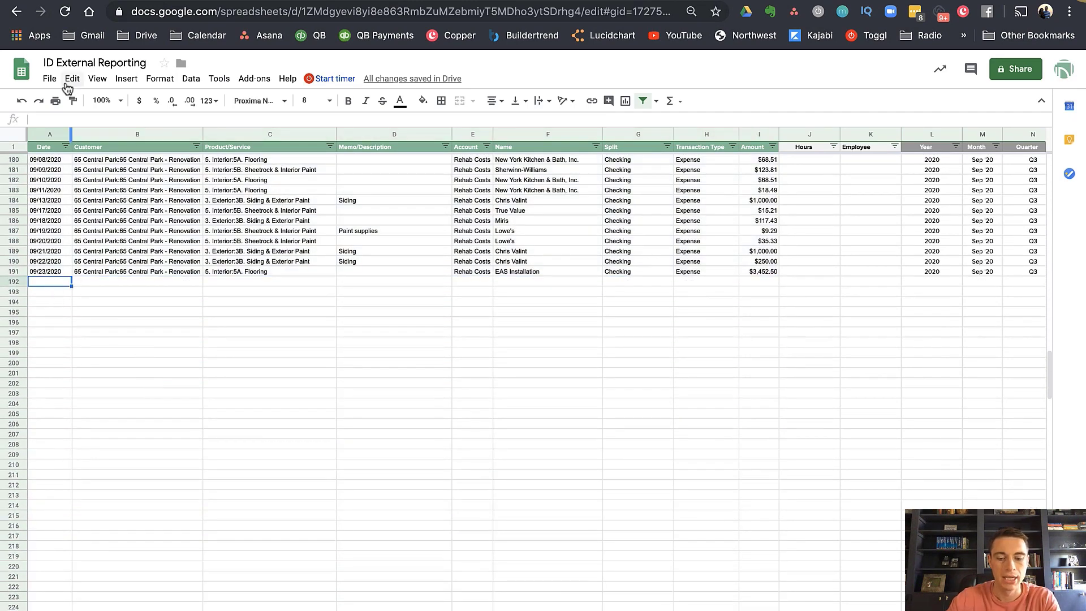
{"action": "left_click", "coordinate": [72, 78]}
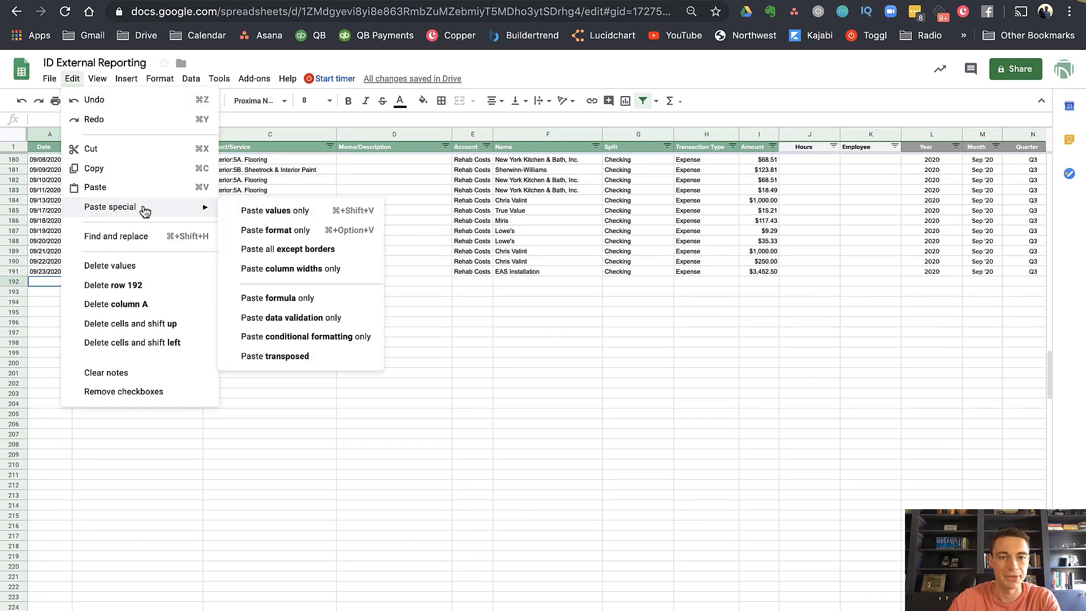
{"action": "left_click", "coordinate": [273, 211]}
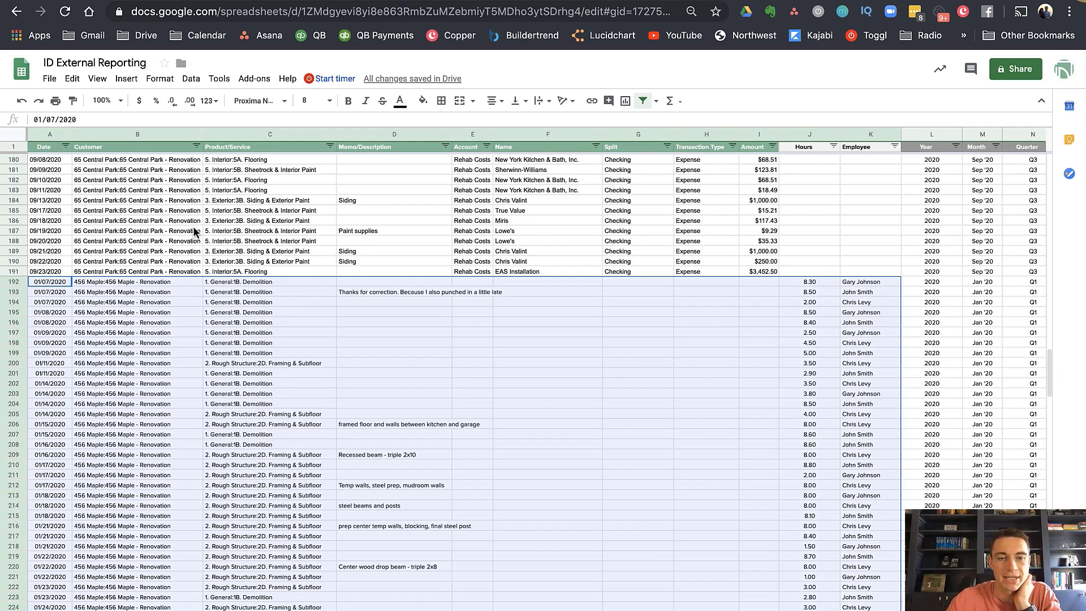
{"action": "scroll", "scroll_direction": "down", "scroll_amount": 3}
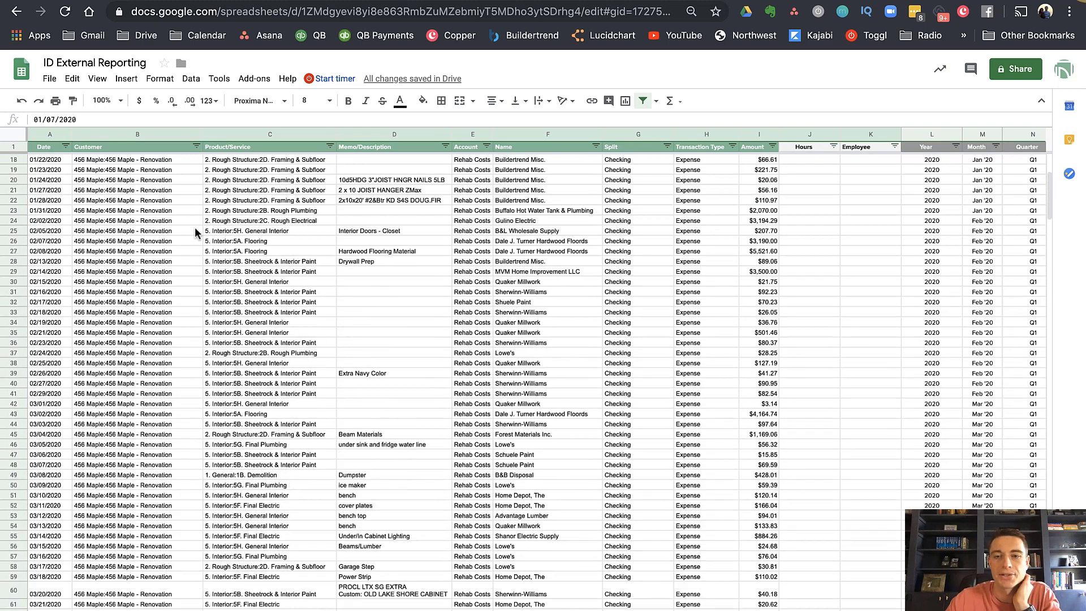
{"action": "scroll", "scroll_direction": "up", "scroll_amount": 3}
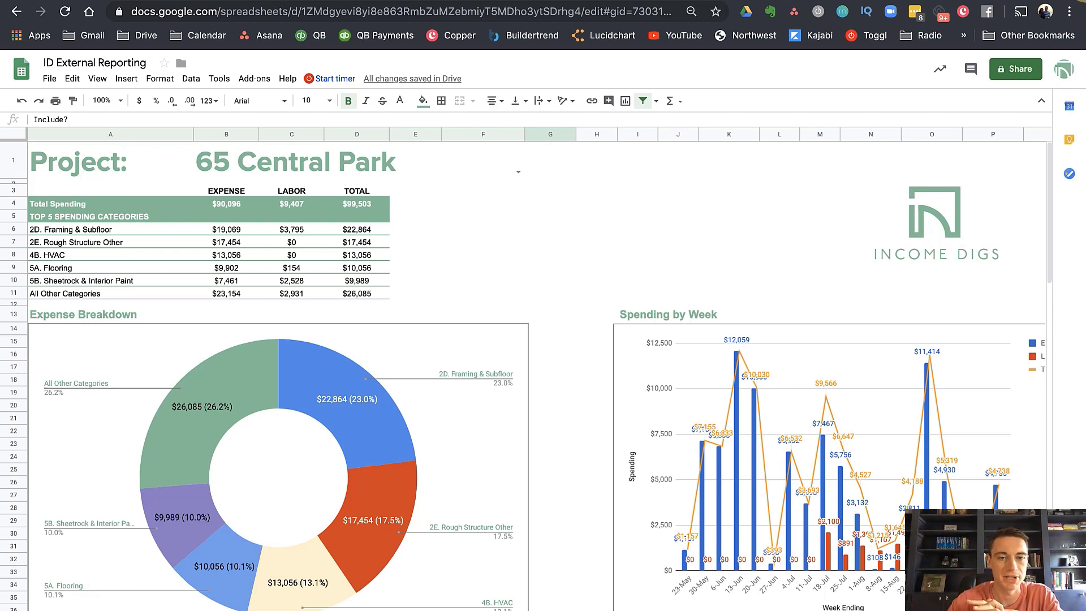
{"action": "mouse_move", "coordinate": [506, 548]}
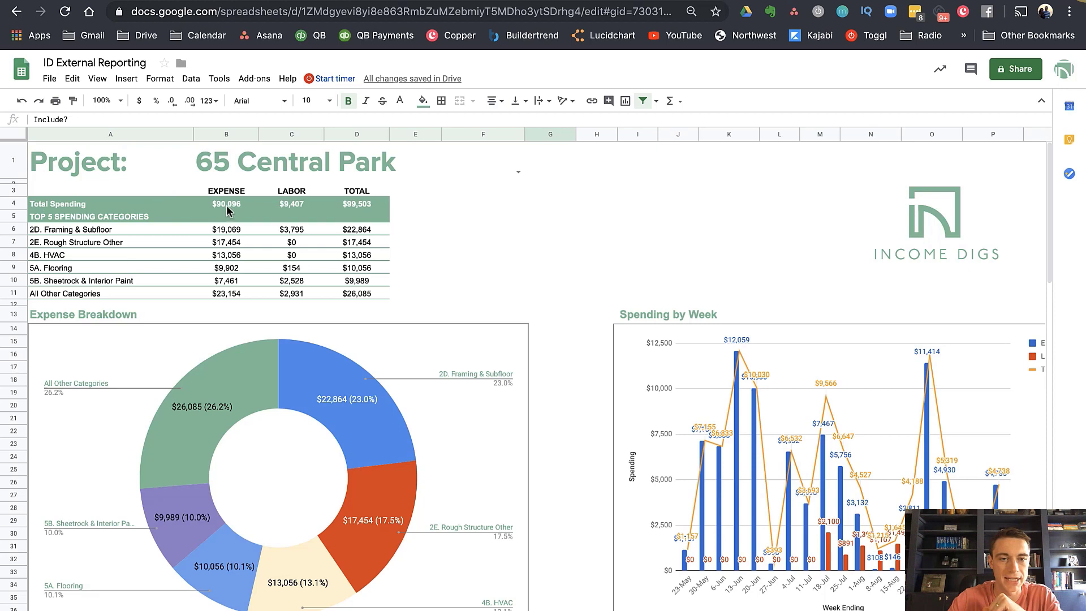
{"action": "mouse_move", "coordinate": [239, 210]}
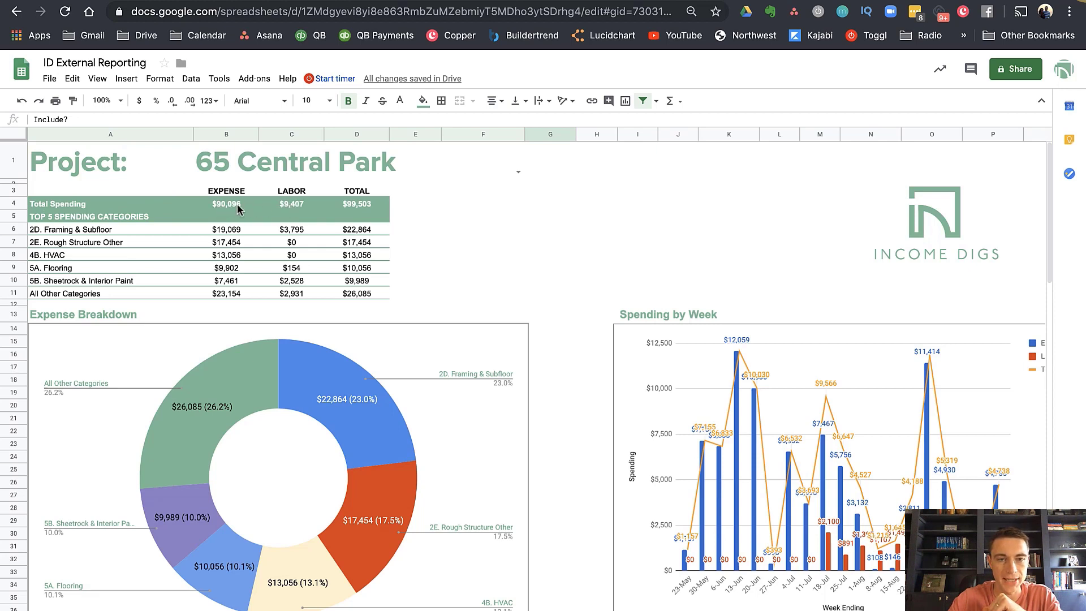
{"action": "mouse_move", "coordinate": [368, 207]}
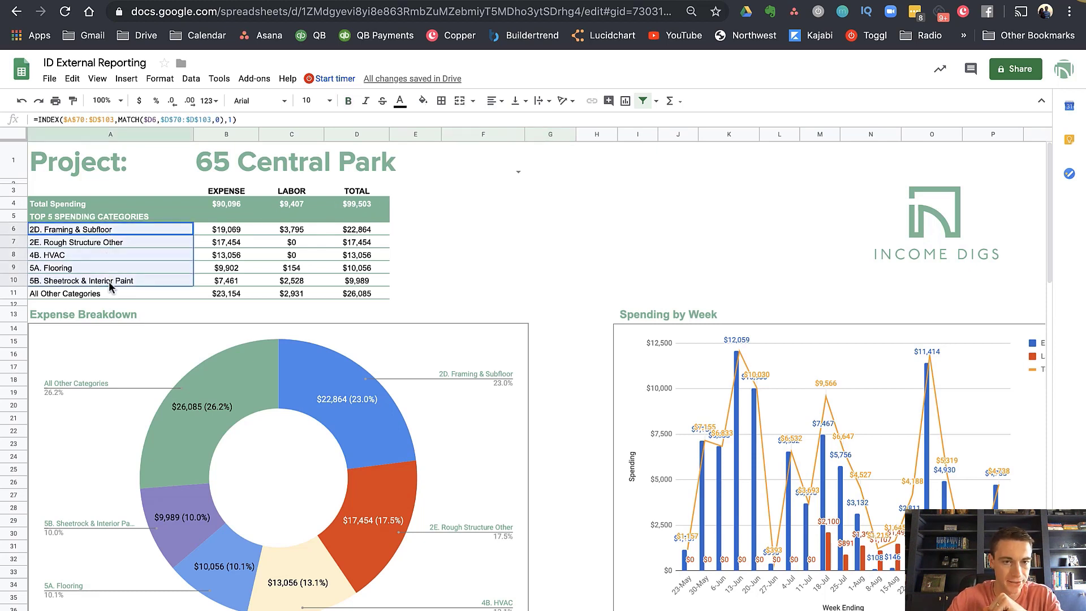
{"action": "mouse_move", "coordinate": [301, 247]}
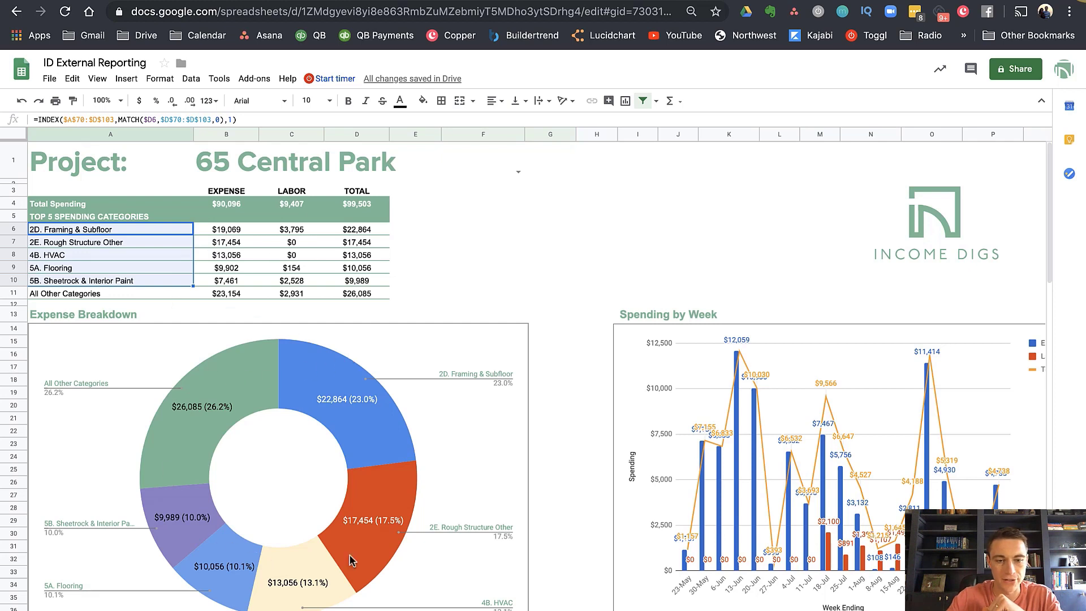
{"action": "mouse_move", "coordinate": [325, 581]}
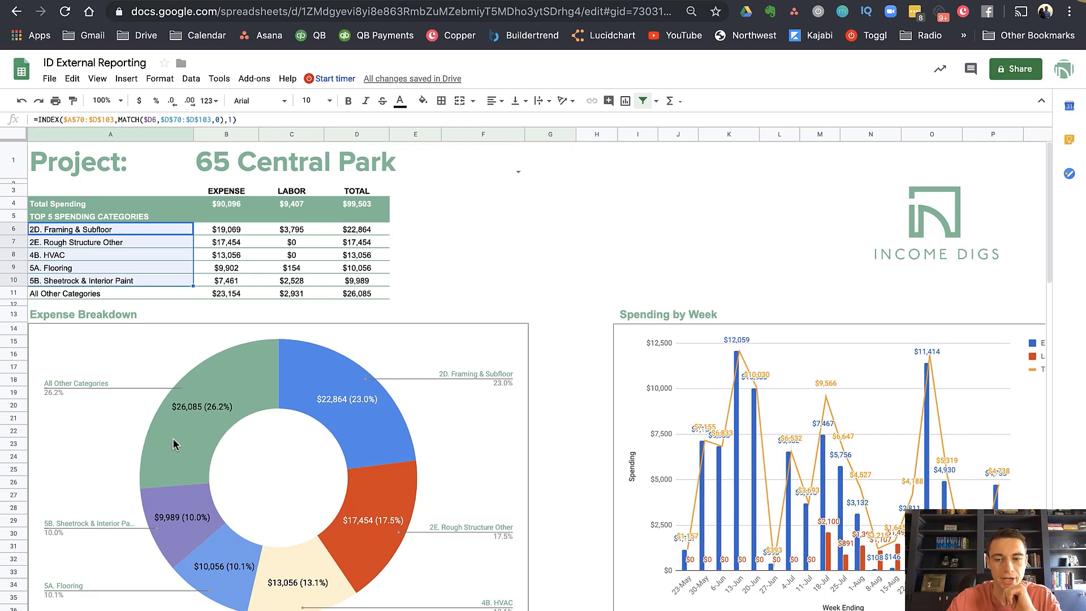
Step: Scroll across the 65 Central Park dashboard to its spending summary and weekly chart
{"action": "scroll", "scroll_direction": "right", "scroll_amount": 3}
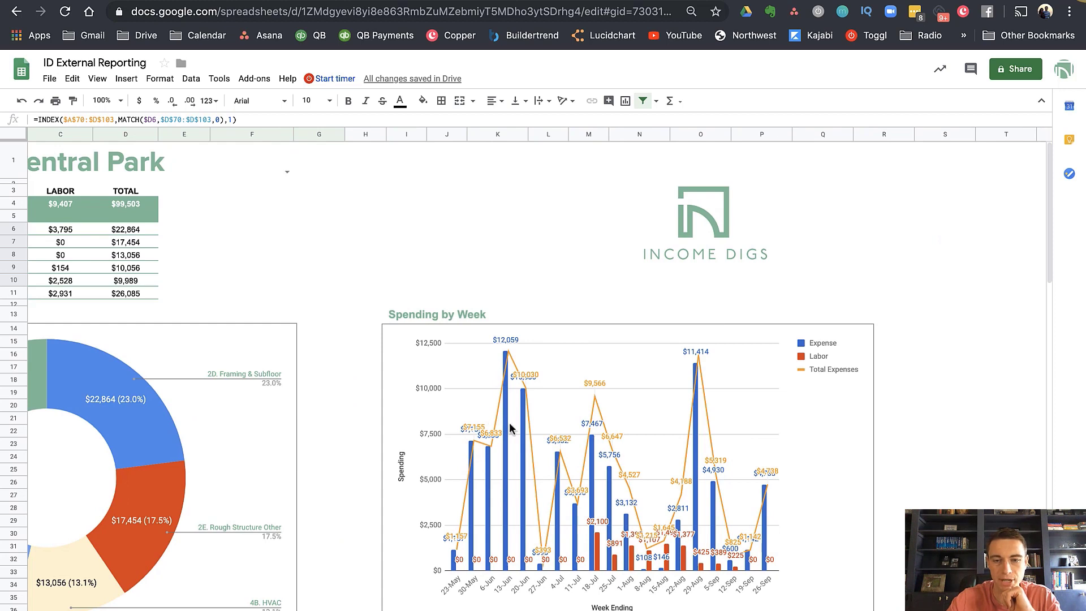
{"action": "mouse_move", "coordinate": [521, 525]}
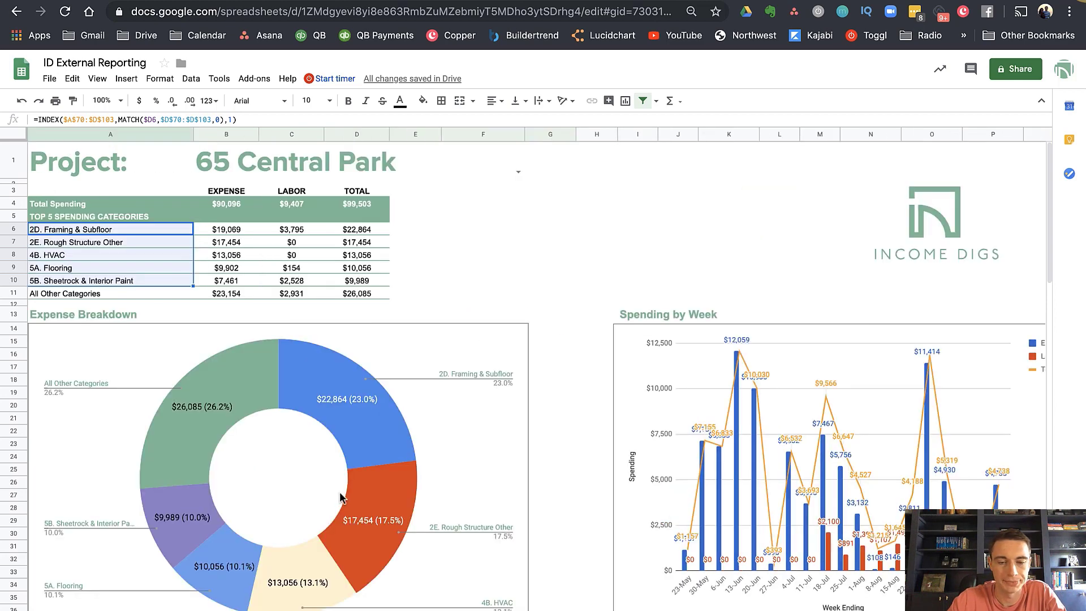
{"action": "scroll", "scroll_direction": "down", "scroll_amount": 3}
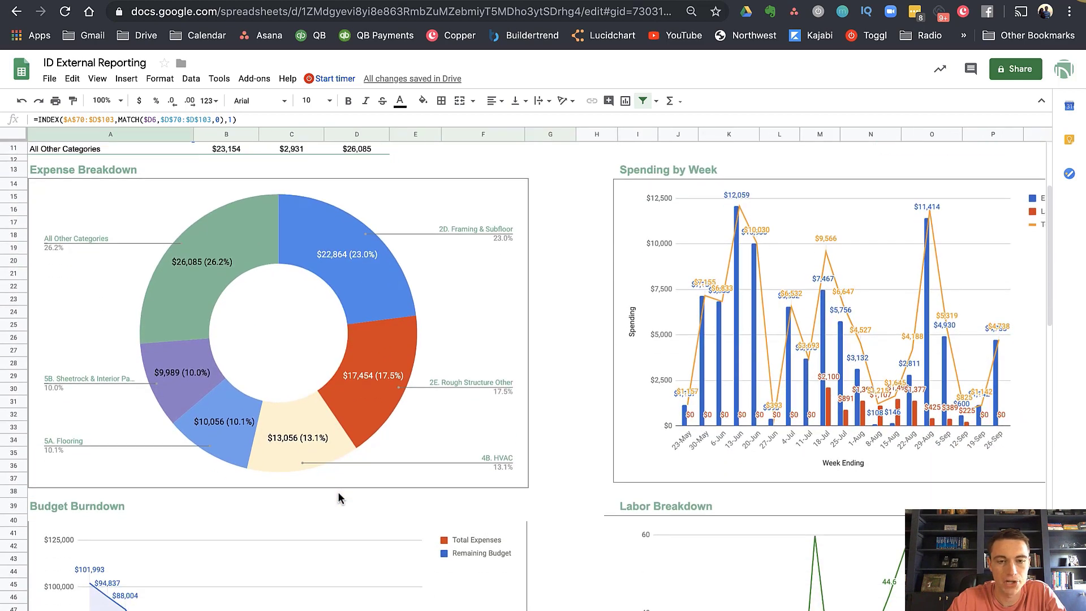
{"action": "scroll", "scroll_direction": "down", "scroll_amount": 3}
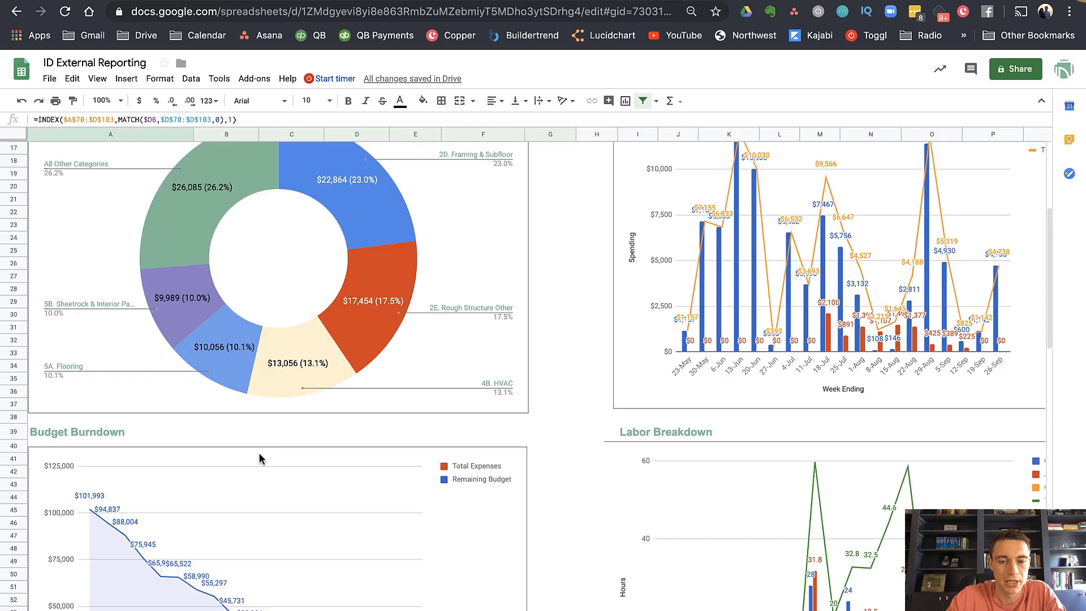
{"action": "scroll", "scroll_direction": "down", "scroll_amount": 3}
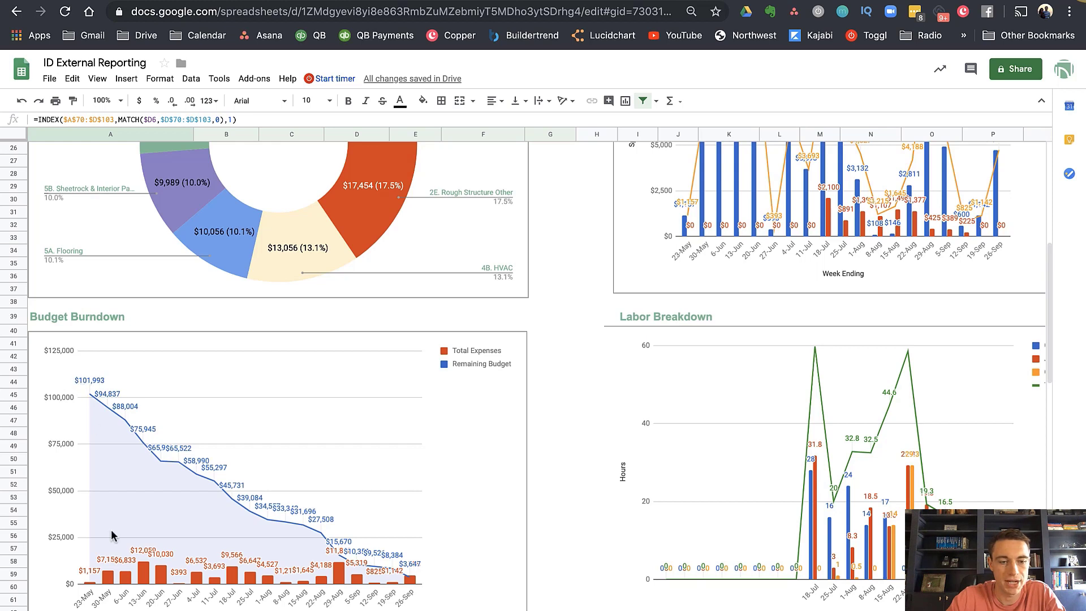
{"action": "mouse_move", "coordinate": [151, 460]}
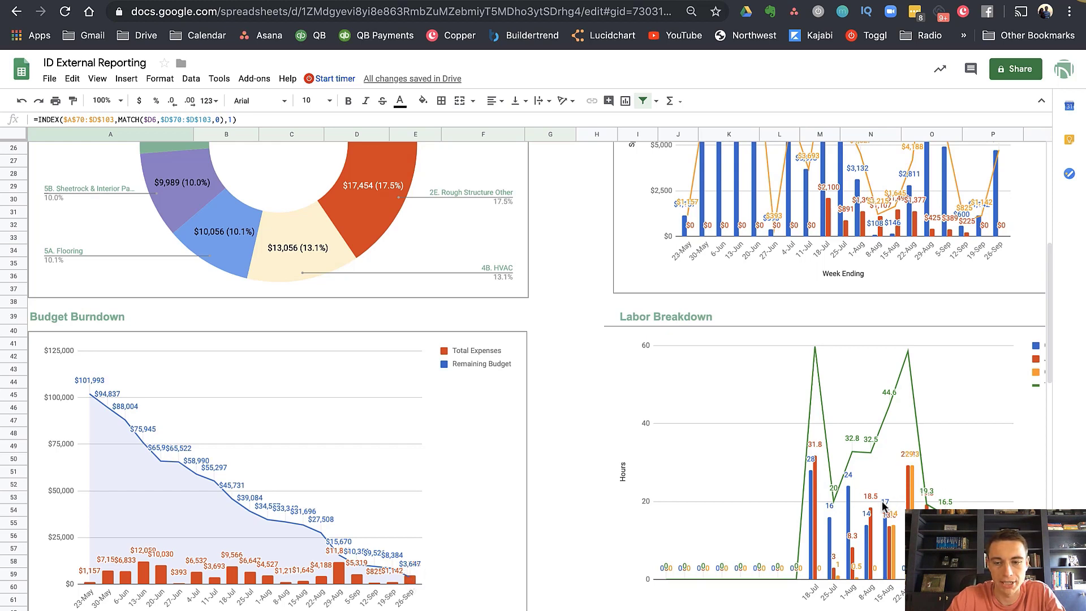
{"action": "scroll", "scroll_direction": "right", "scroll_amount": 3}
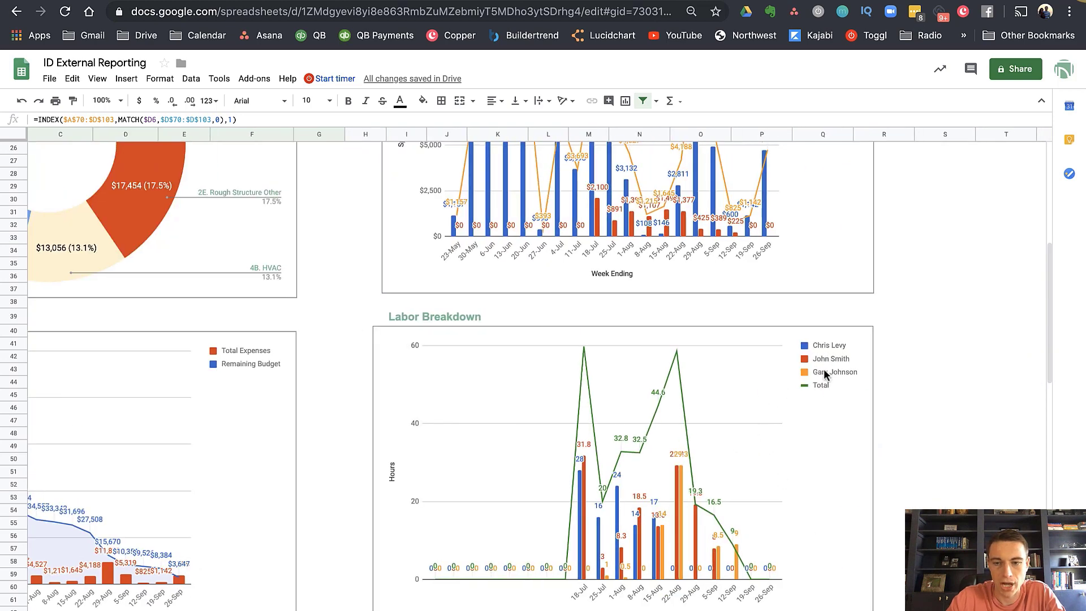
{"action": "mouse_move", "coordinate": [584, 366]}
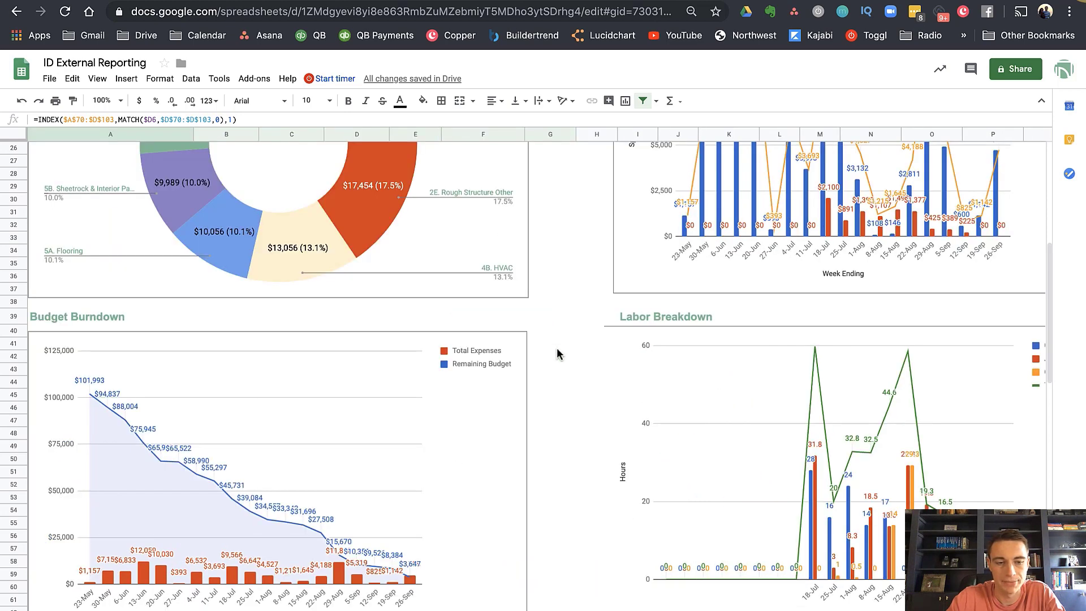
{"action": "scroll", "scroll_direction": "down", "scroll_amount": 3}
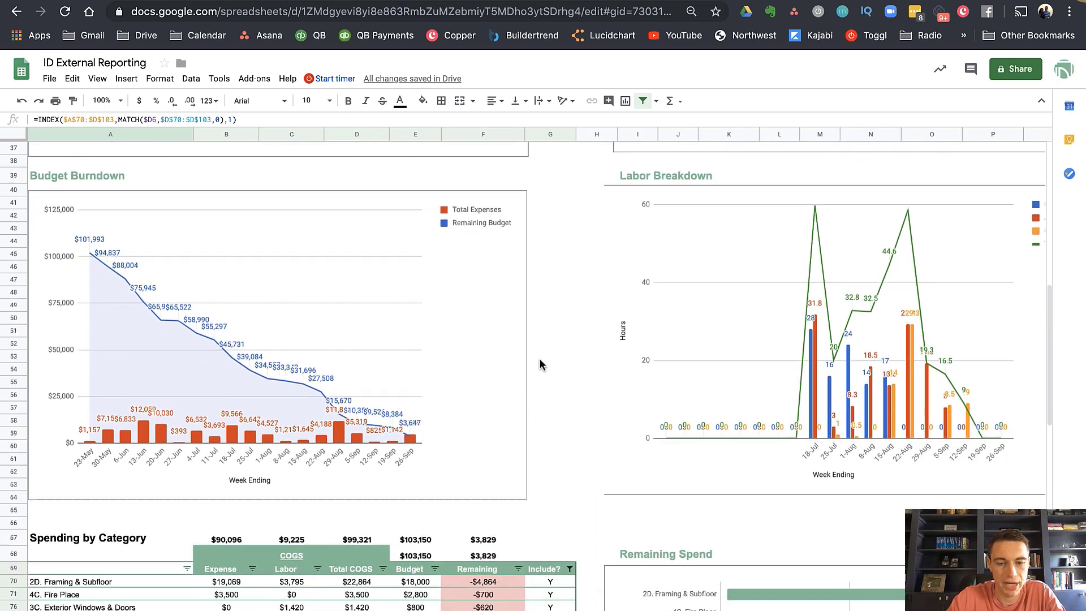
{"action": "left_click", "coordinate": [567, 543]}
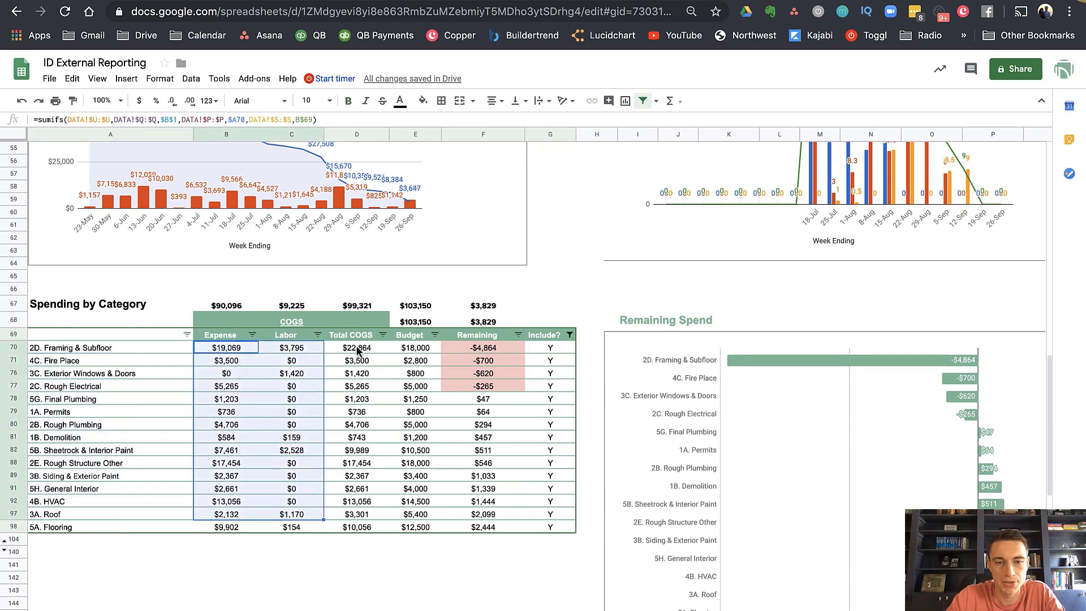
{"action": "left_click", "coordinate": [415, 347]}
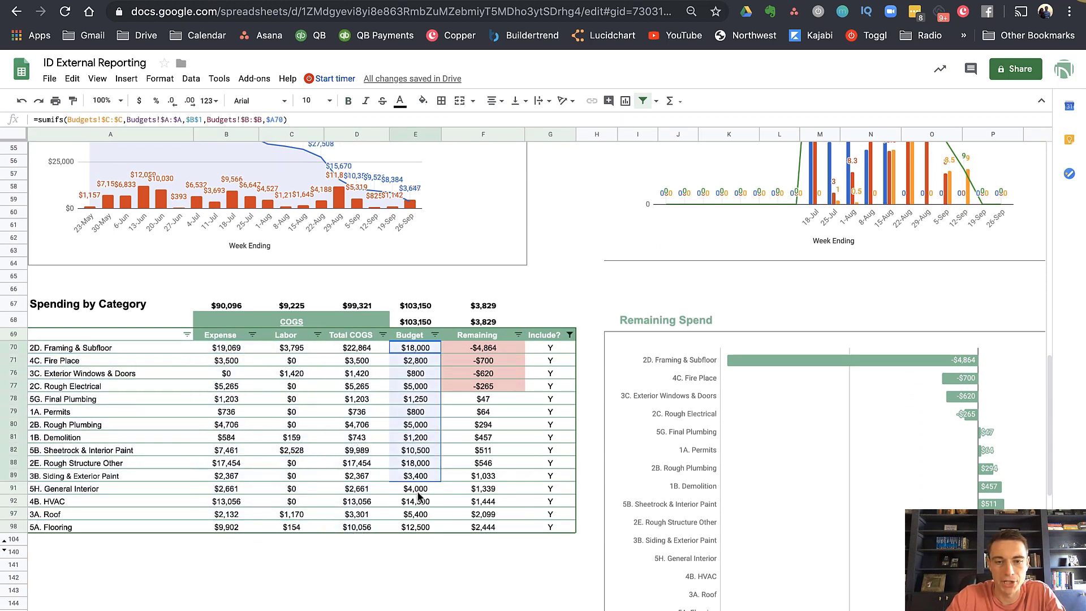
{"action": "scroll", "scroll_direction": "right", "scroll_amount": 3}
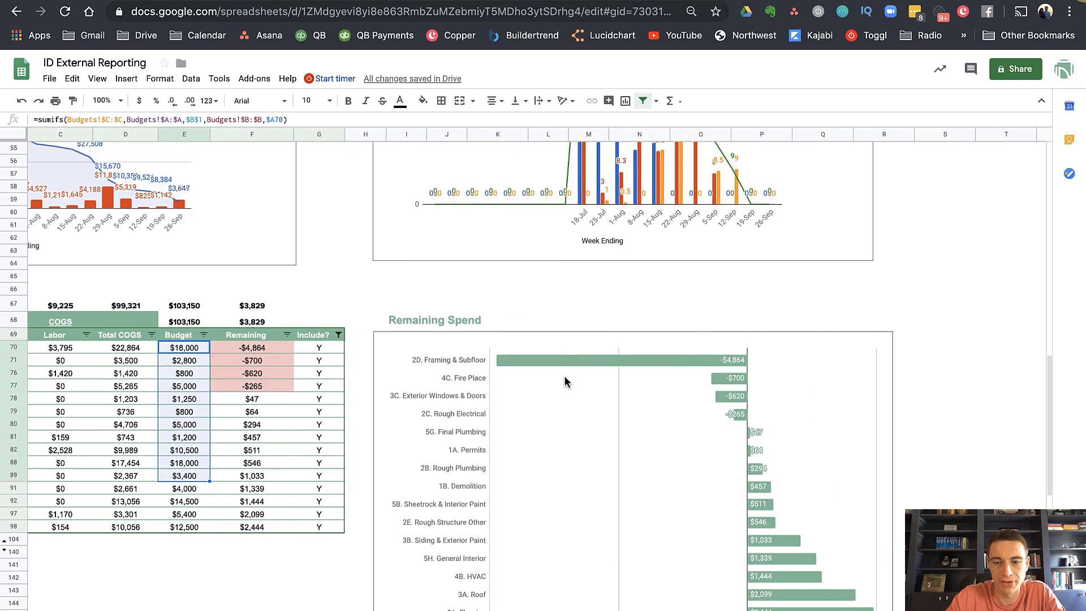
{"action": "scroll", "scroll_direction": "down", "scroll_amount": 3}
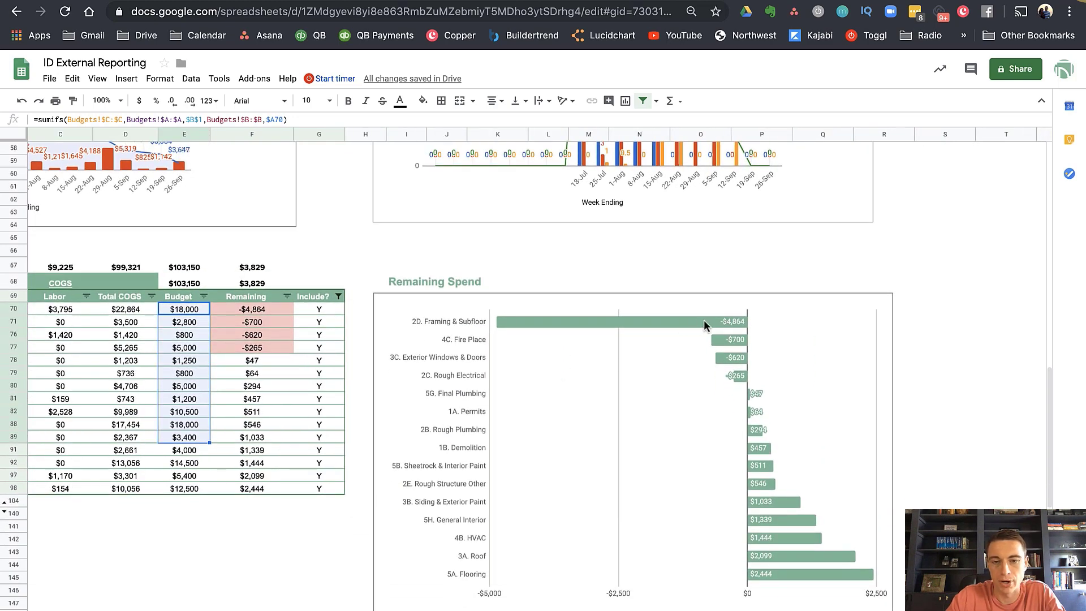
{"action": "mouse_move", "coordinate": [717, 331]}
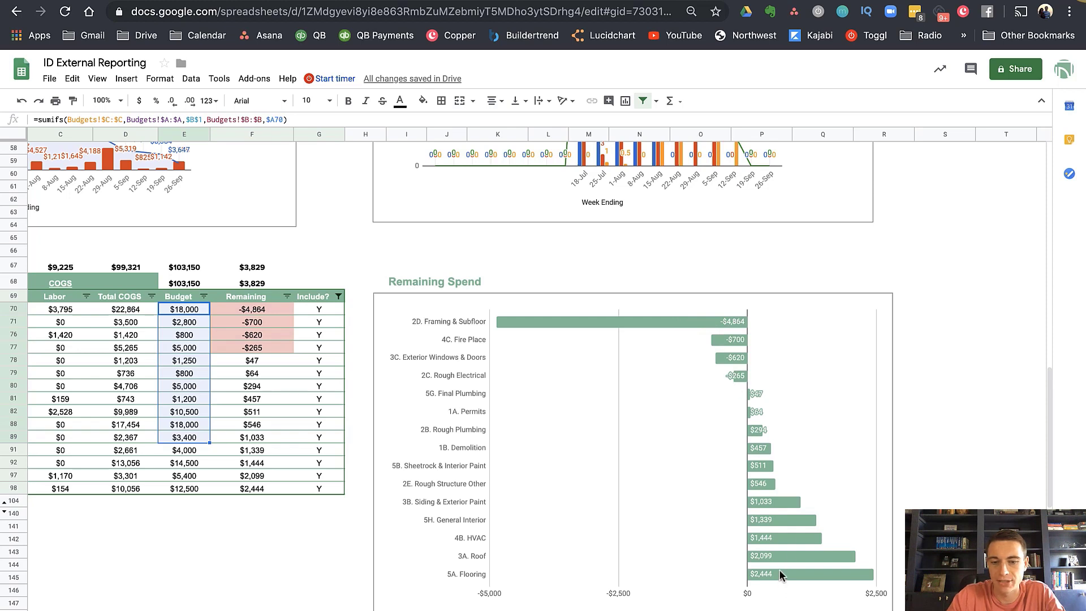
{"action": "mouse_move", "coordinate": [789, 568]}
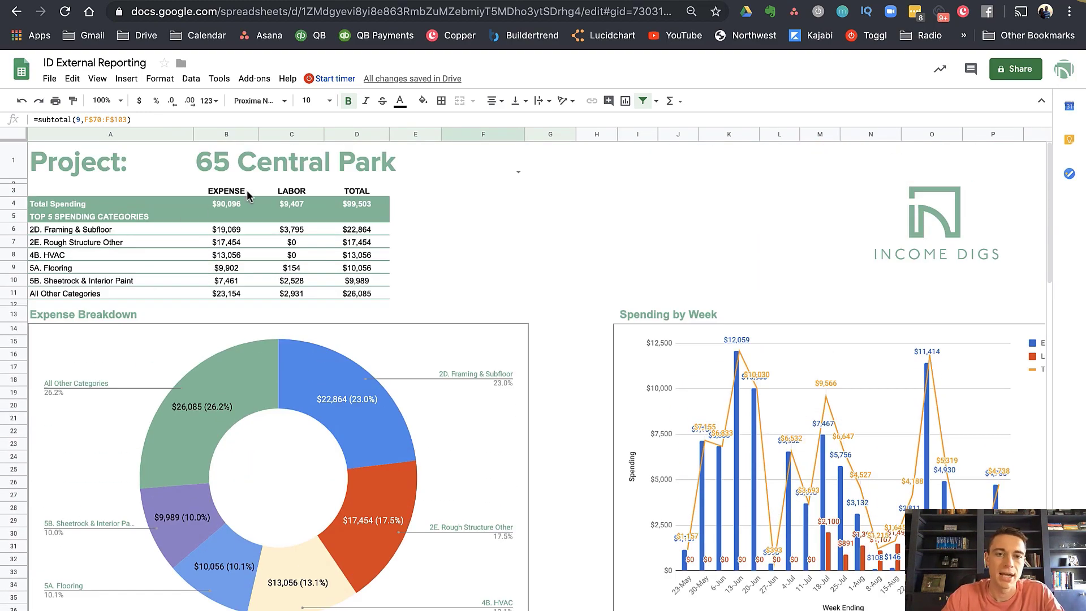
Step: Pick 34 Long from the B1 project dropdown so totals and charts recalculate, then choose another project
{"action": "left_click", "coordinate": [294, 161]}
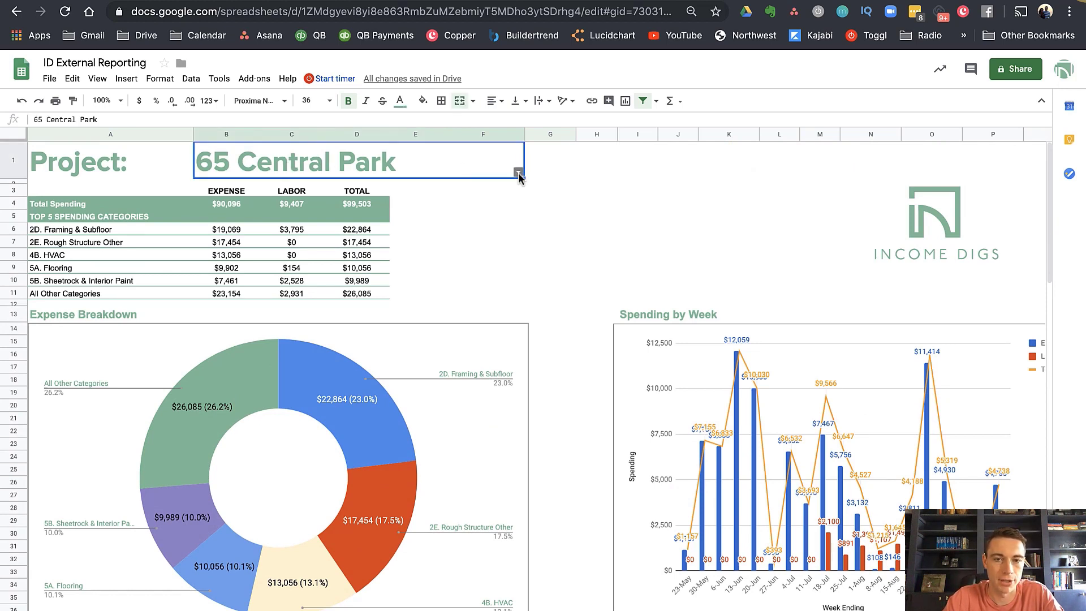
{"action": "left_click", "coordinate": [518, 173]}
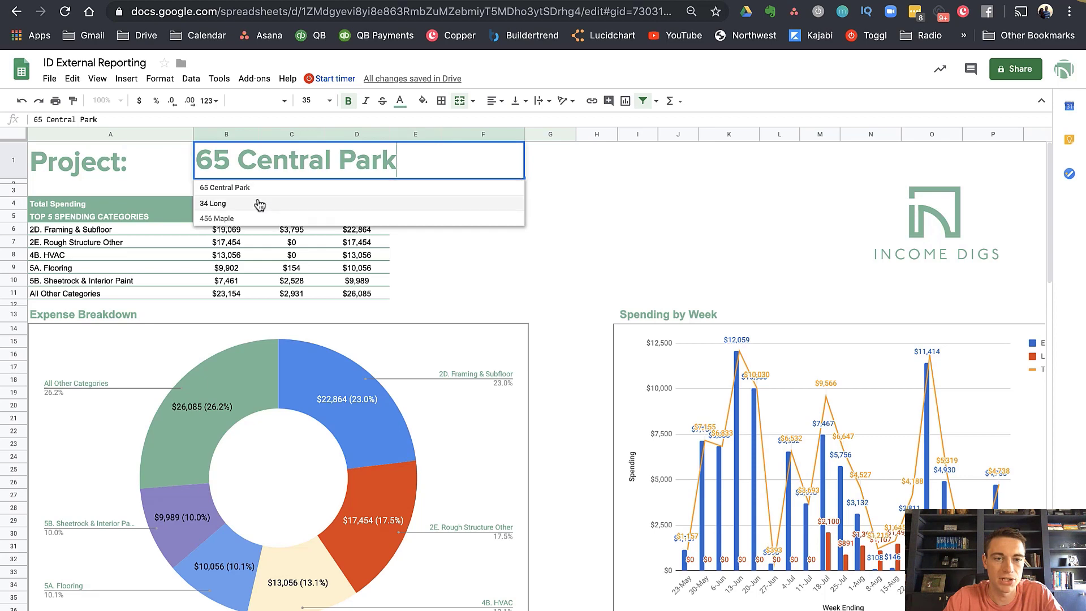
{"action": "left_click", "coordinate": [217, 218]}
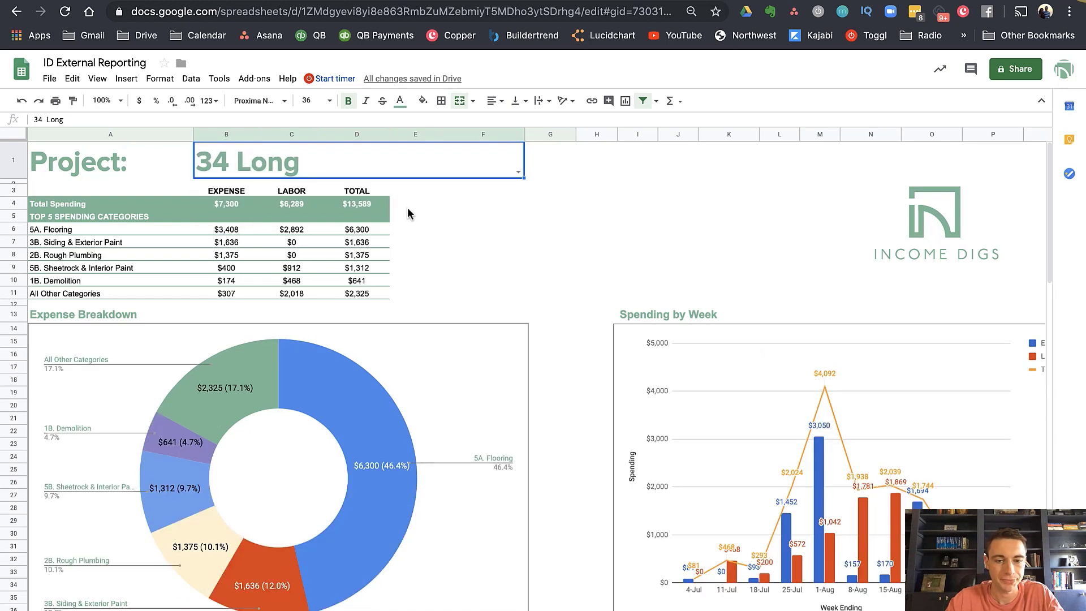
{"action": "left_click", "coordinate": [516, 172]}
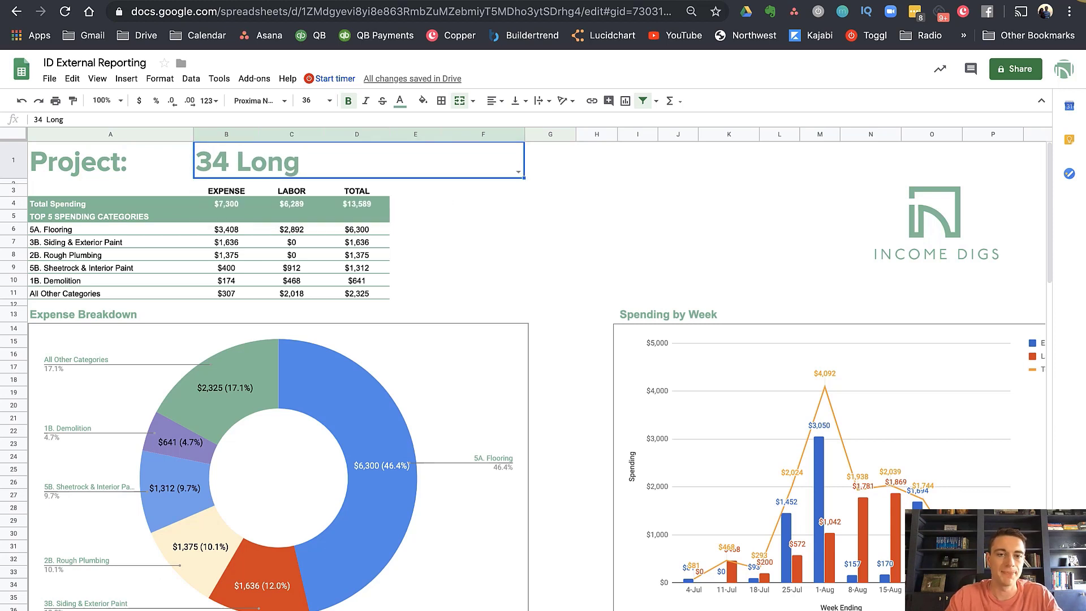
{"action": "left_click", "coordinate": [518, 171]}
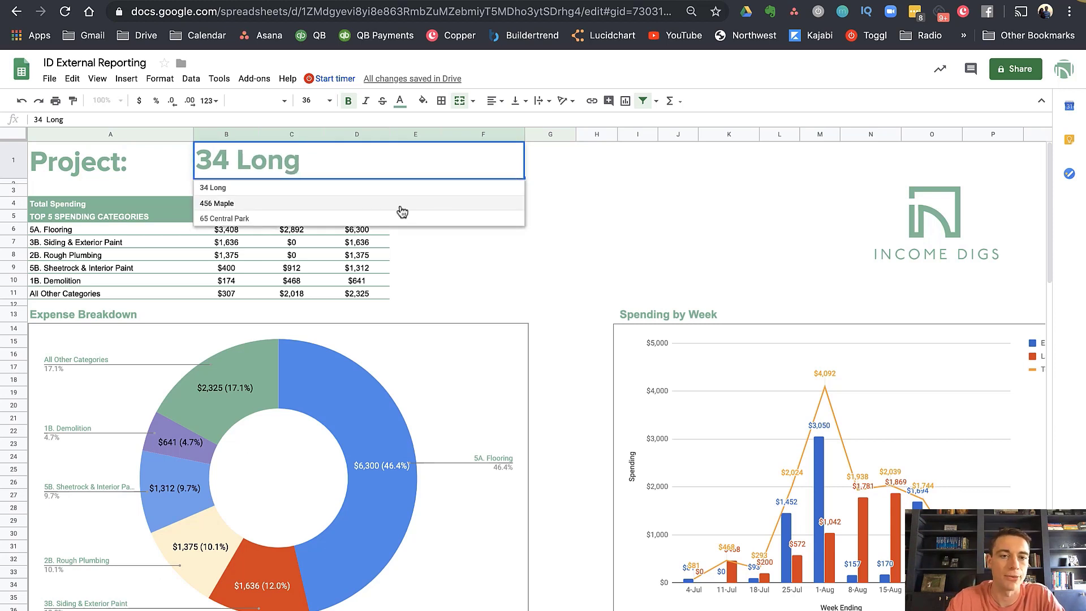
{"action": "left_click", "coordinate": [224, 218]}
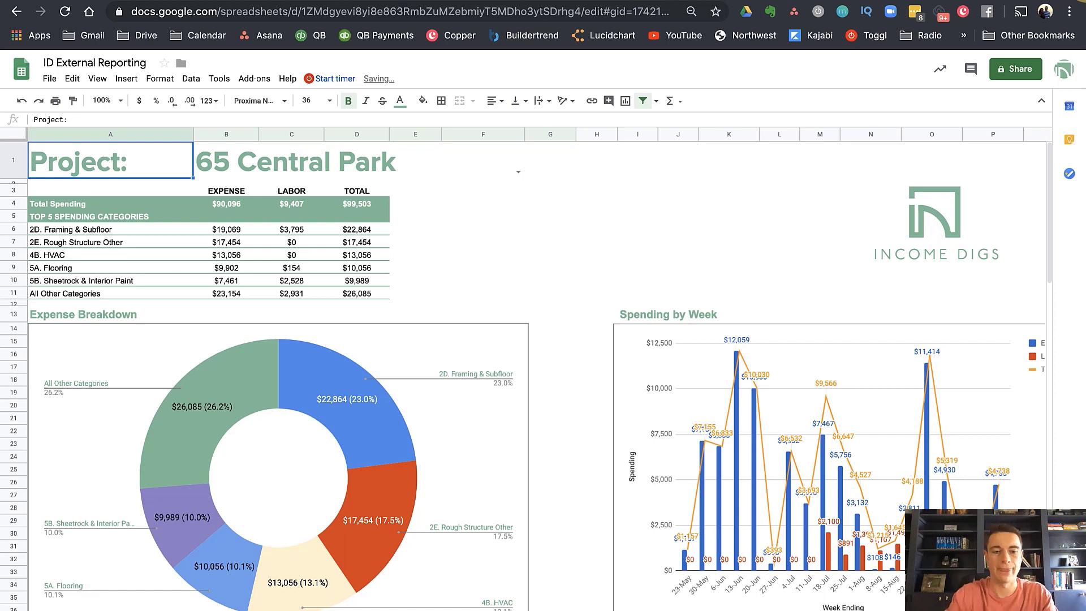
Step: Enter 34 Long as the B1 project, then return the dashboard to 65 Central Park
{"action": "left_click", "coordinate": [294, 159]}
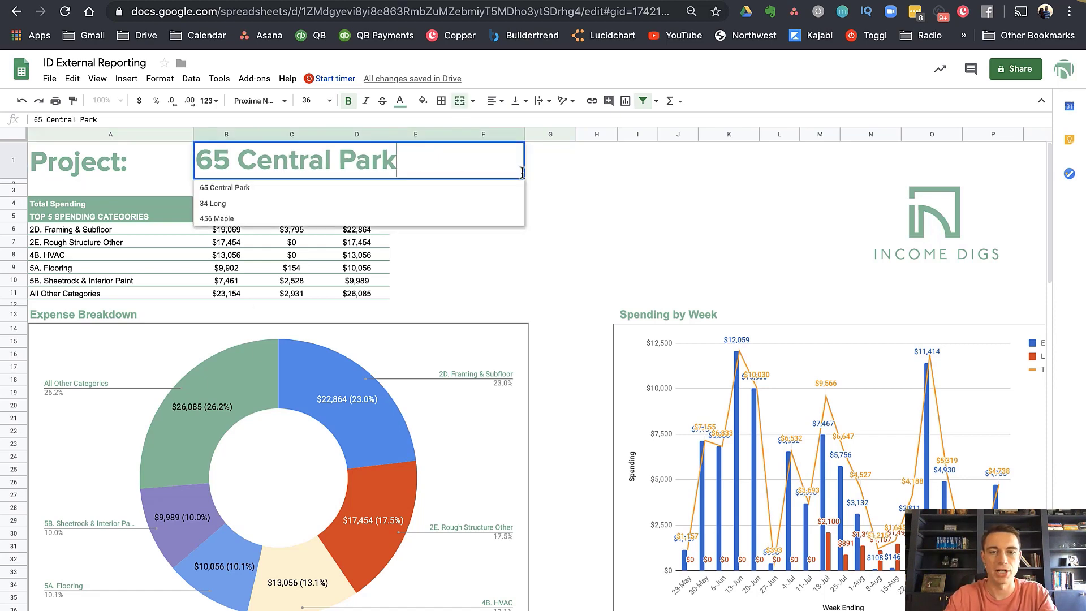
{"action": "left_click", "coordinate": [217, 218]}
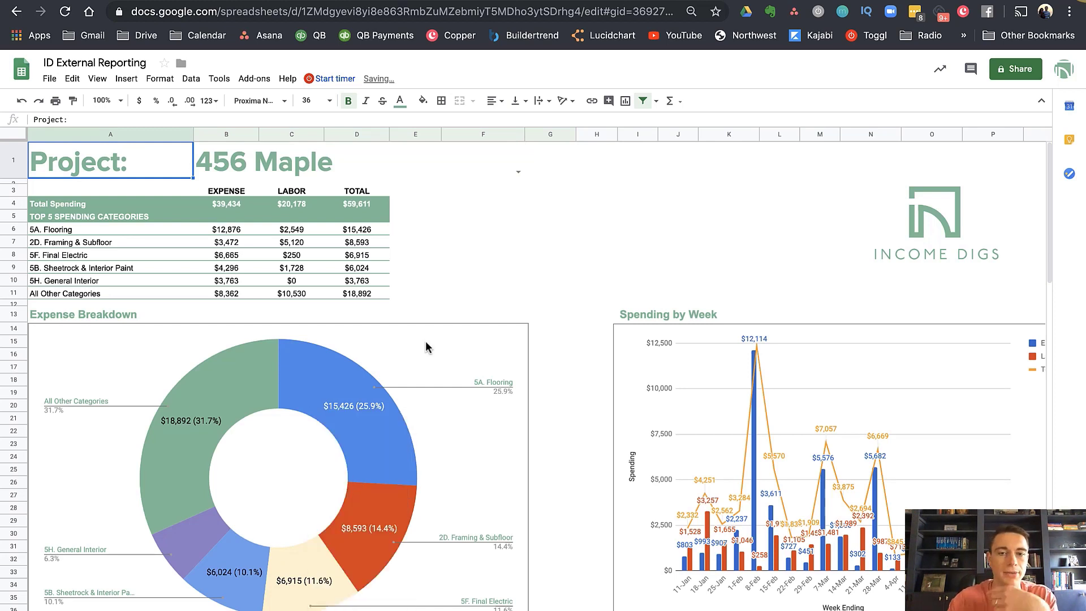
{"action": "type", "text": "34 Long"}
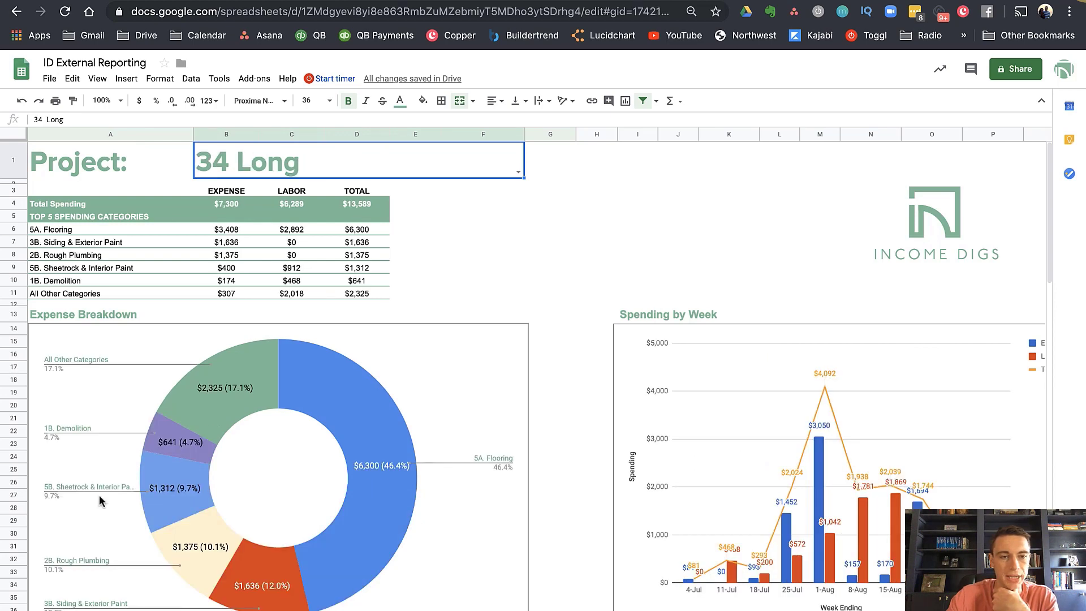
{"action": "left_click", "coordinate": [517, 159]}
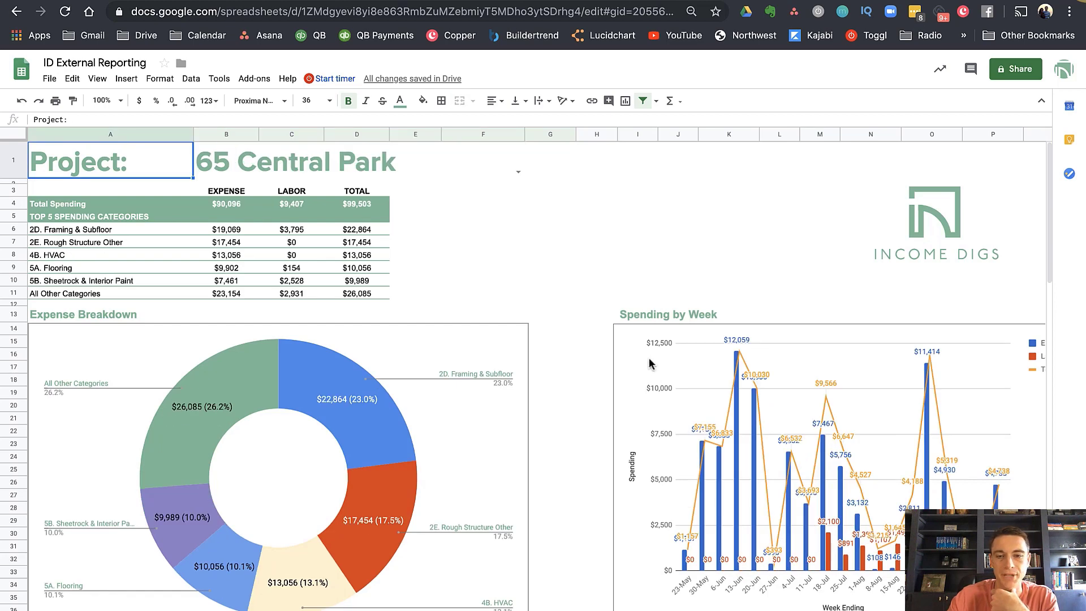
Step: Scroll through the dashboard's budget burndown and labor breakdown charts
{"action": "scroll", "scroll_direction": "down", "scroll_amount": 3}
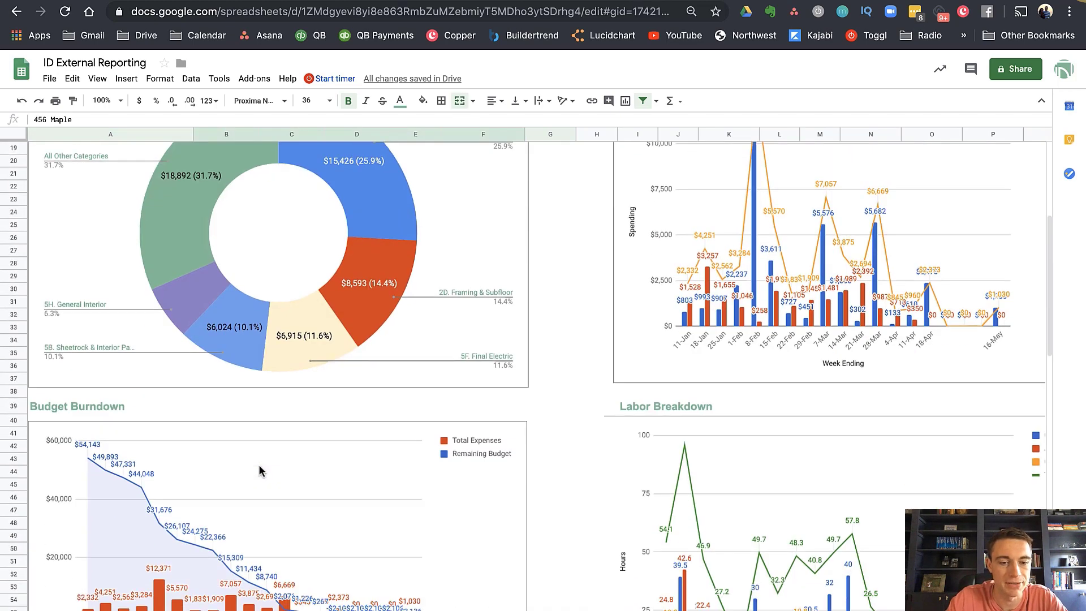
{"action": "scroll", "scroll_direction": "down", "scroll_amount": 3}
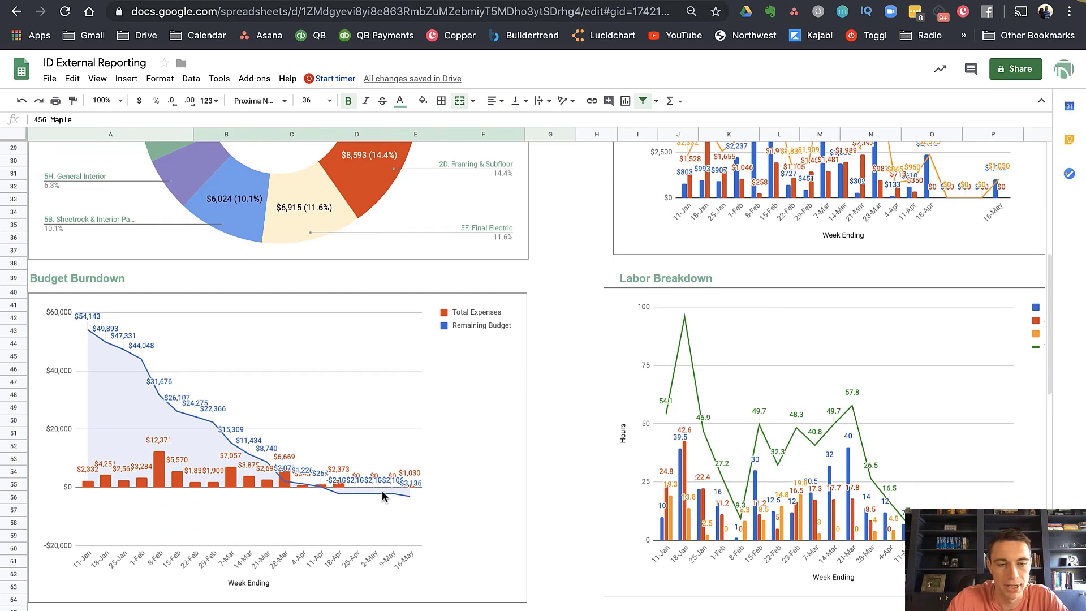
{"action": "mouse_move", "coordinate": [392, 501]}
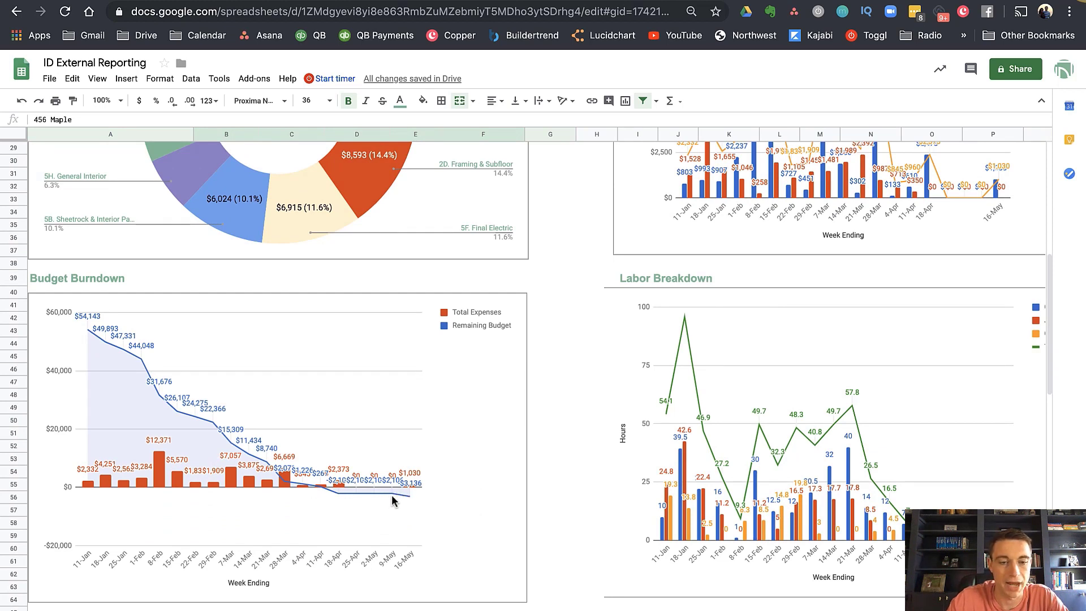
{"action": "mouse_move", "coordinate": [350, 472]}
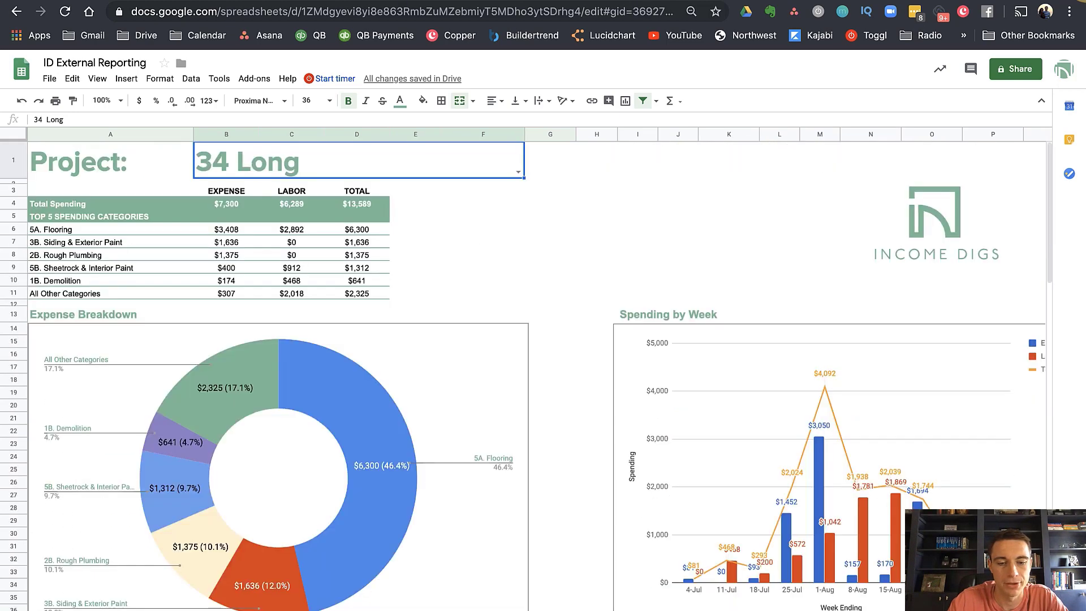
{"action": "scroll", "scroll_direction": "down", "scroll_amount": 3}
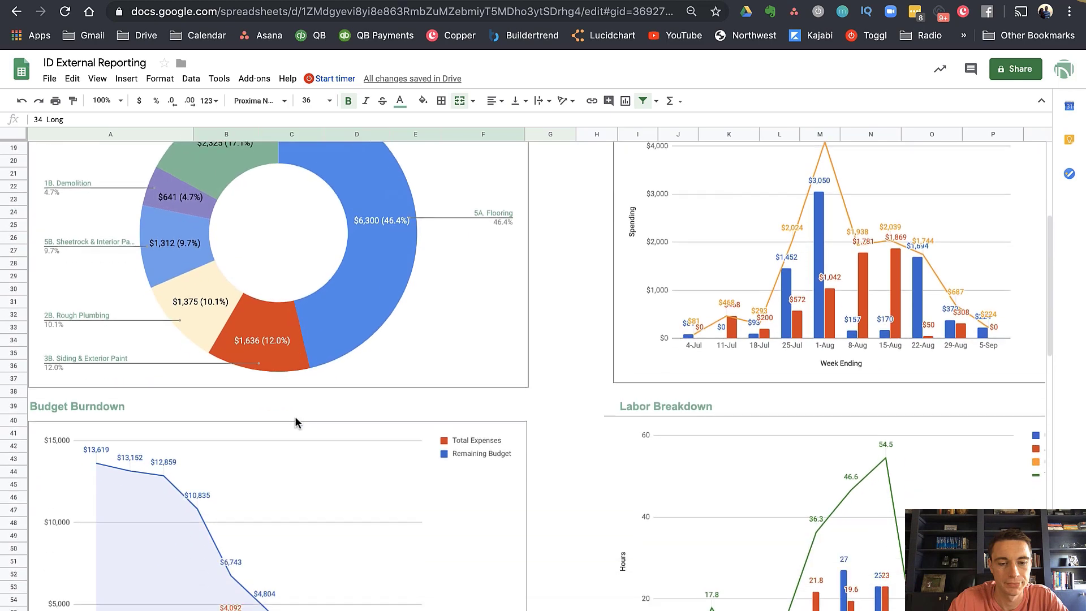
{"action": "scroll", "scroll_direction": "down", "scroll_amount": 3}
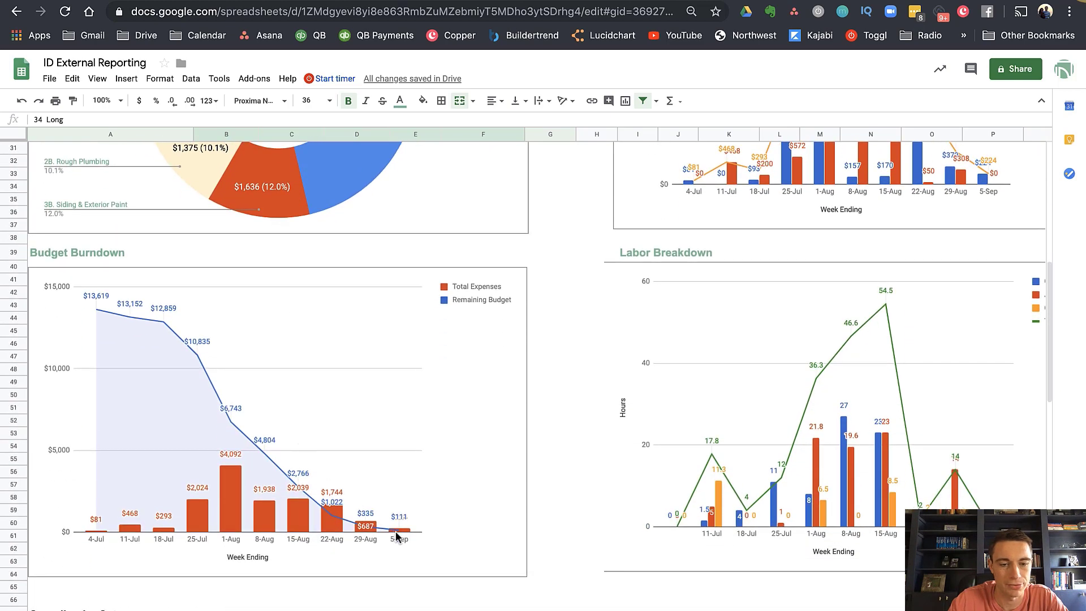
{"action": "scroll", "scroll_direction": "down", "scroll_amount": 3}
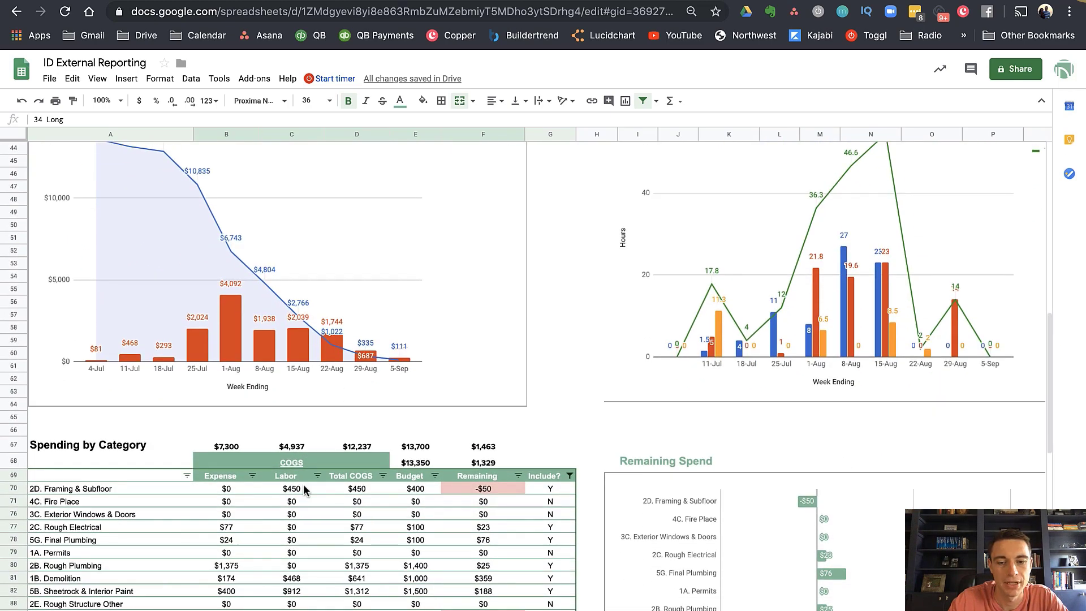
{"action": "left_click", "coordinate": [569, 476]}
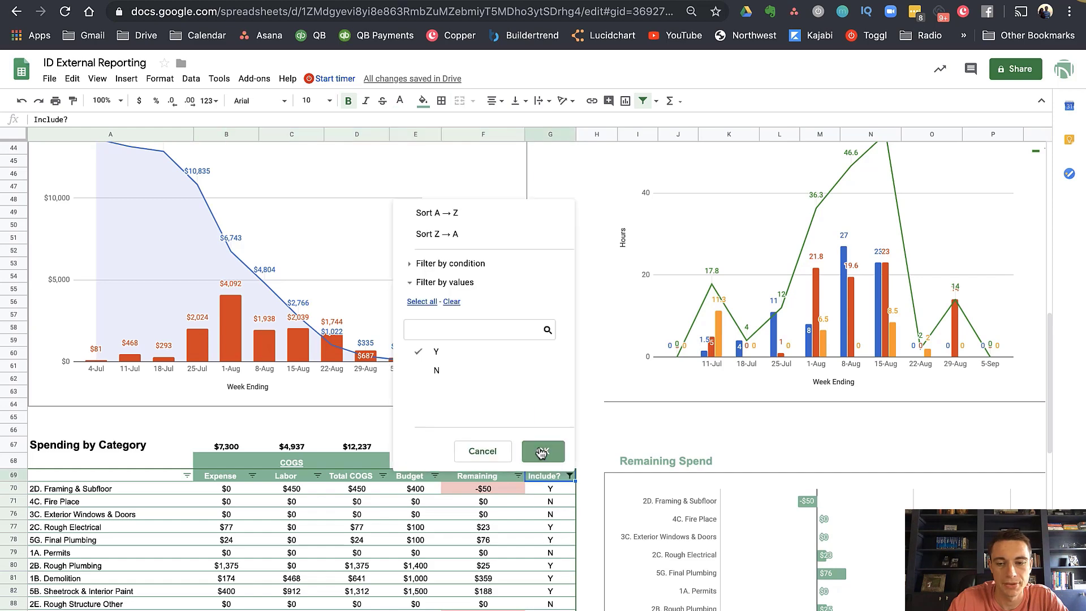
{"action": "left_click", "coordinate": [543, 452]}
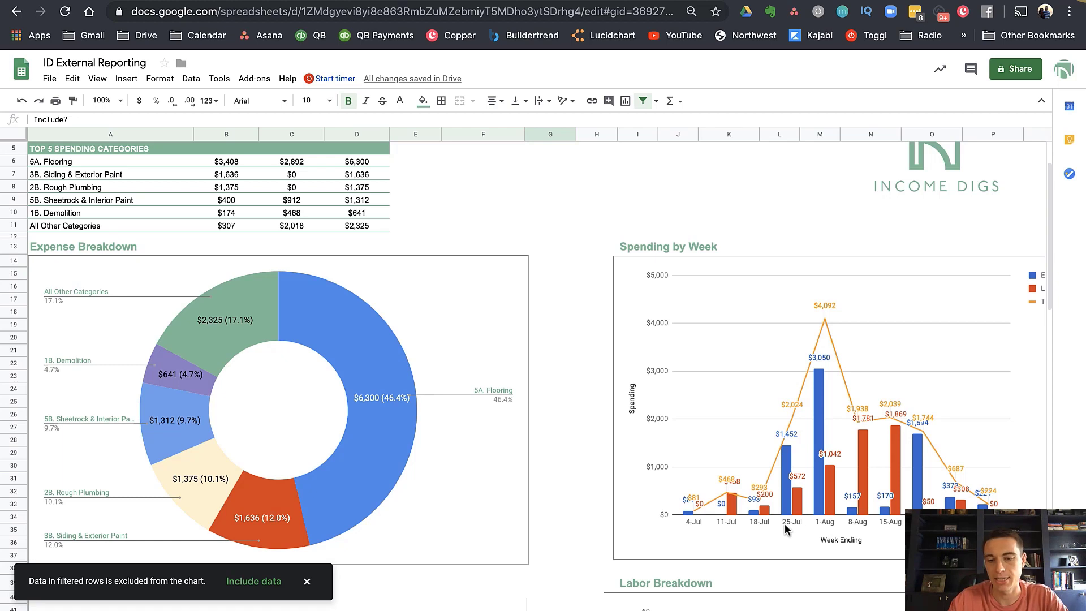
{"action": "left_click", "coordinate": [306, 582]}
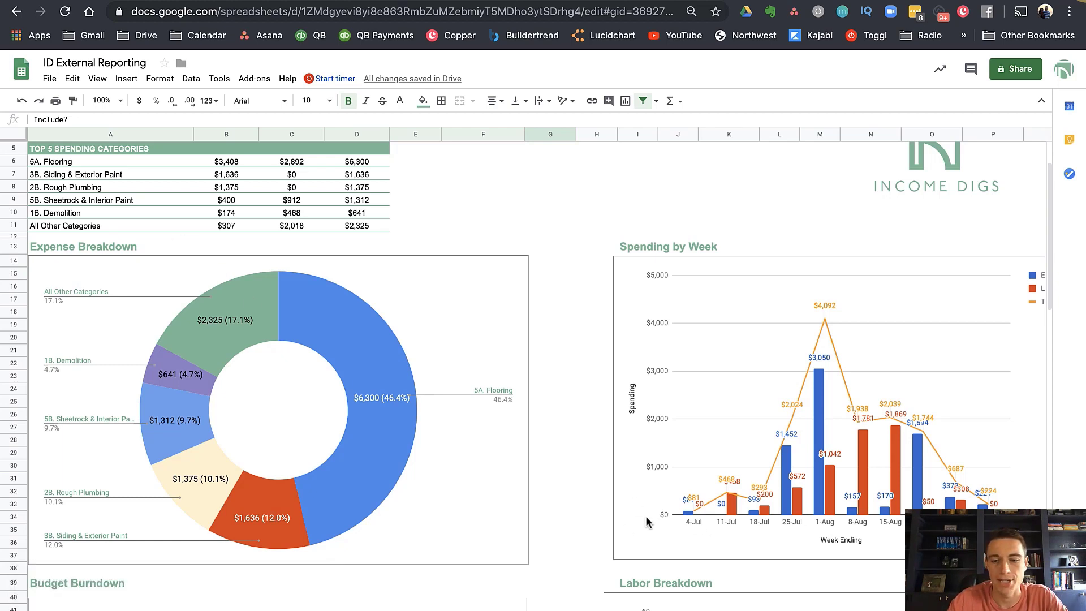
{"action": "mouse_move", "coordinate": [442, 487]}
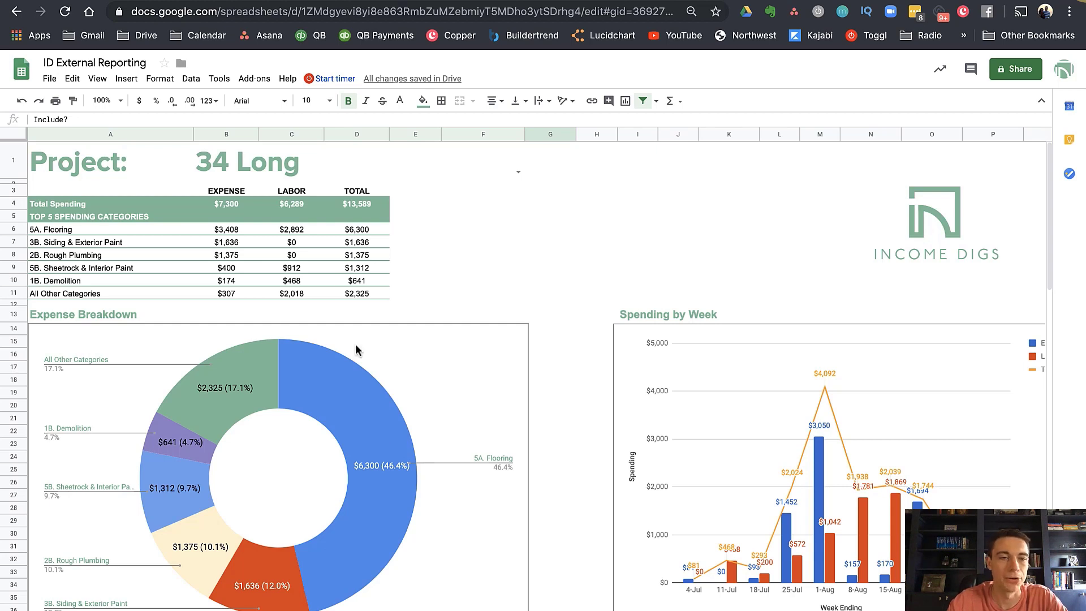
{"action": "mouse_move", "coordinate": [104, 101]}
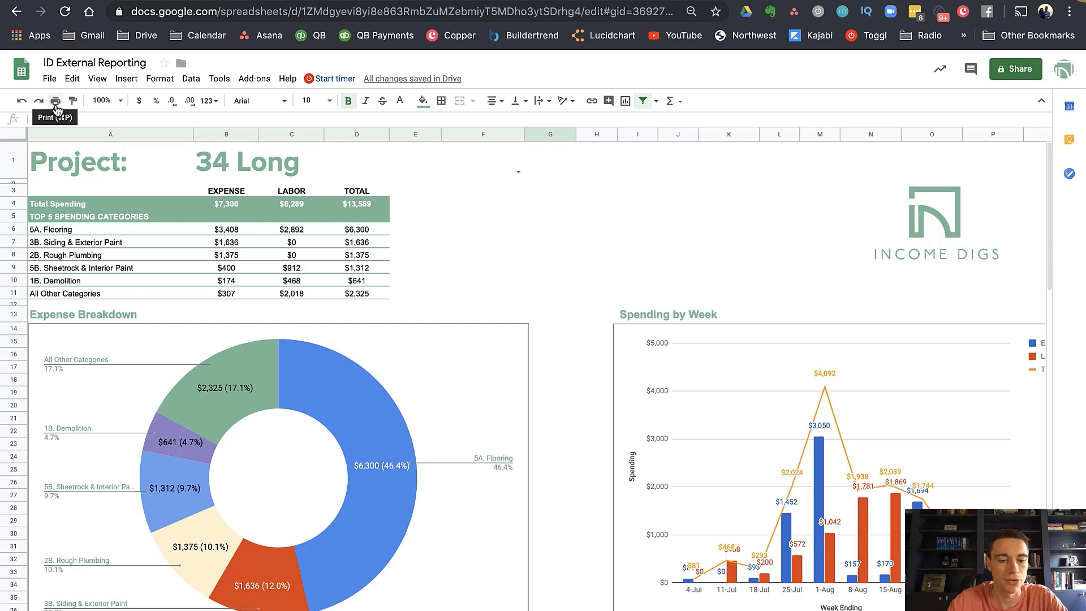
Step: Start printing the 34 Long dashboard with one-page print settings
{"action": "left_click", "coordinate": [54, 101]}
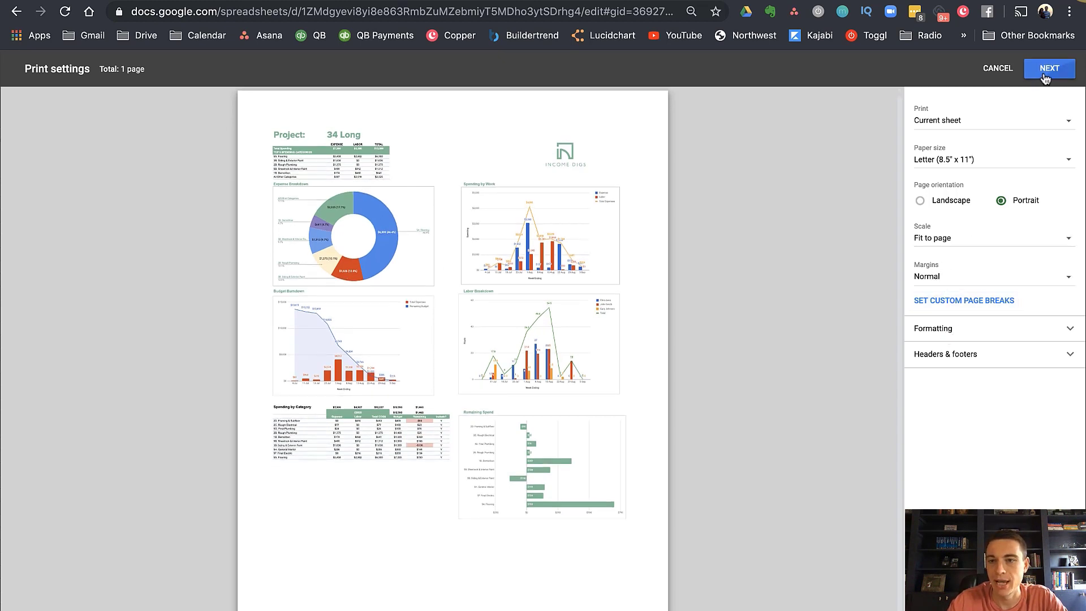
{"action": "left_click", "coordinate": [1048, 68]}
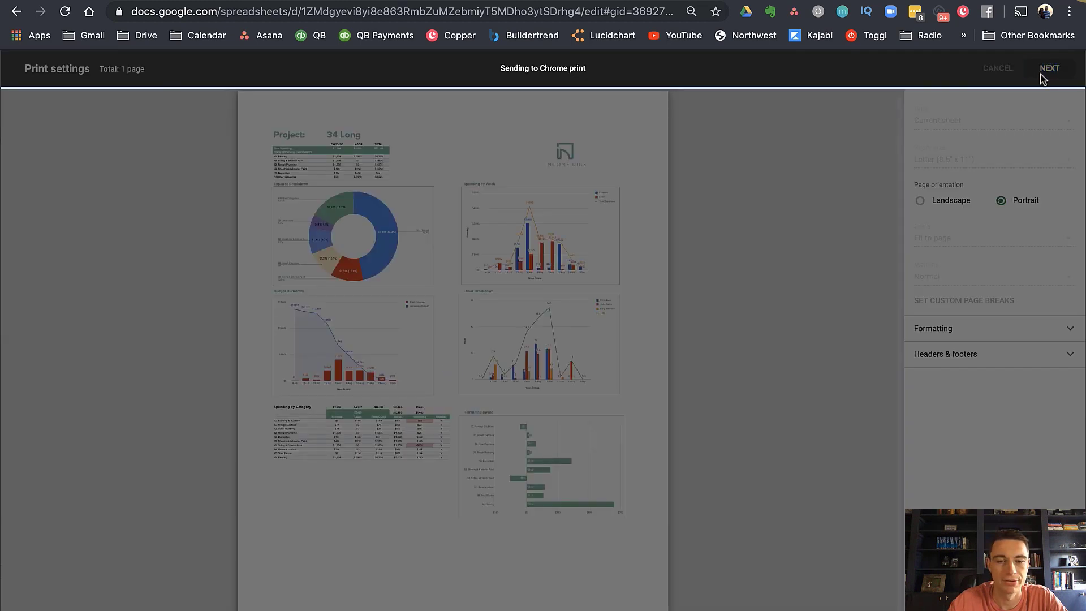
{"action": "left_click", "coordinate": [996, 68]}
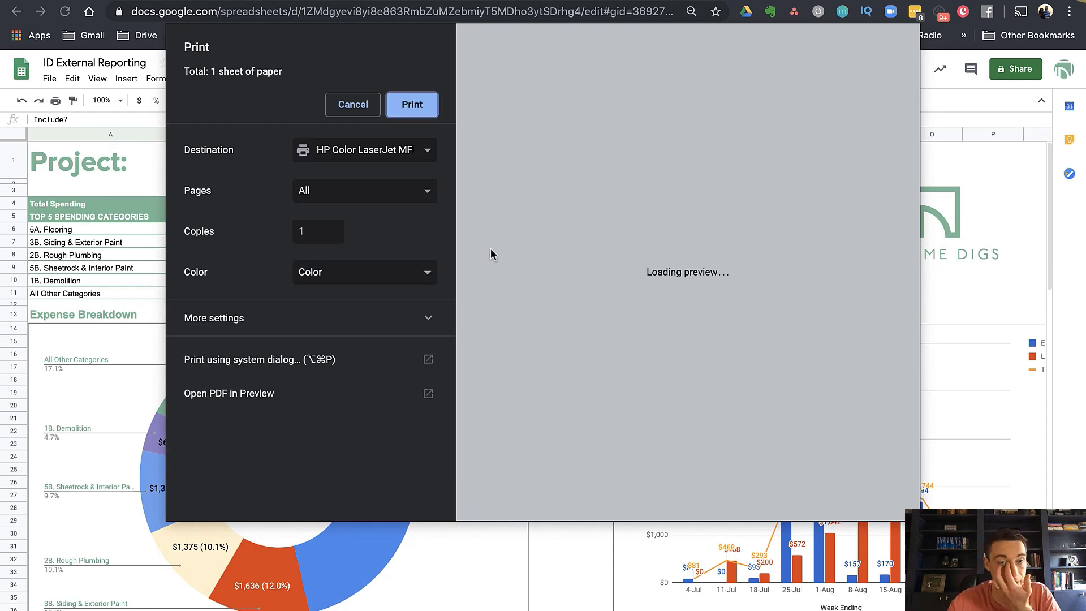
Step: Save the report as a PDF named 34L to the Desktop
{"action": "left_click", "coordinate": [363, 149]}
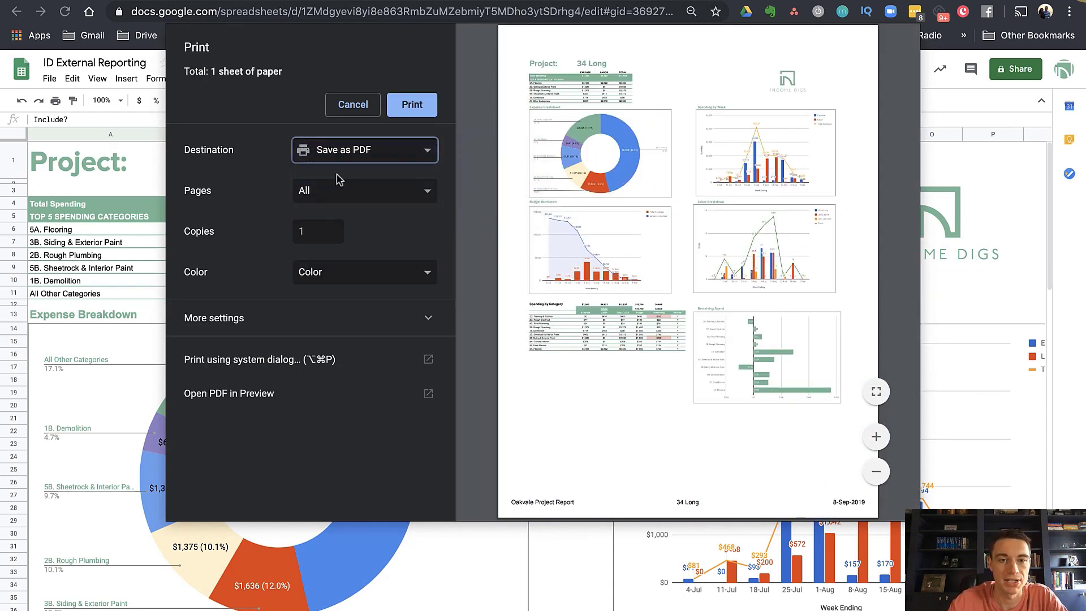
{"action": "left_click", "coordinate": [411, 104]}
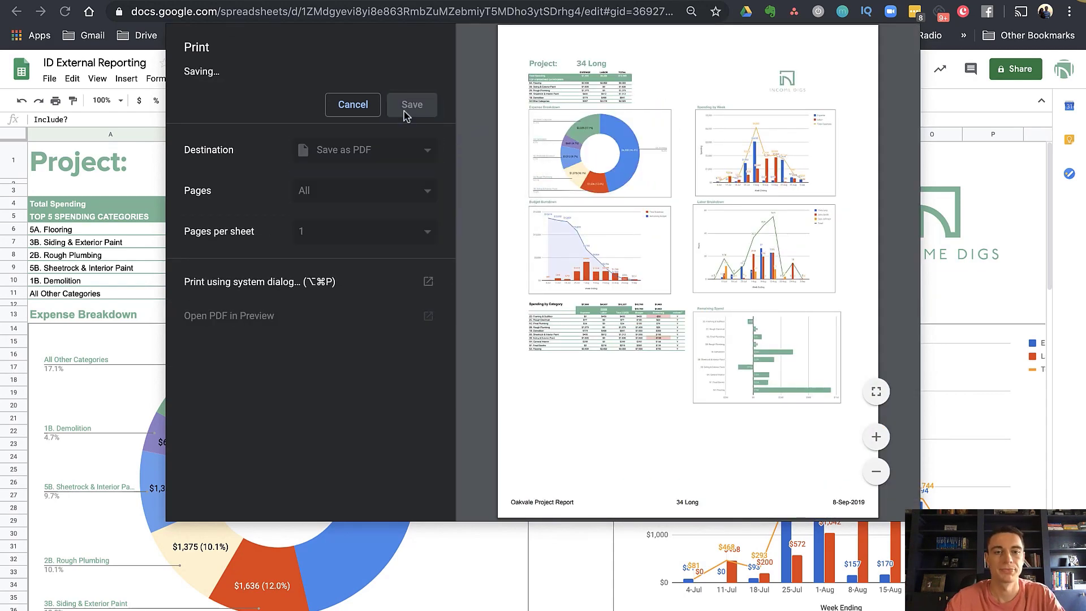
{"action": "left_click", "coordinate": [411, 104]}
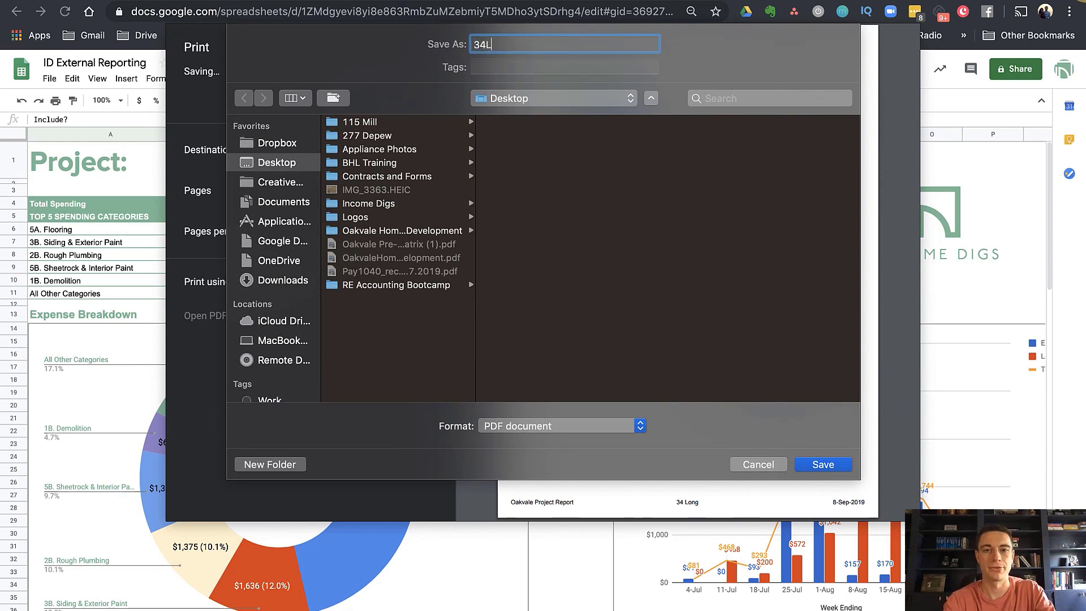
{"action": "left_click", "coordinate": [821, 464]}
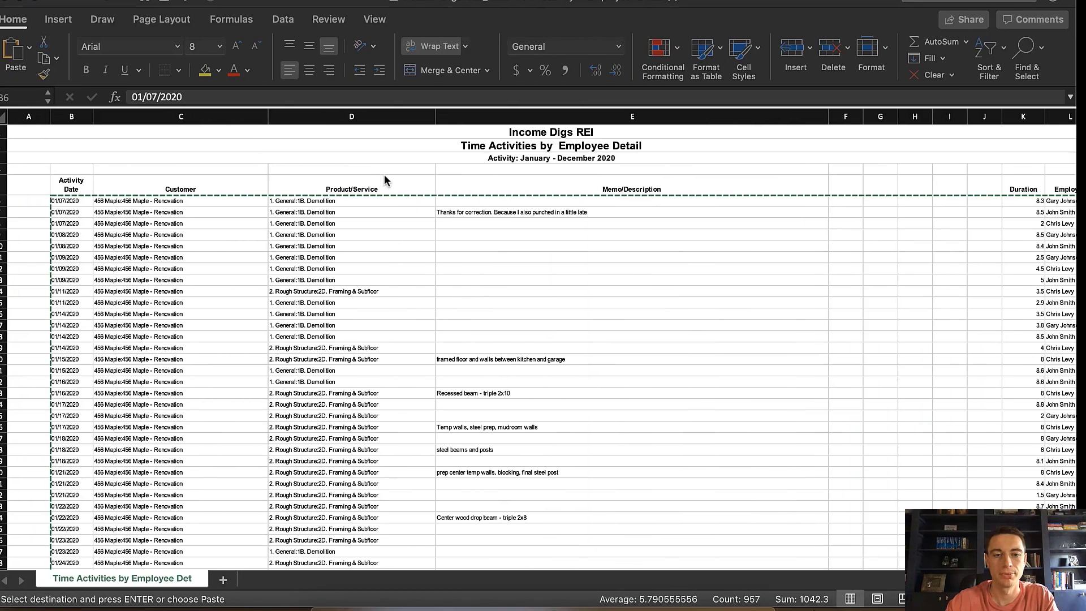
Step: Open the saved 34Longreport.pdf from the Desktop in Finder
{"action": "left_click", "coordinate": [101, 578]}
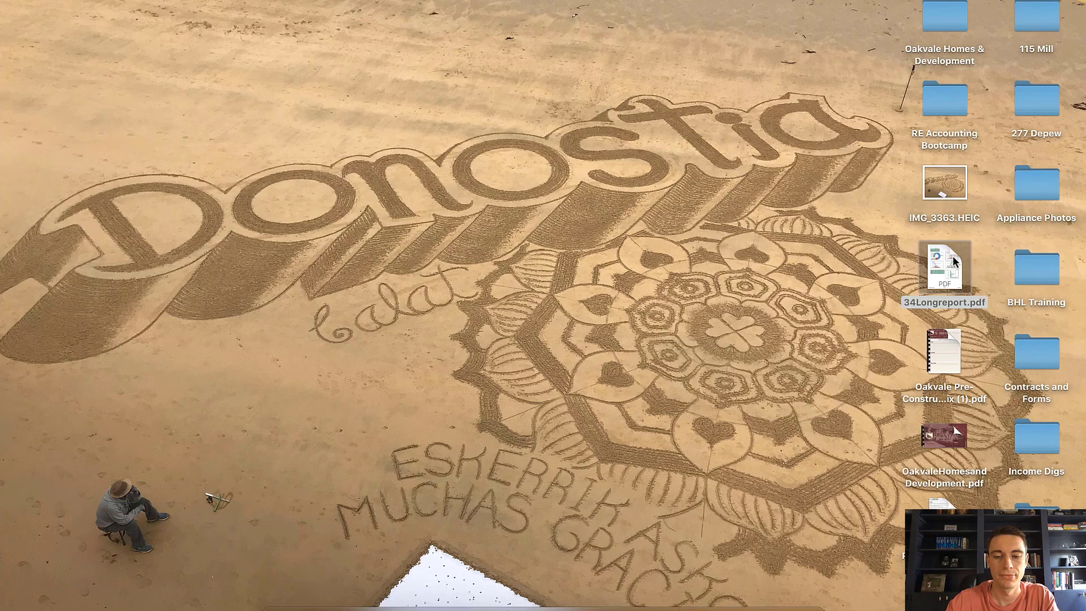
{"action": "double_click", "coordinate": [944, 269]}
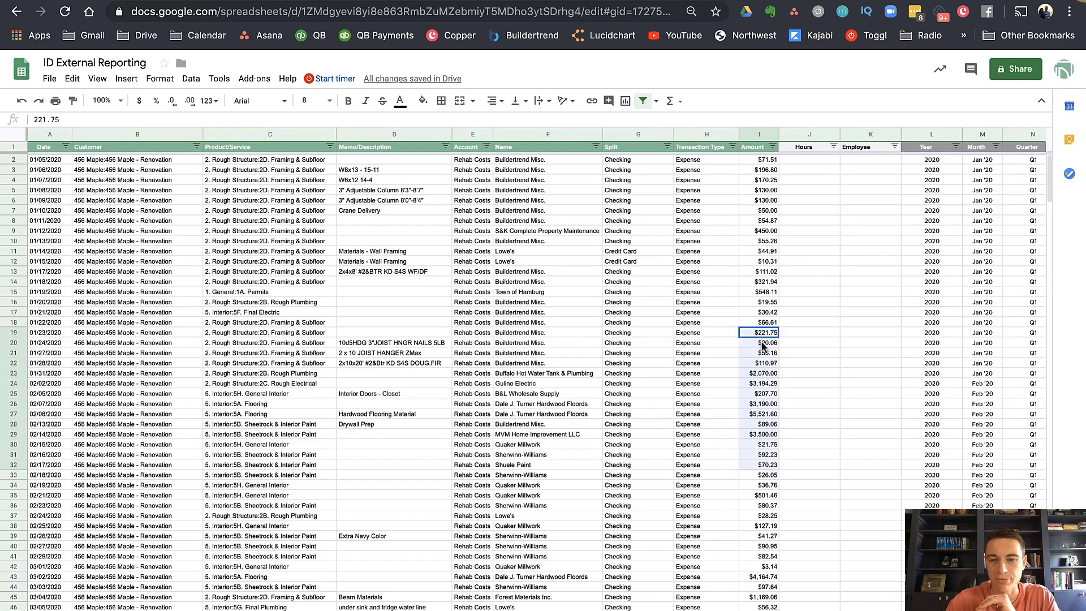
Step: Select a block of expense amounts on the data tab
{"action": "left_click_drag", "start_coordinate": [759, 331], "coordinate": [759, 496]}
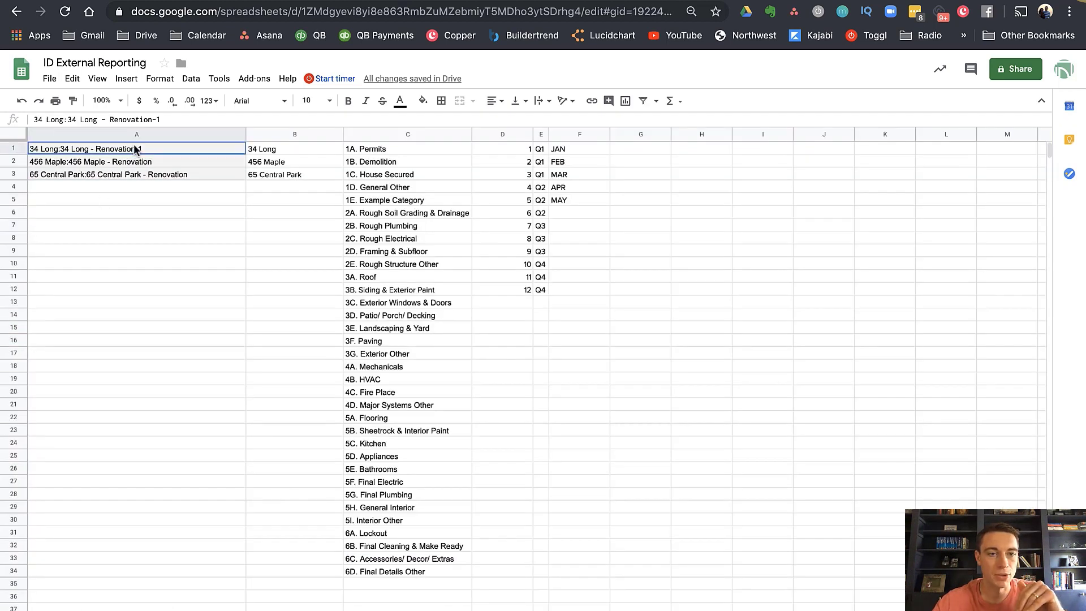
Step: Highlight the project-name list on the Lists sheet and move to the Employee Rates tab
{"action": "left_click_drag", "start_coordinate": [135, 148], "coordinate": [135, 379]}
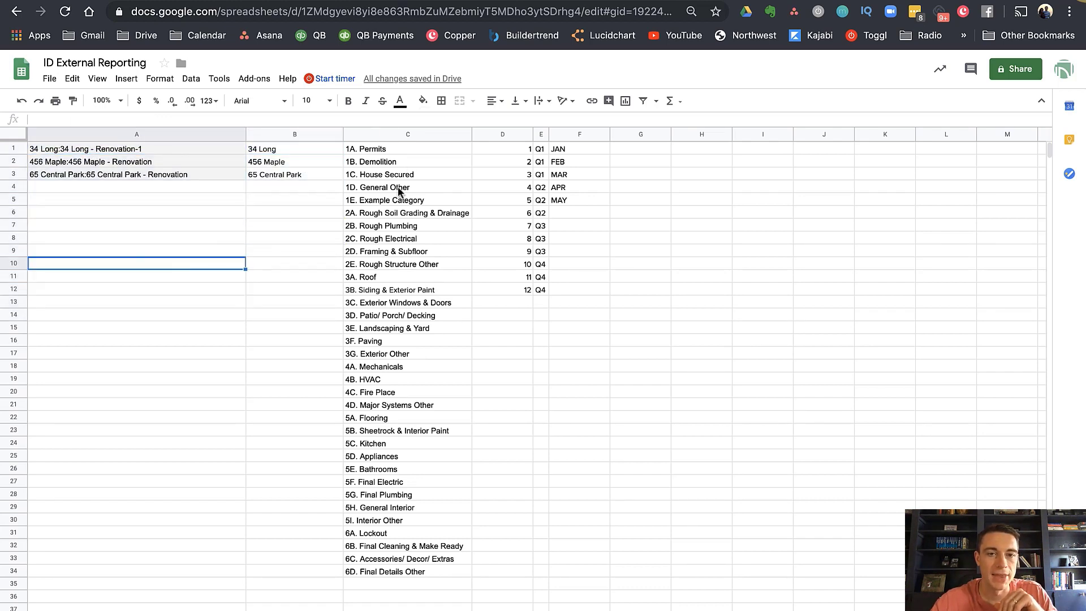
{"action": "left_click", "coordinate": [407, 133]}
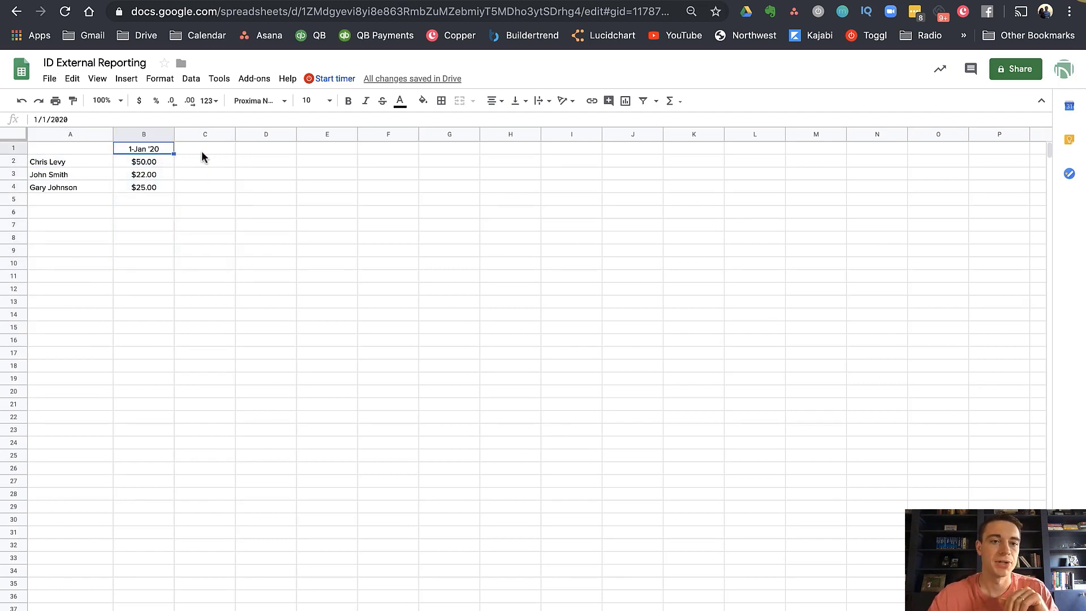
{"action": "mouse_move", "coordinate": [187, 154]}
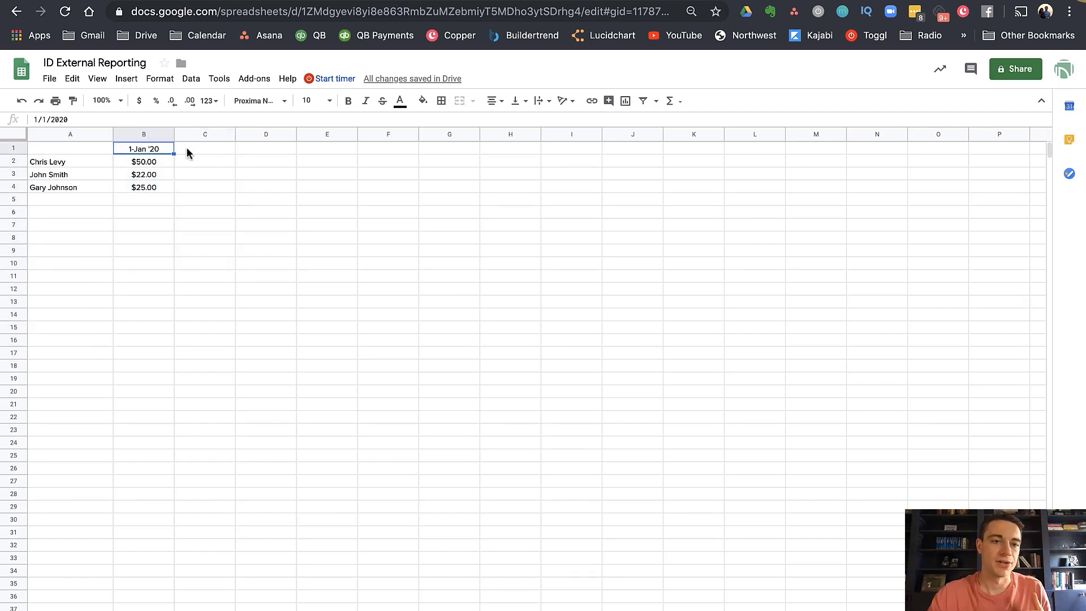
Step: Add a 30-Jun rate column with Chris Levy $55.00, John Smith $25.00 and Gary Johnson $39.00
{"action": "type", "text": "6/"}
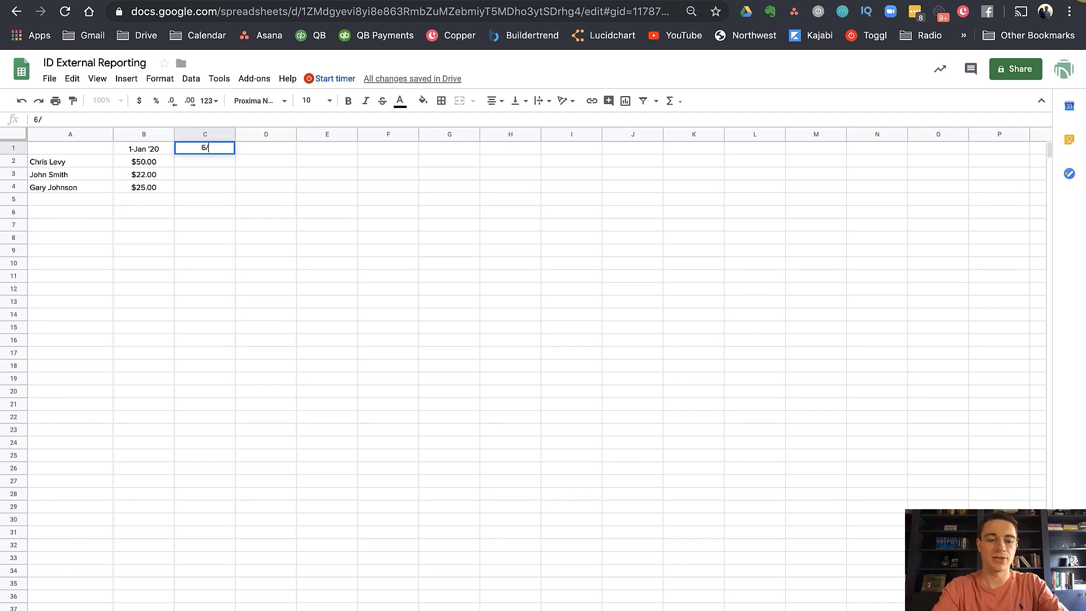
{"action": "key", "text": "Enter"}
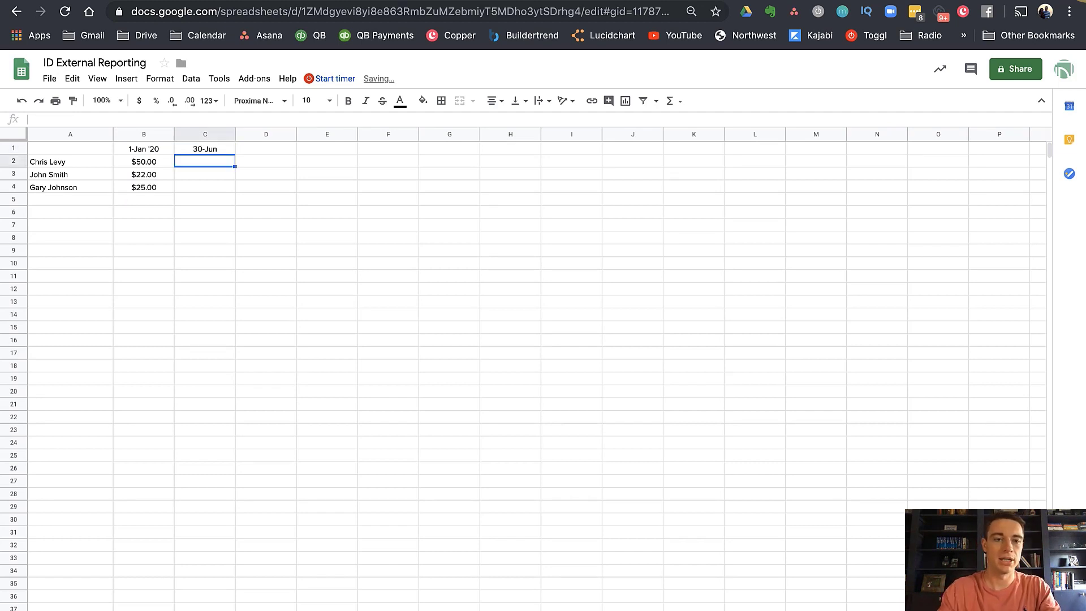
{"action": "type", "text": "$55.00"}
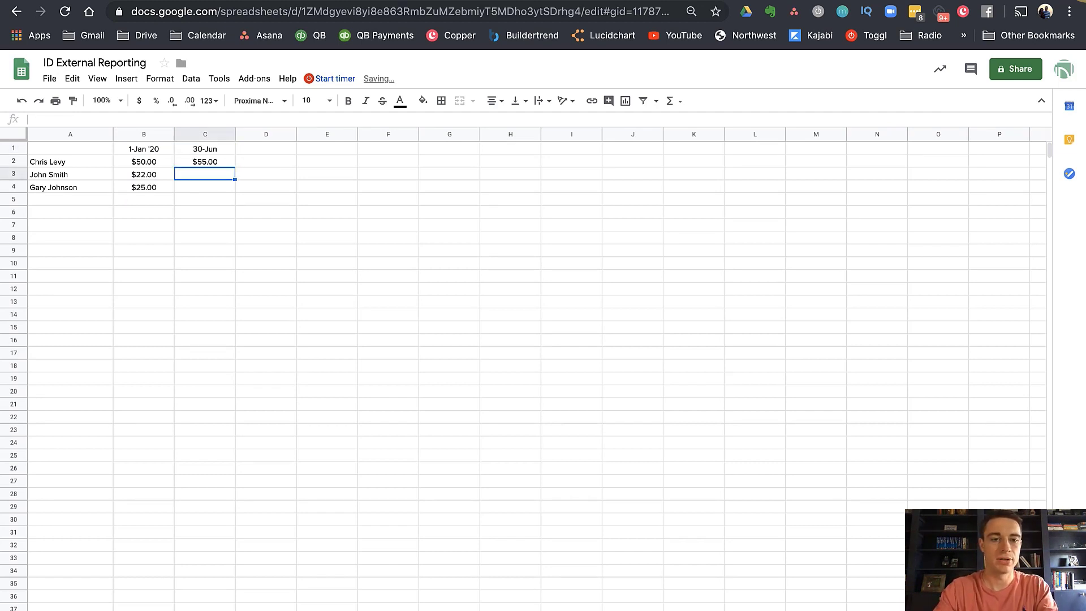
{"action": "type", "text": "$25.00"}
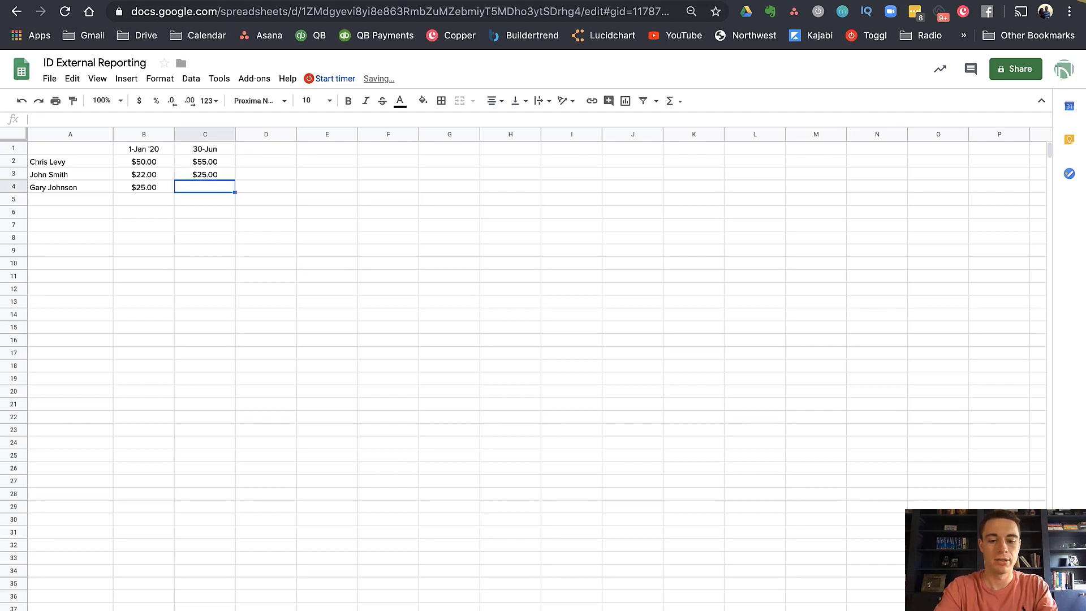
{"action": "type", "text": "$39.00"}
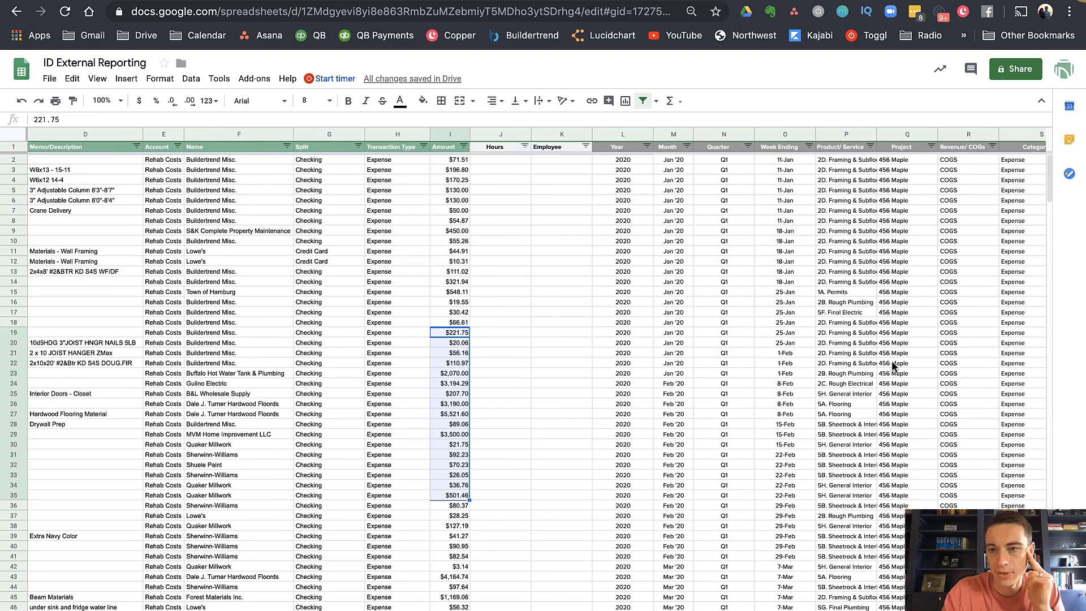
Step: Review the July labor rows carrying the raised rates, then return to the 65 Central Park dashboard
{"action": "scroll", "scroll_direction": "right", "scroll_amount": 3}
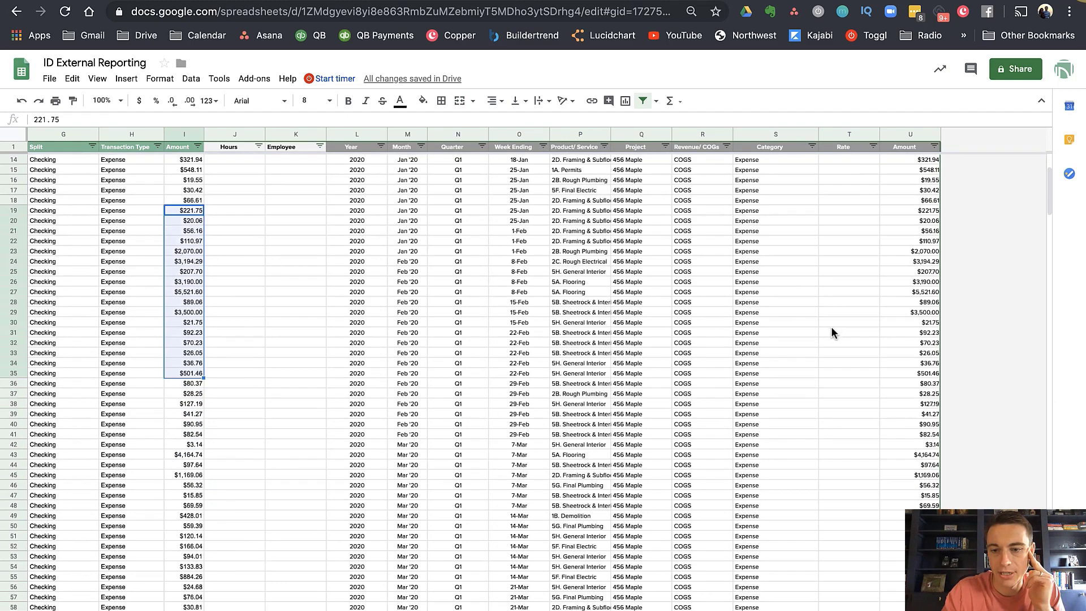
{"action": "scroll", "scroll_direction": "down", "scroll_amount": 3}
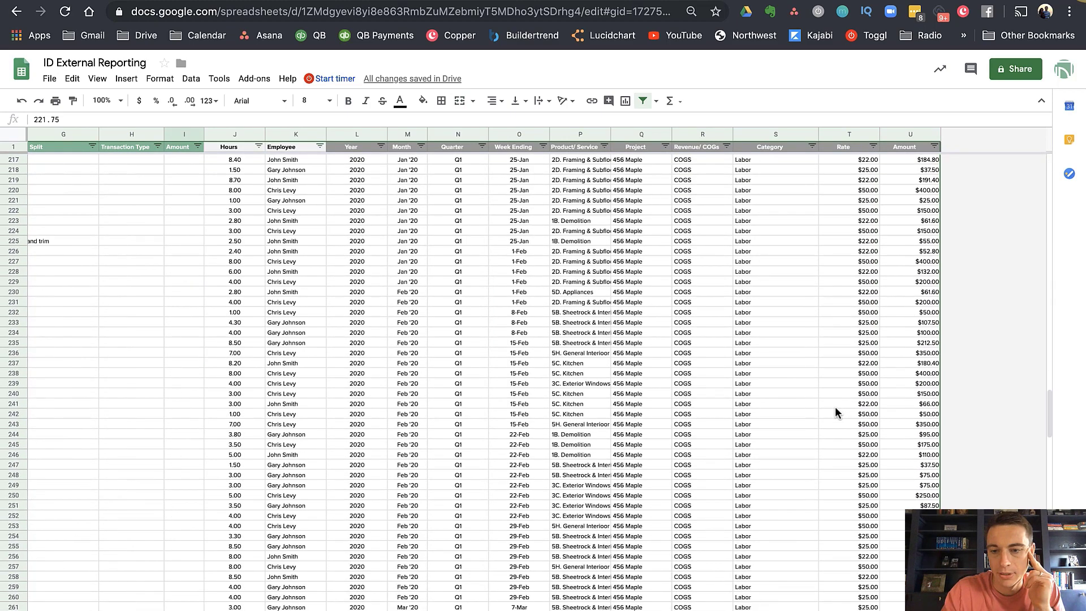
{"action": "scroll", "scroll_direction": "down", "scroll_amount": 3}
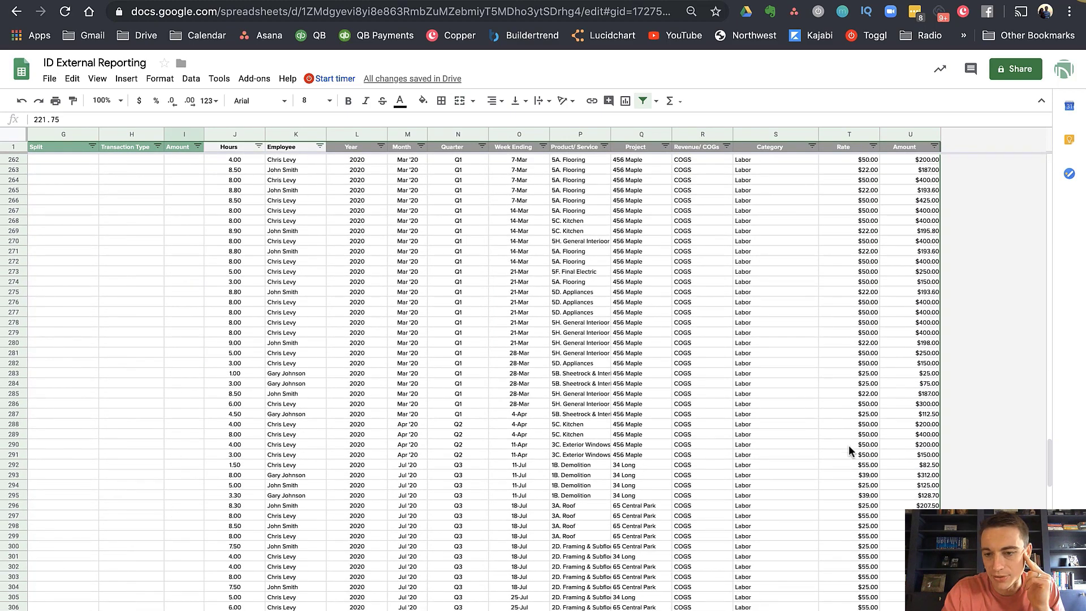
{"action": "left_click", "coordinate": [848, 474]}
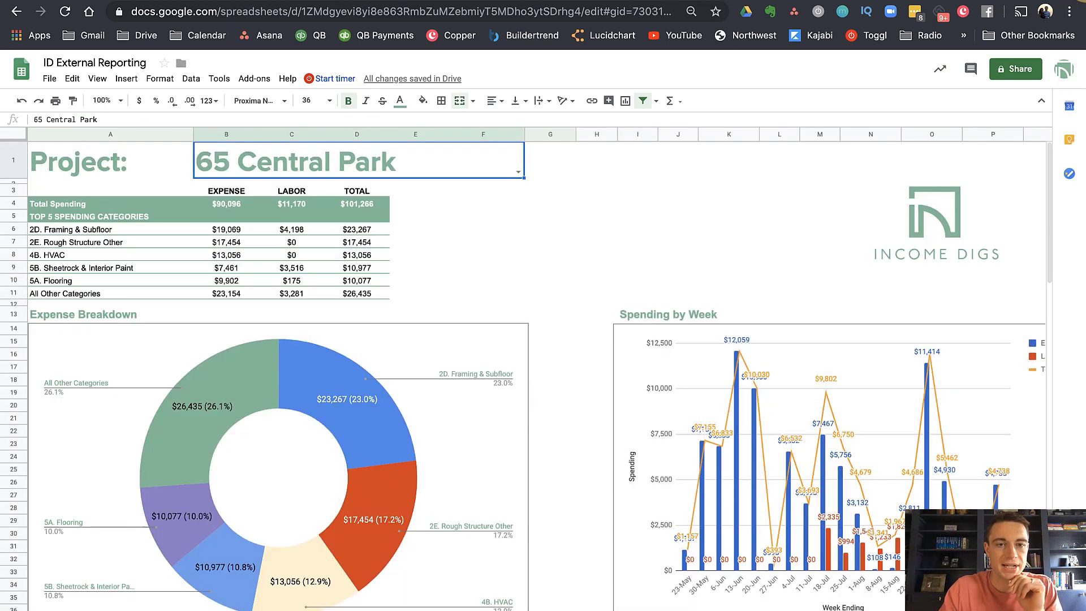
{"action": "mouse_move", "coordinate": [90, 565]}
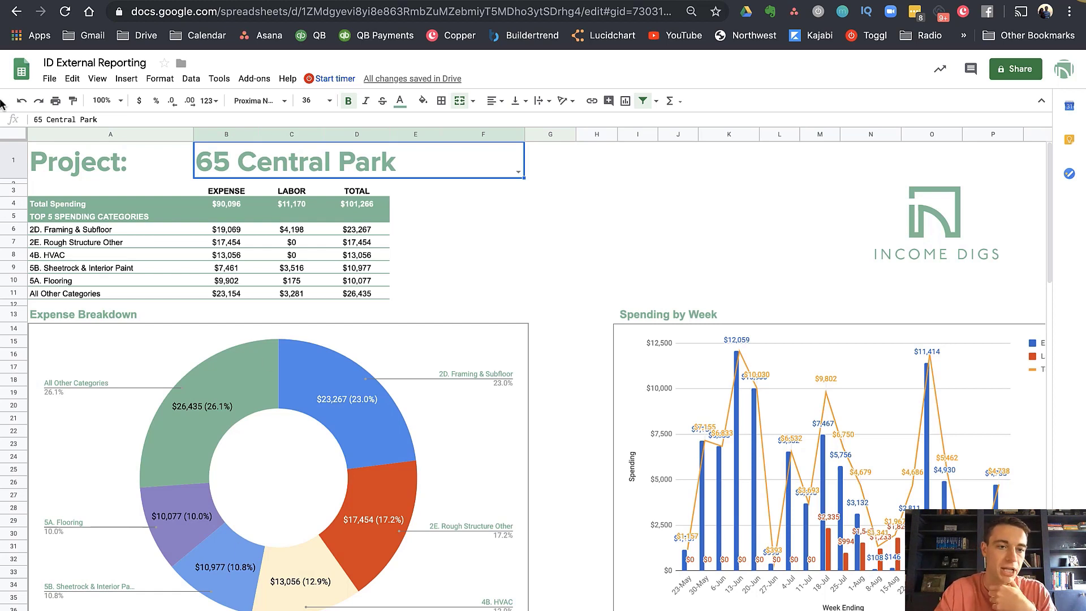
{"action": "mouse_move", "coordinate": [78, 187]}
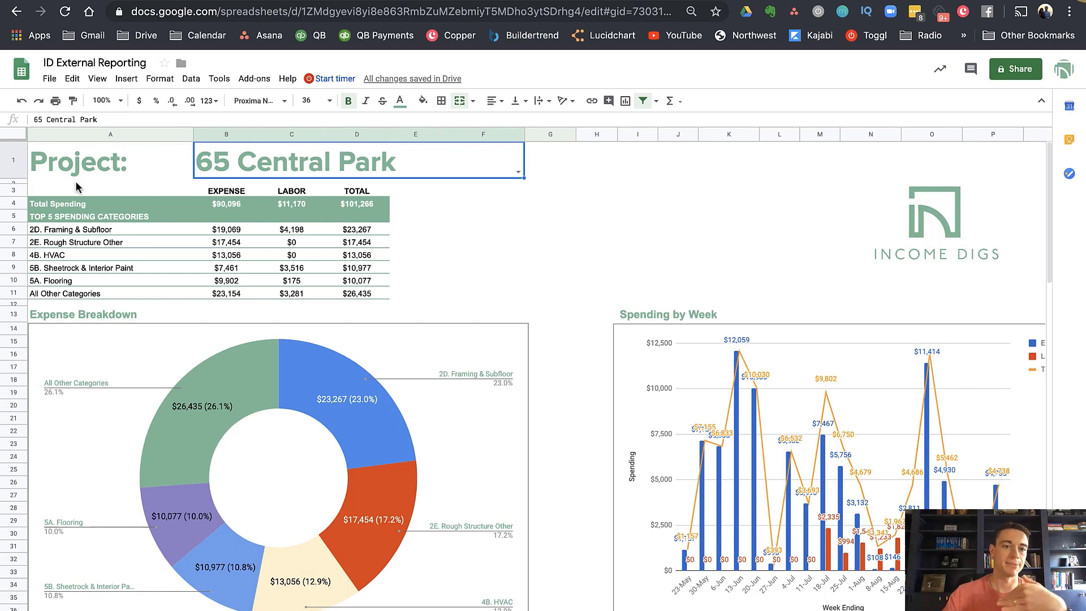